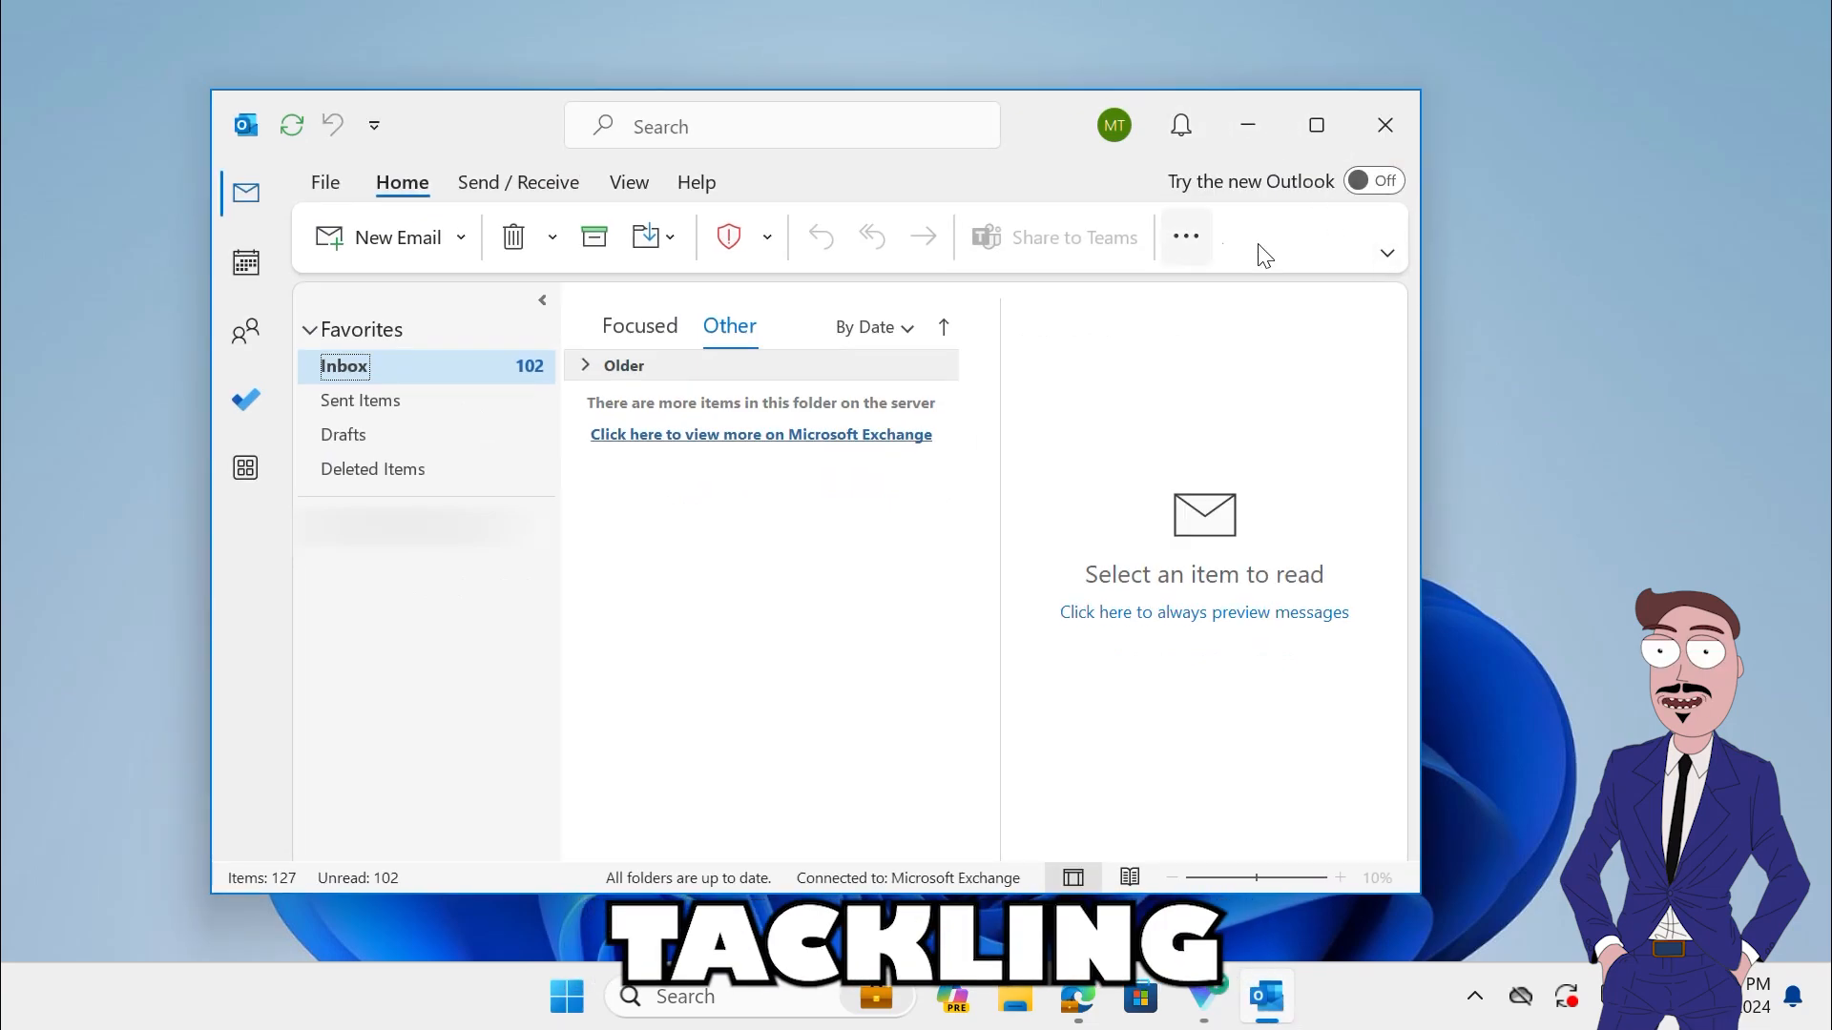
{"action": "mouse_move", "coordinate": [1385, 126]}
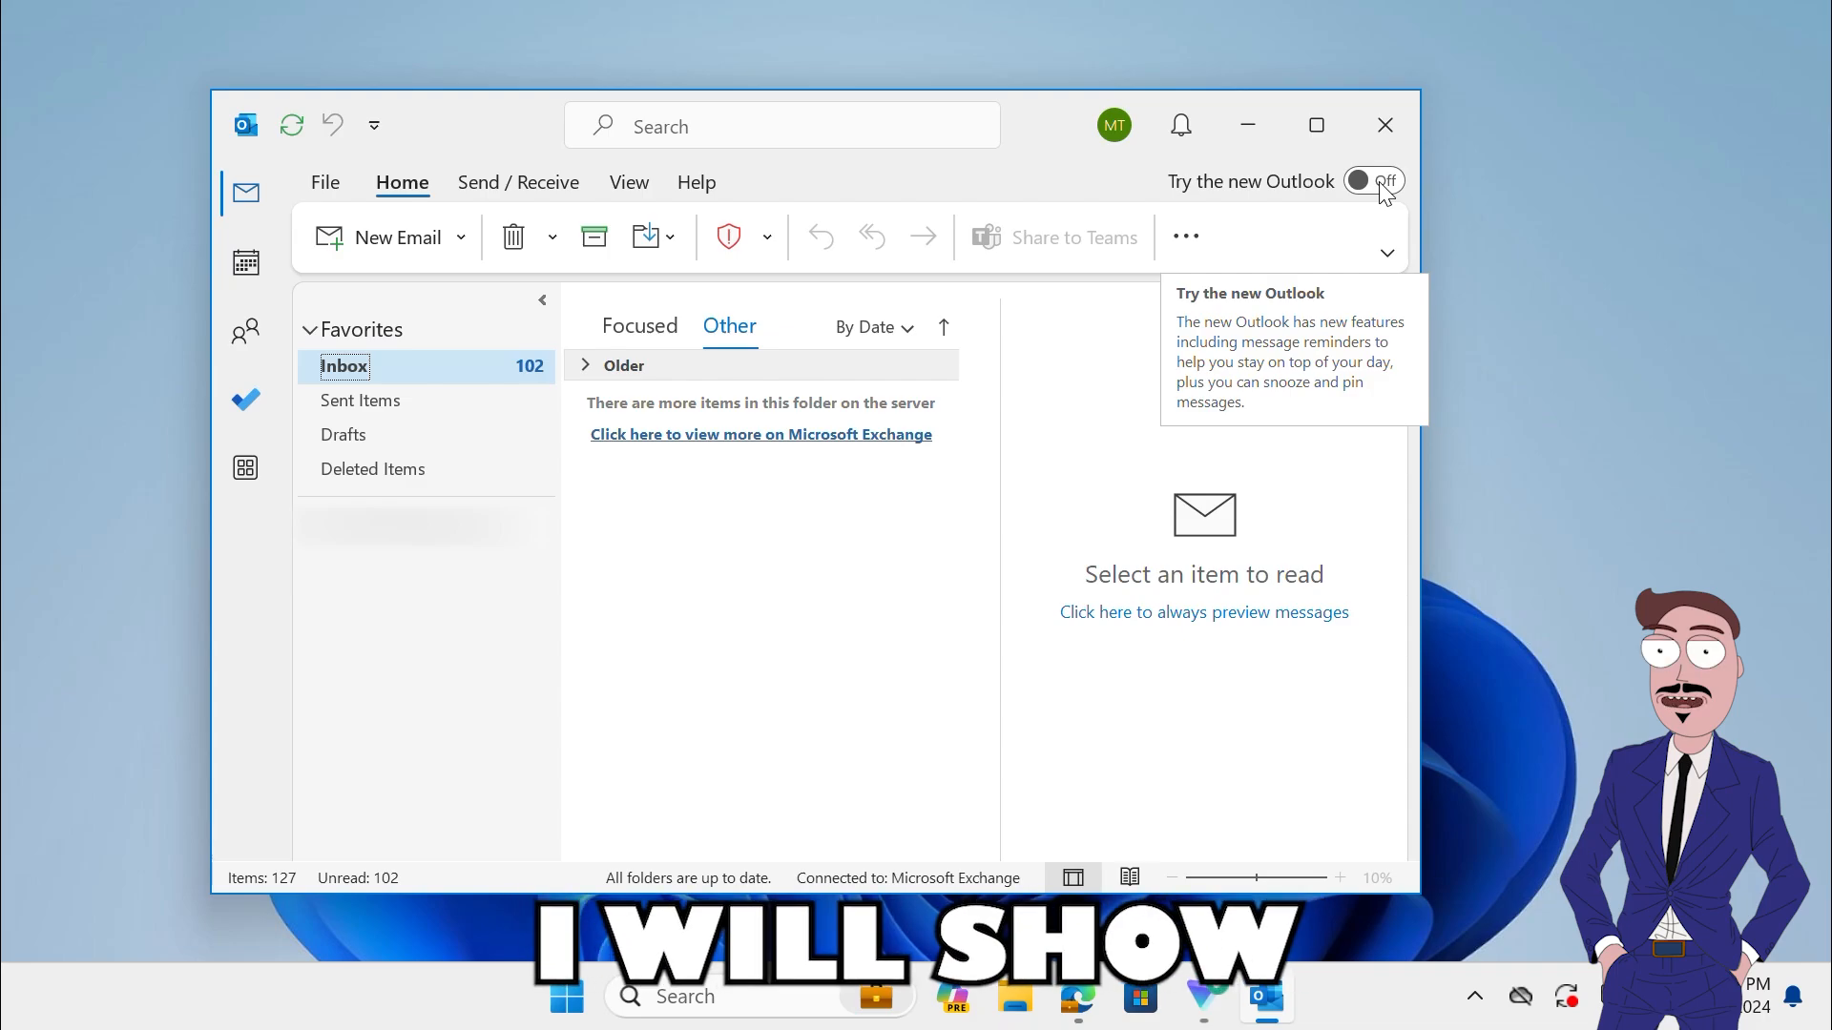
Step: Turn on 'Try the new Outlook', cancel the switch prompt, and close Outlook
{"action": "left_click", "coordinate": [1375, 181]}
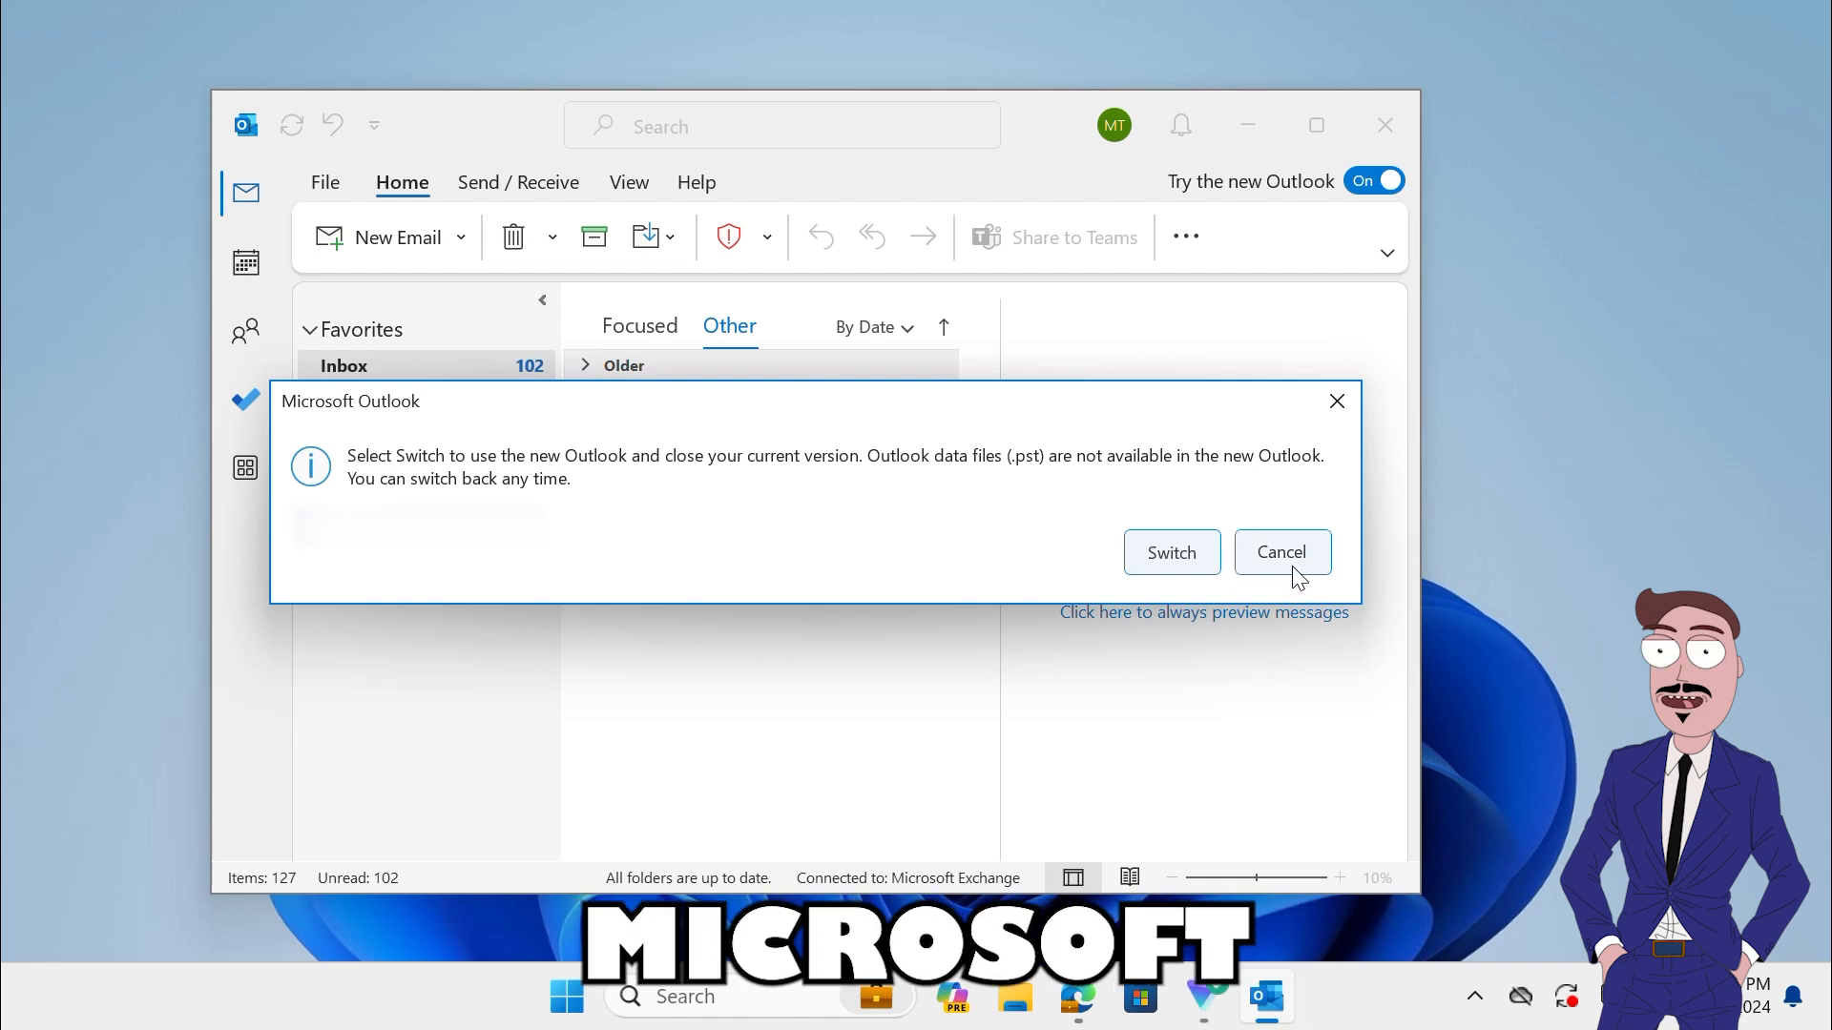
{"action": "left_click", "coordinate": [1280, 551]}
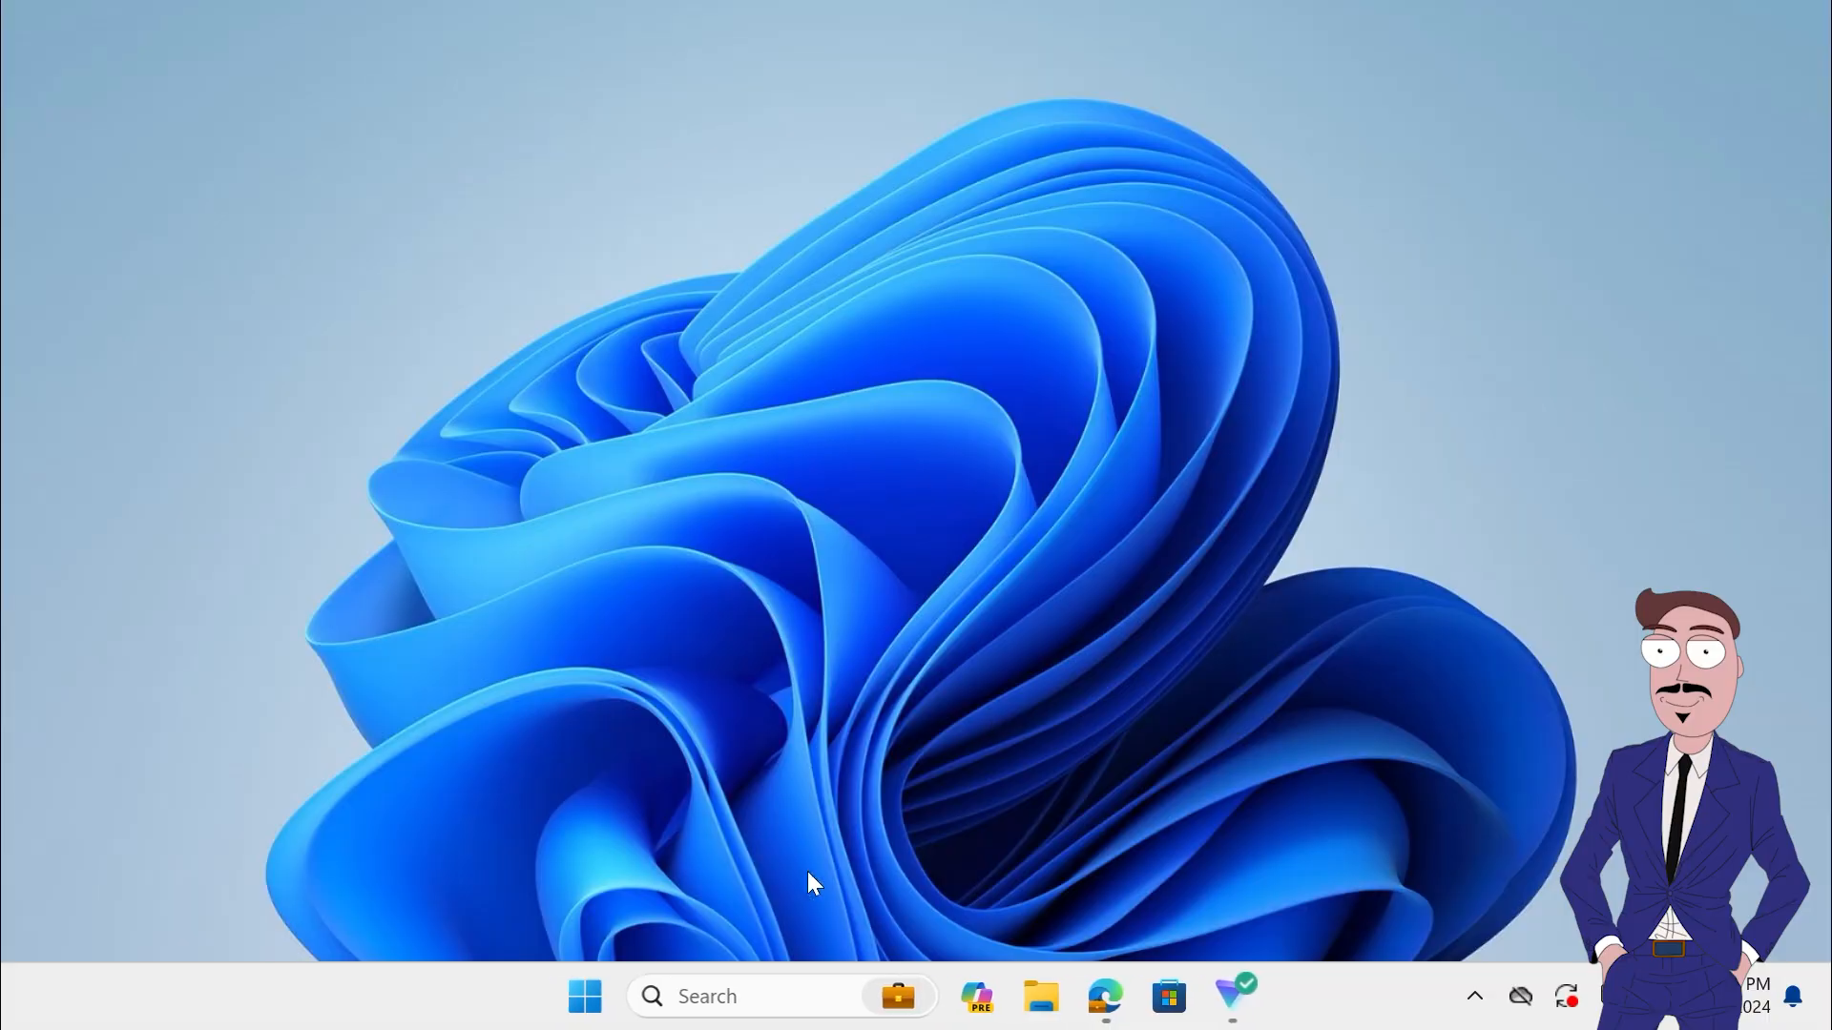
Step: Launch Registry Editor from Start search 'regedit' and approve the UAC prompt
{"action": "left_click", "coordinate": [584, 996]}
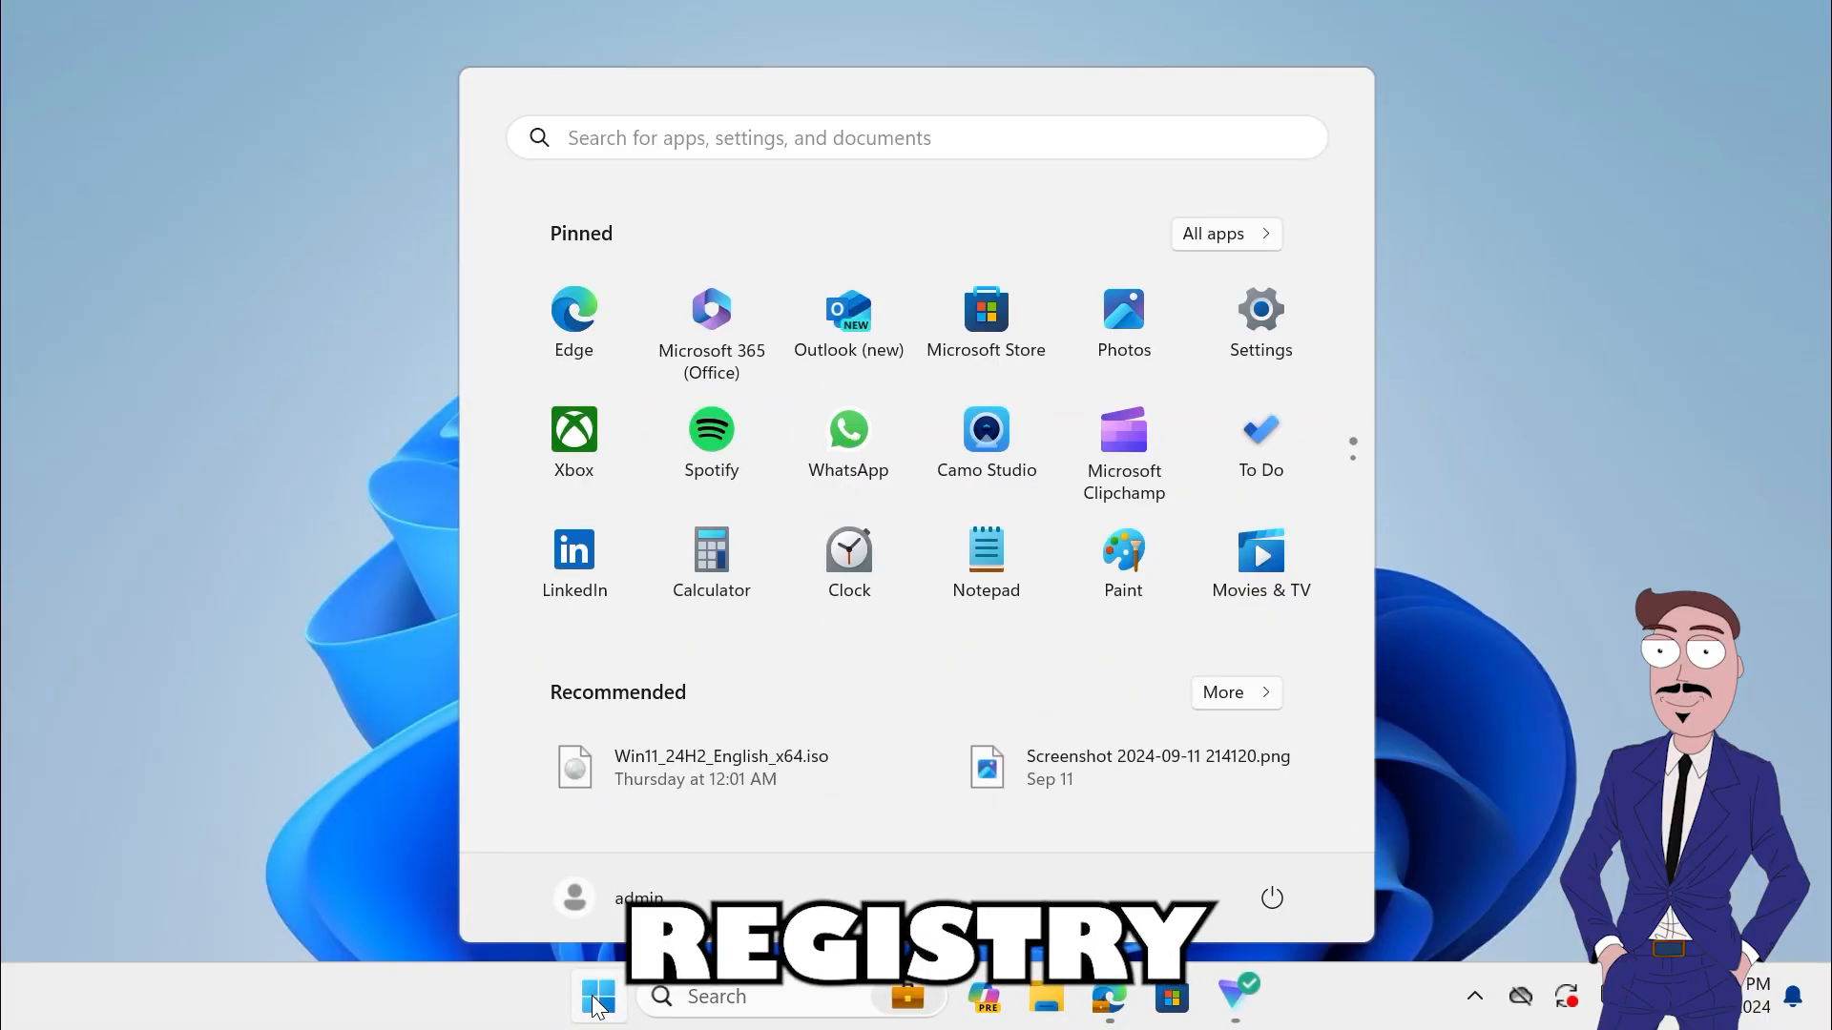
{"action": "type", "text": "rege"}
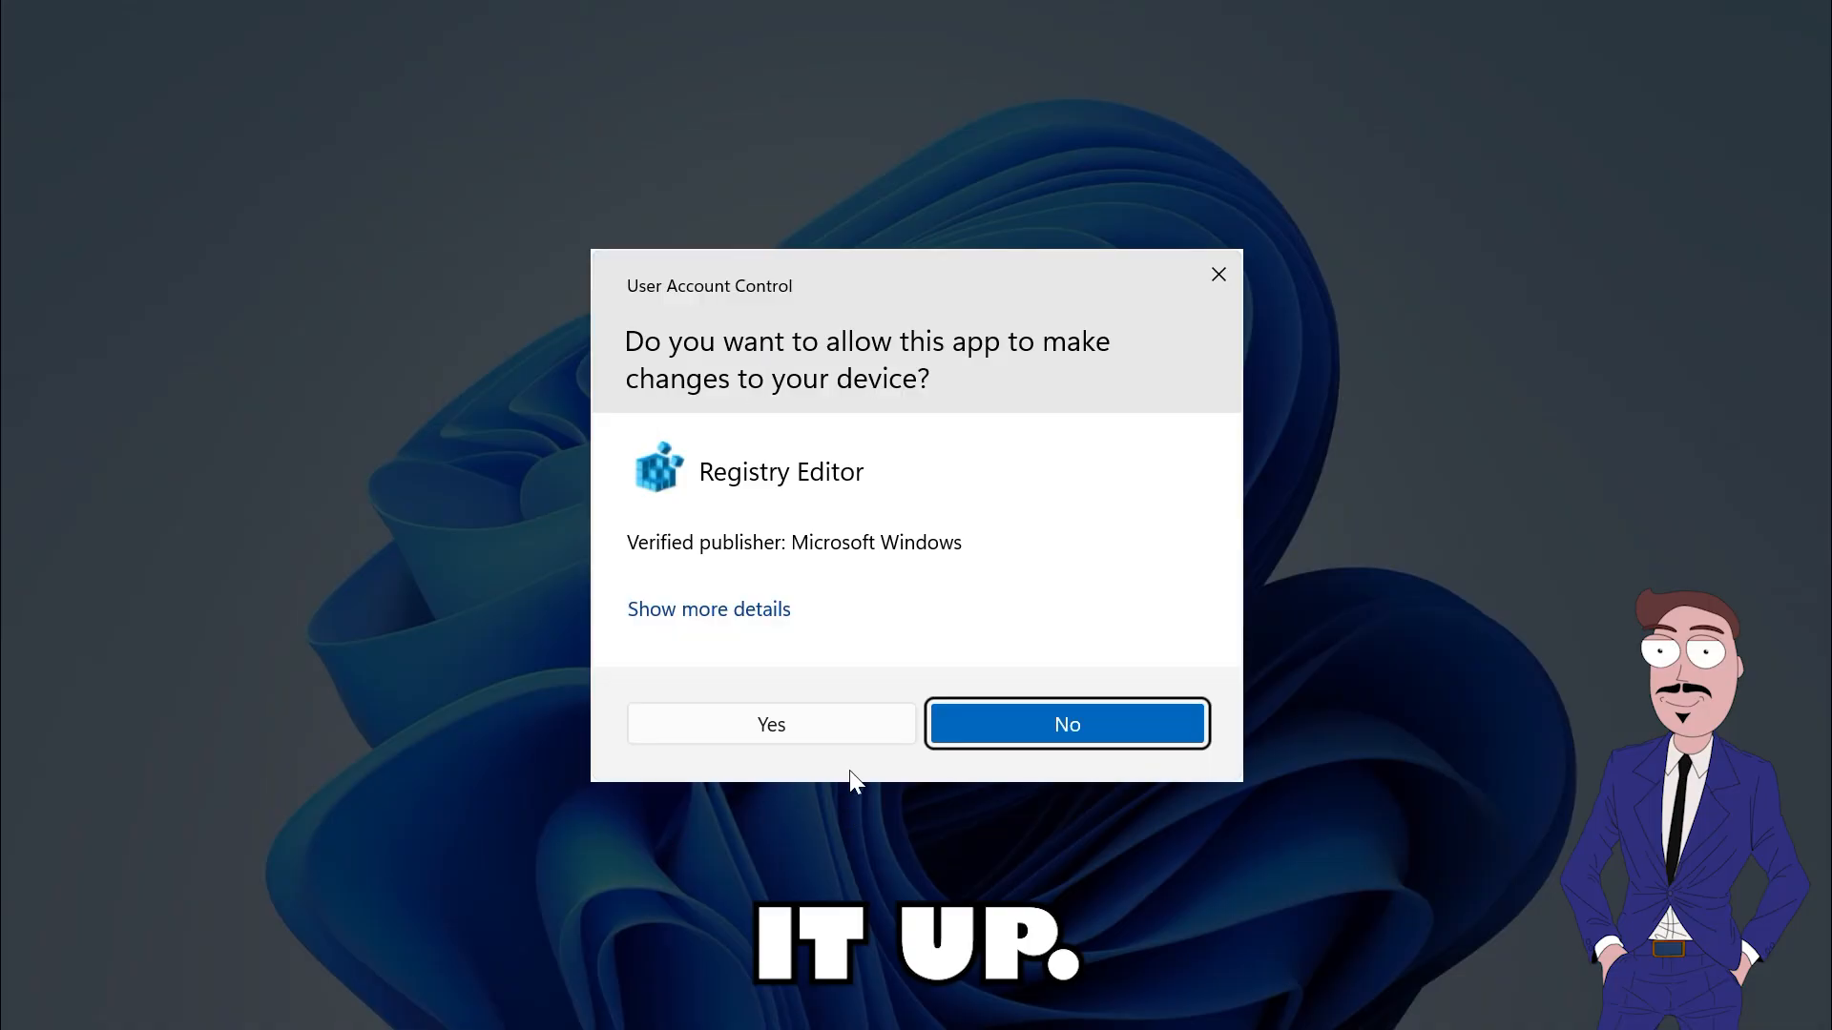
{"action": "left_click", "coordinate": [769, 725]}
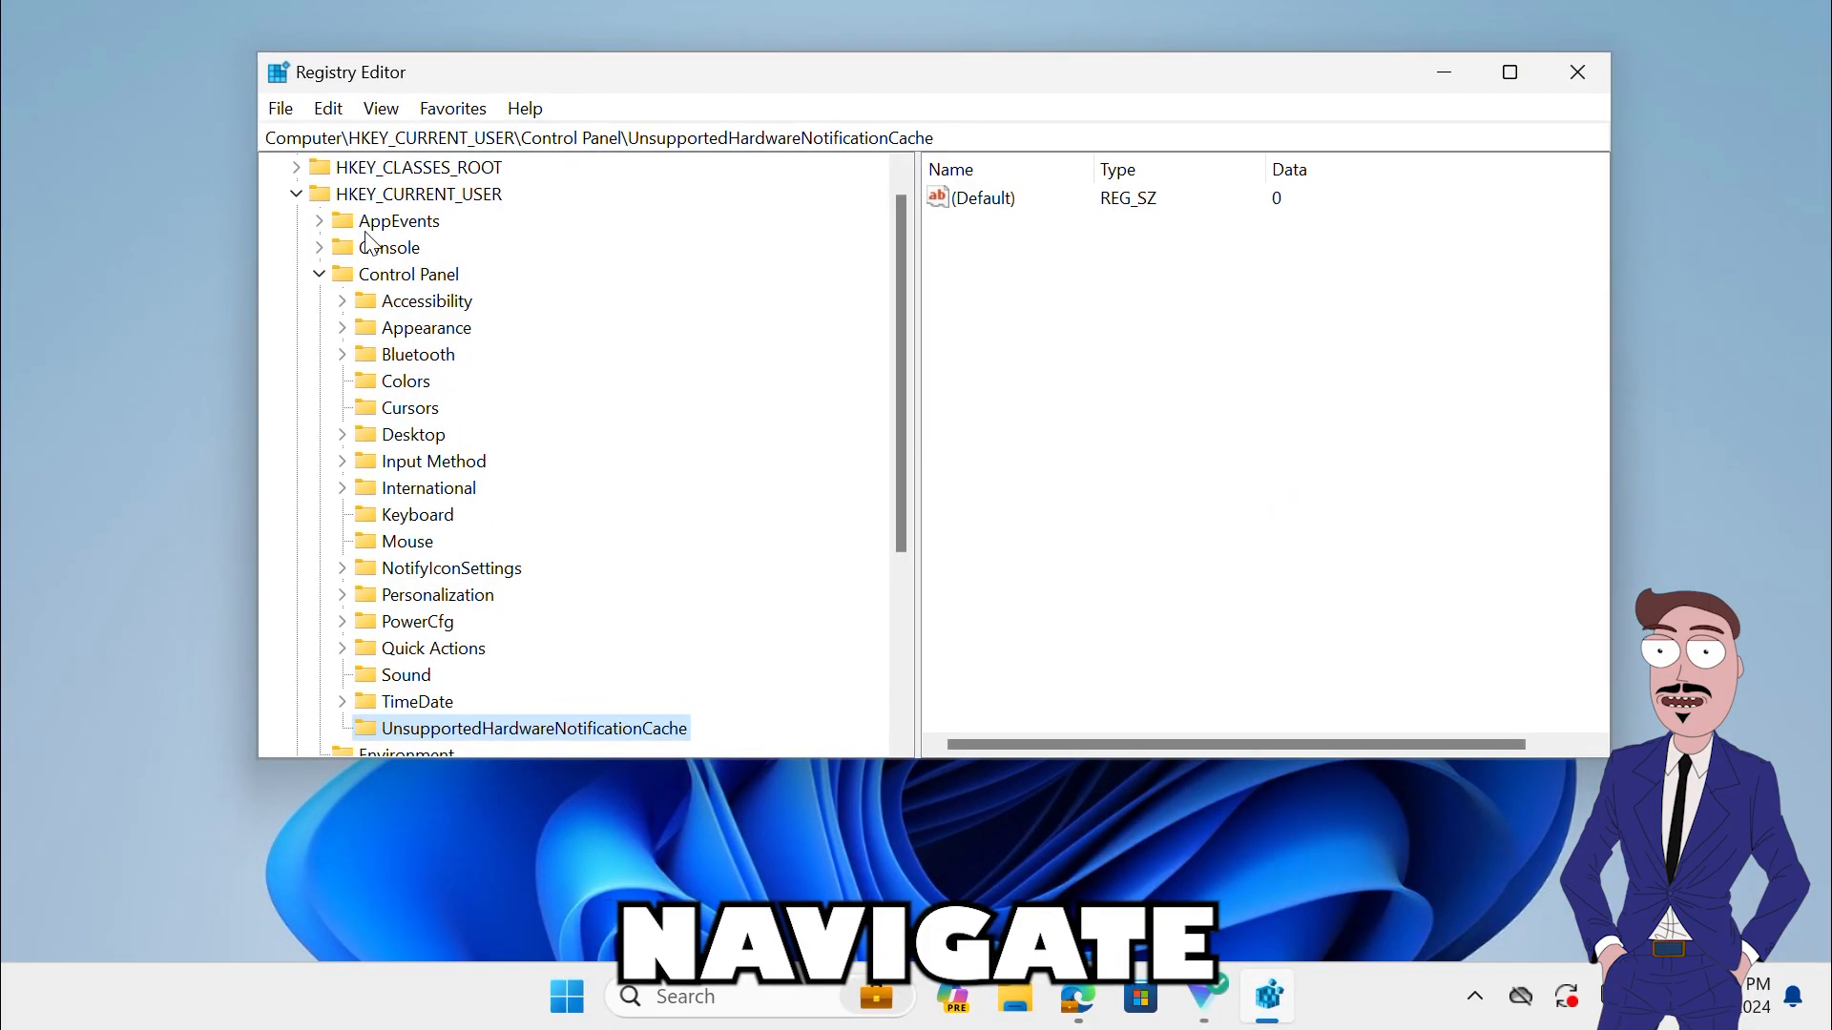
Step: Expand HKEY_CURRENT_USER > Software > Microsoft > Office in the registry tree
{"action": "left_click", "coordinate": [317, 194]}
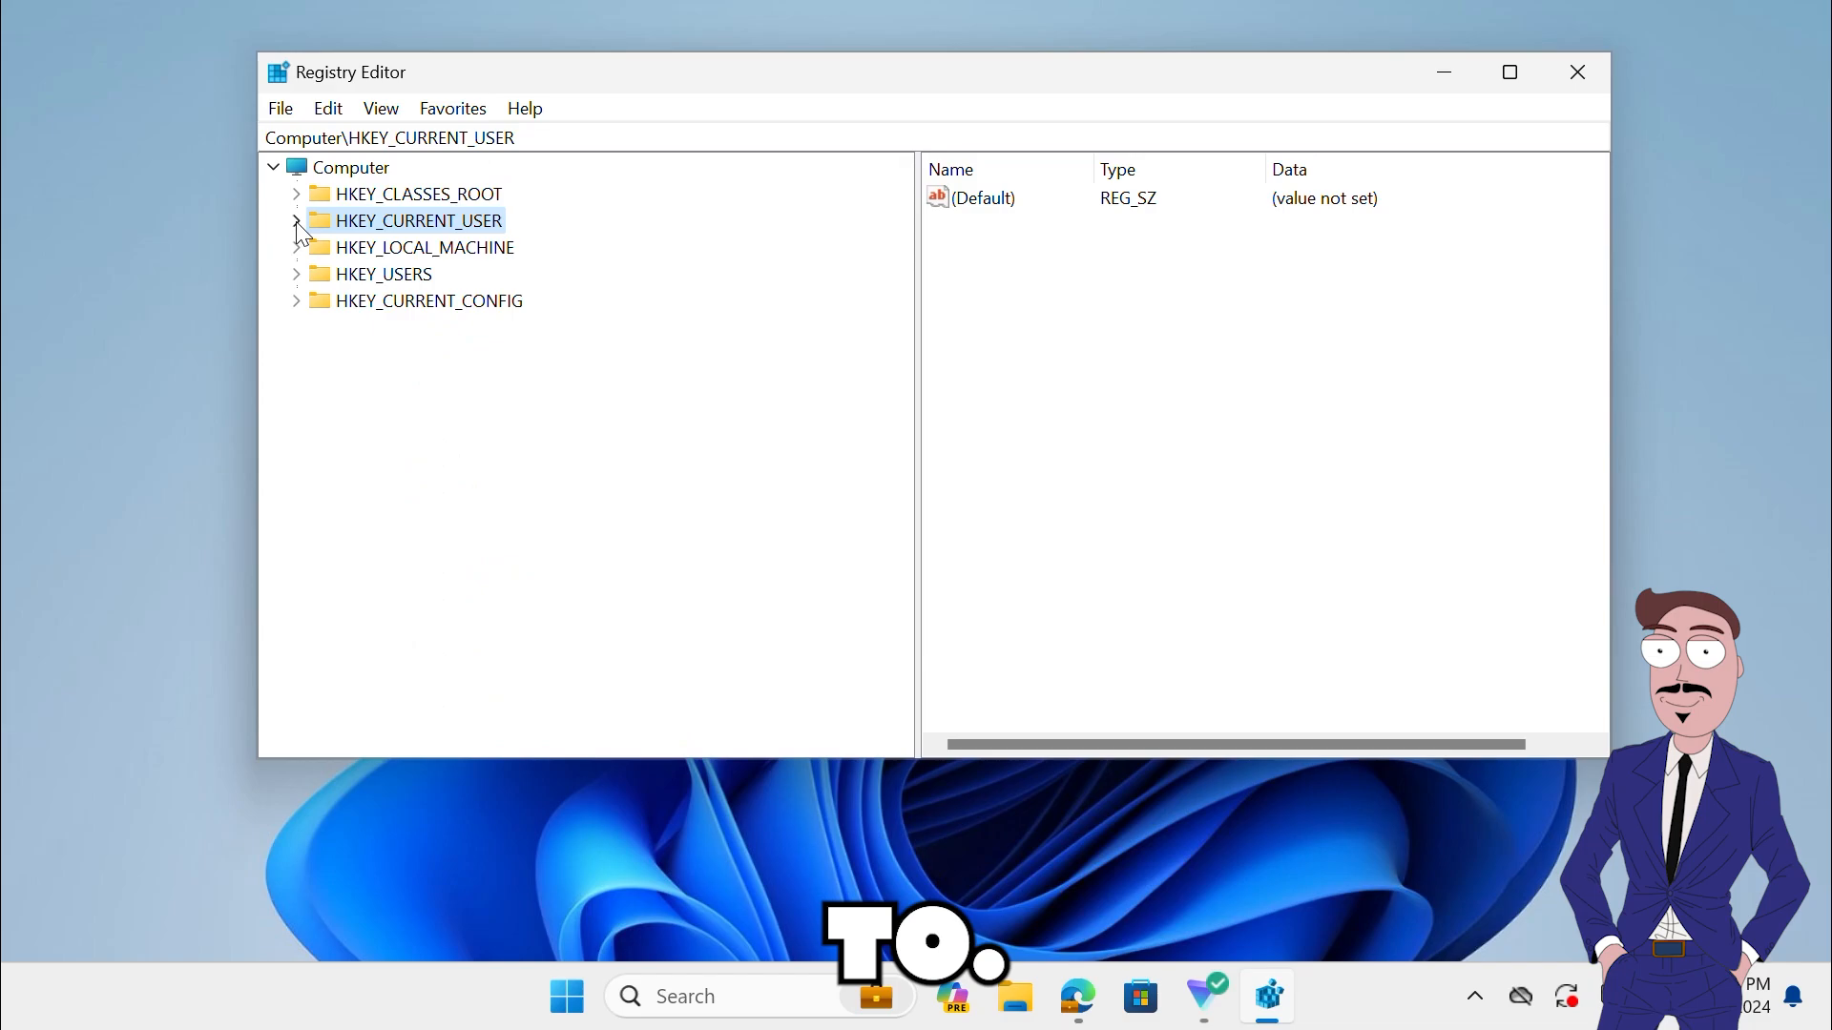
{"action": "left_click", "coordinate": [298, 221]}
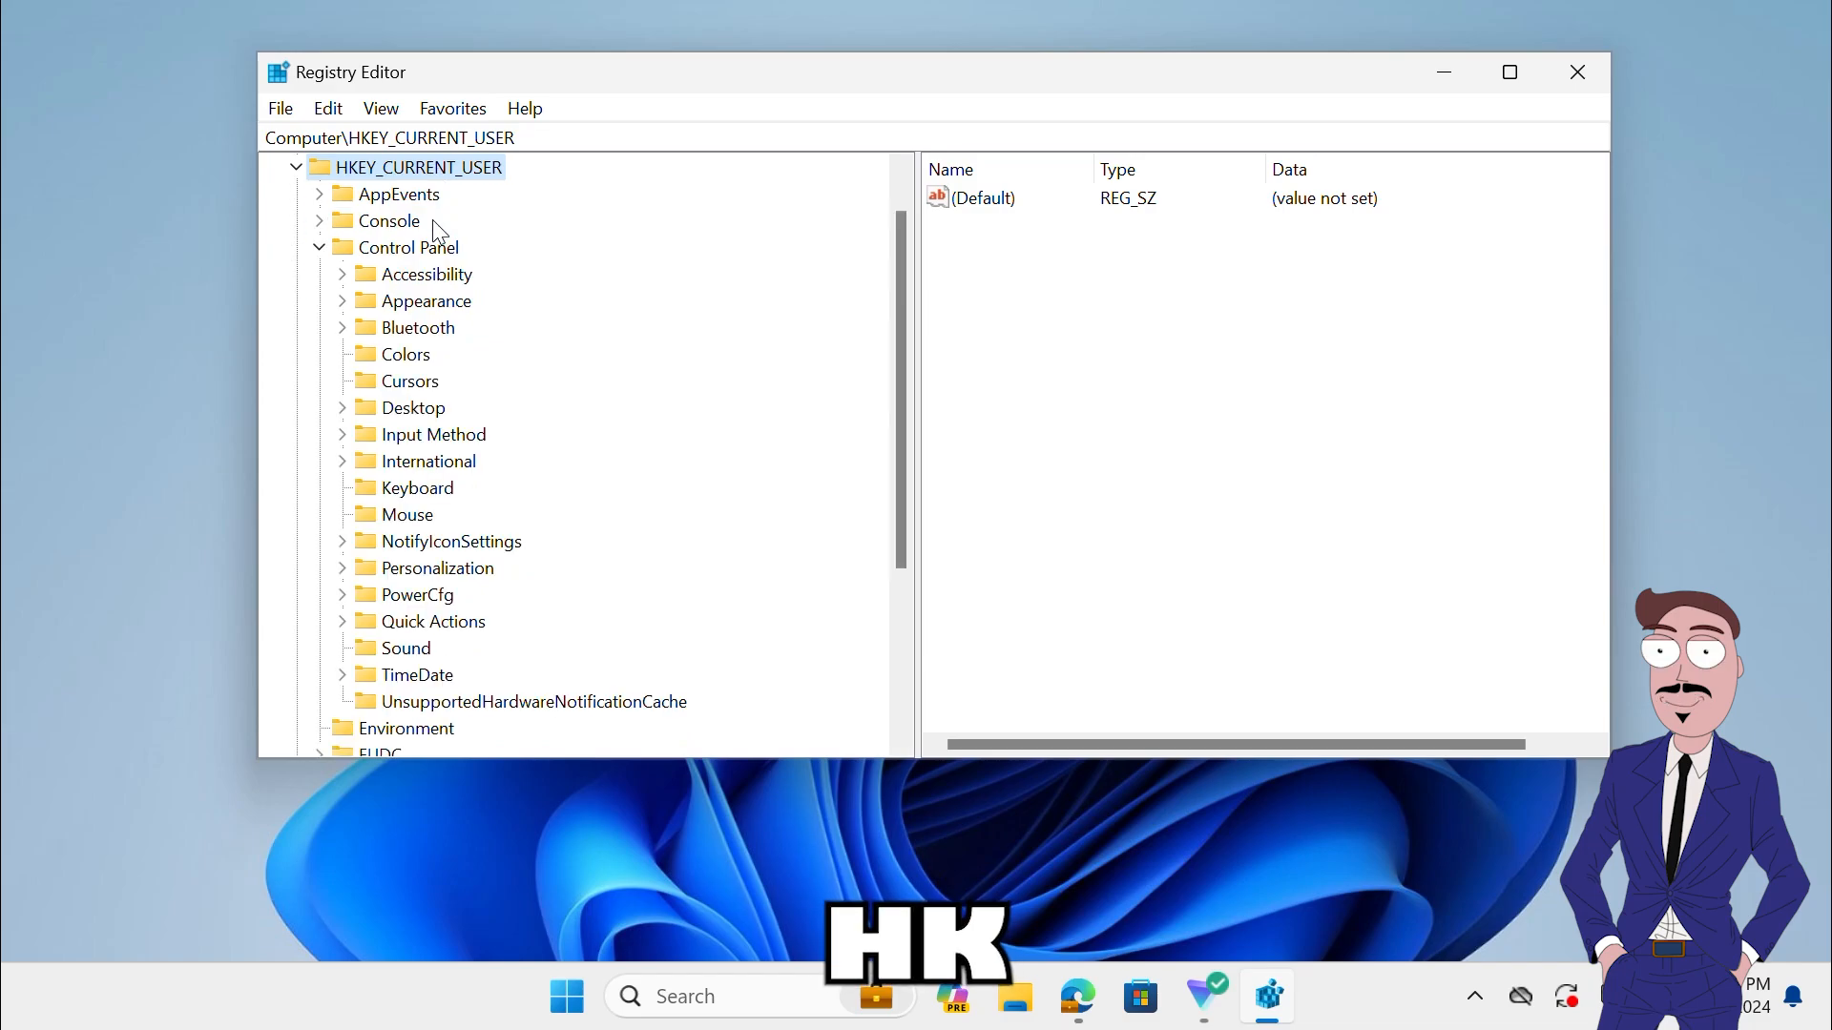
{"action": "left_click", "coordinate": [318, 246]}
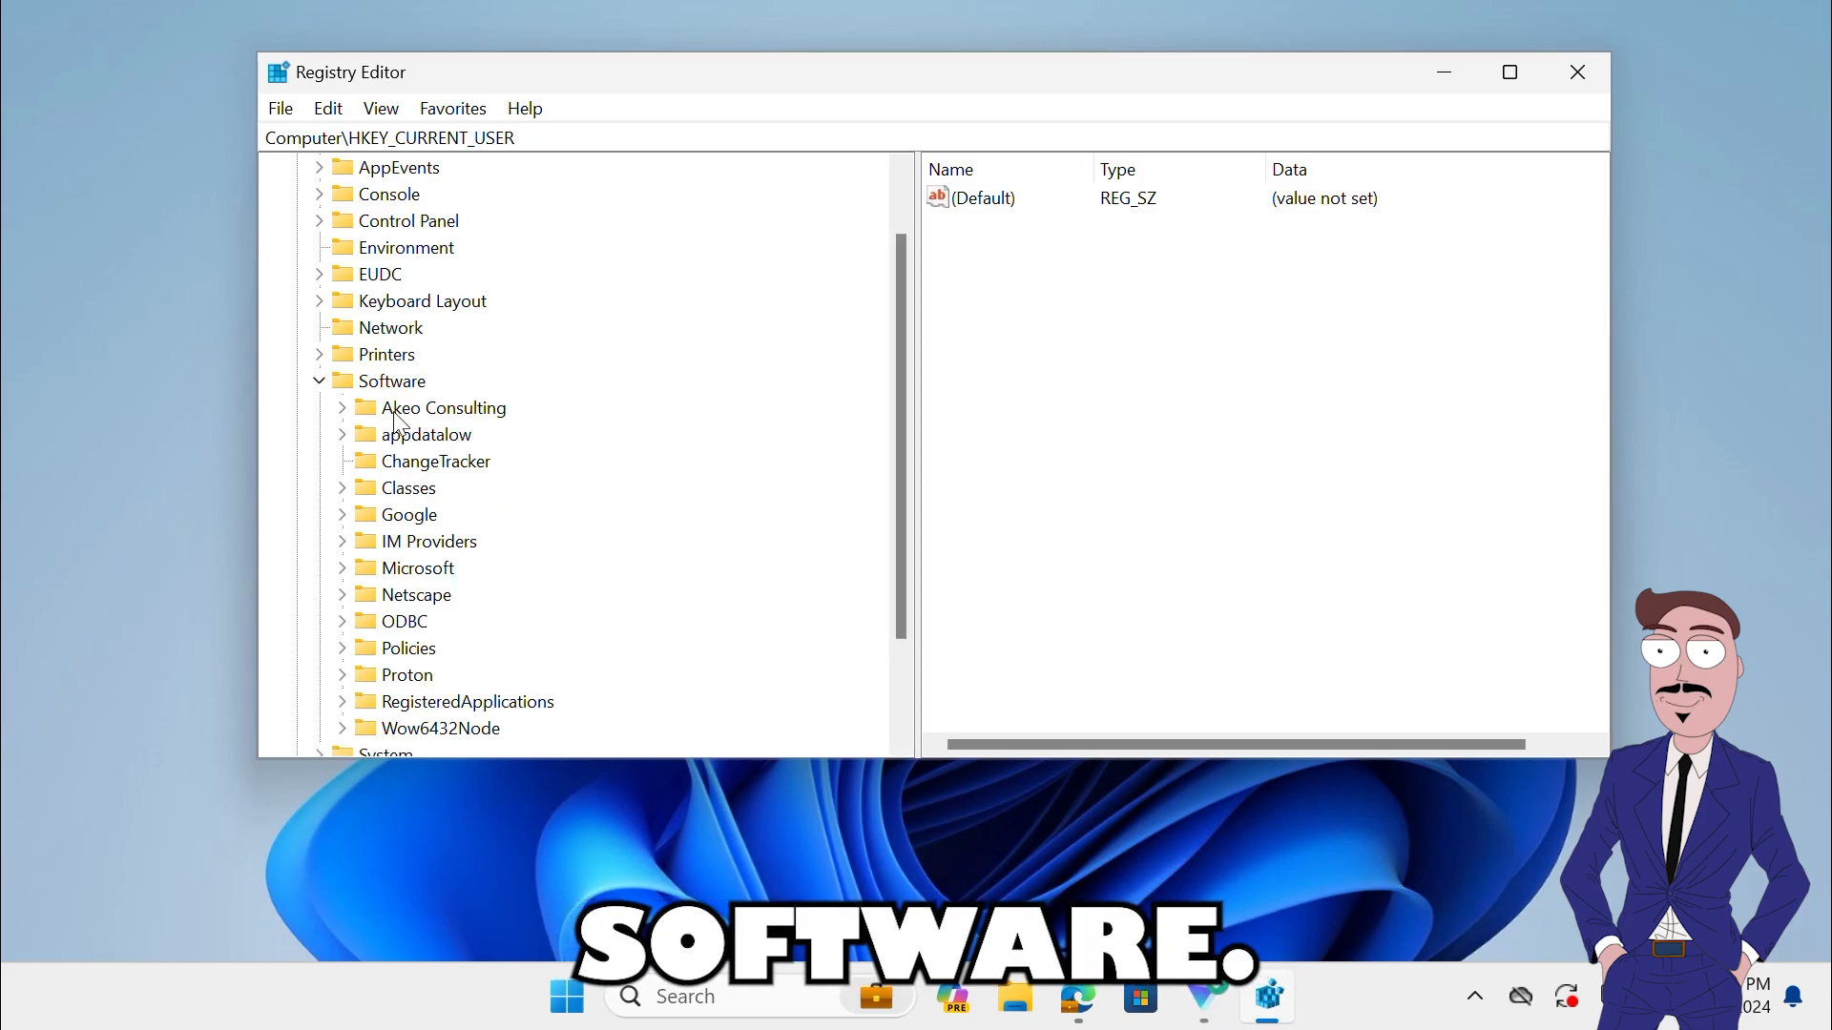
{"action": "left_click", "coordinate": [391, 382]}
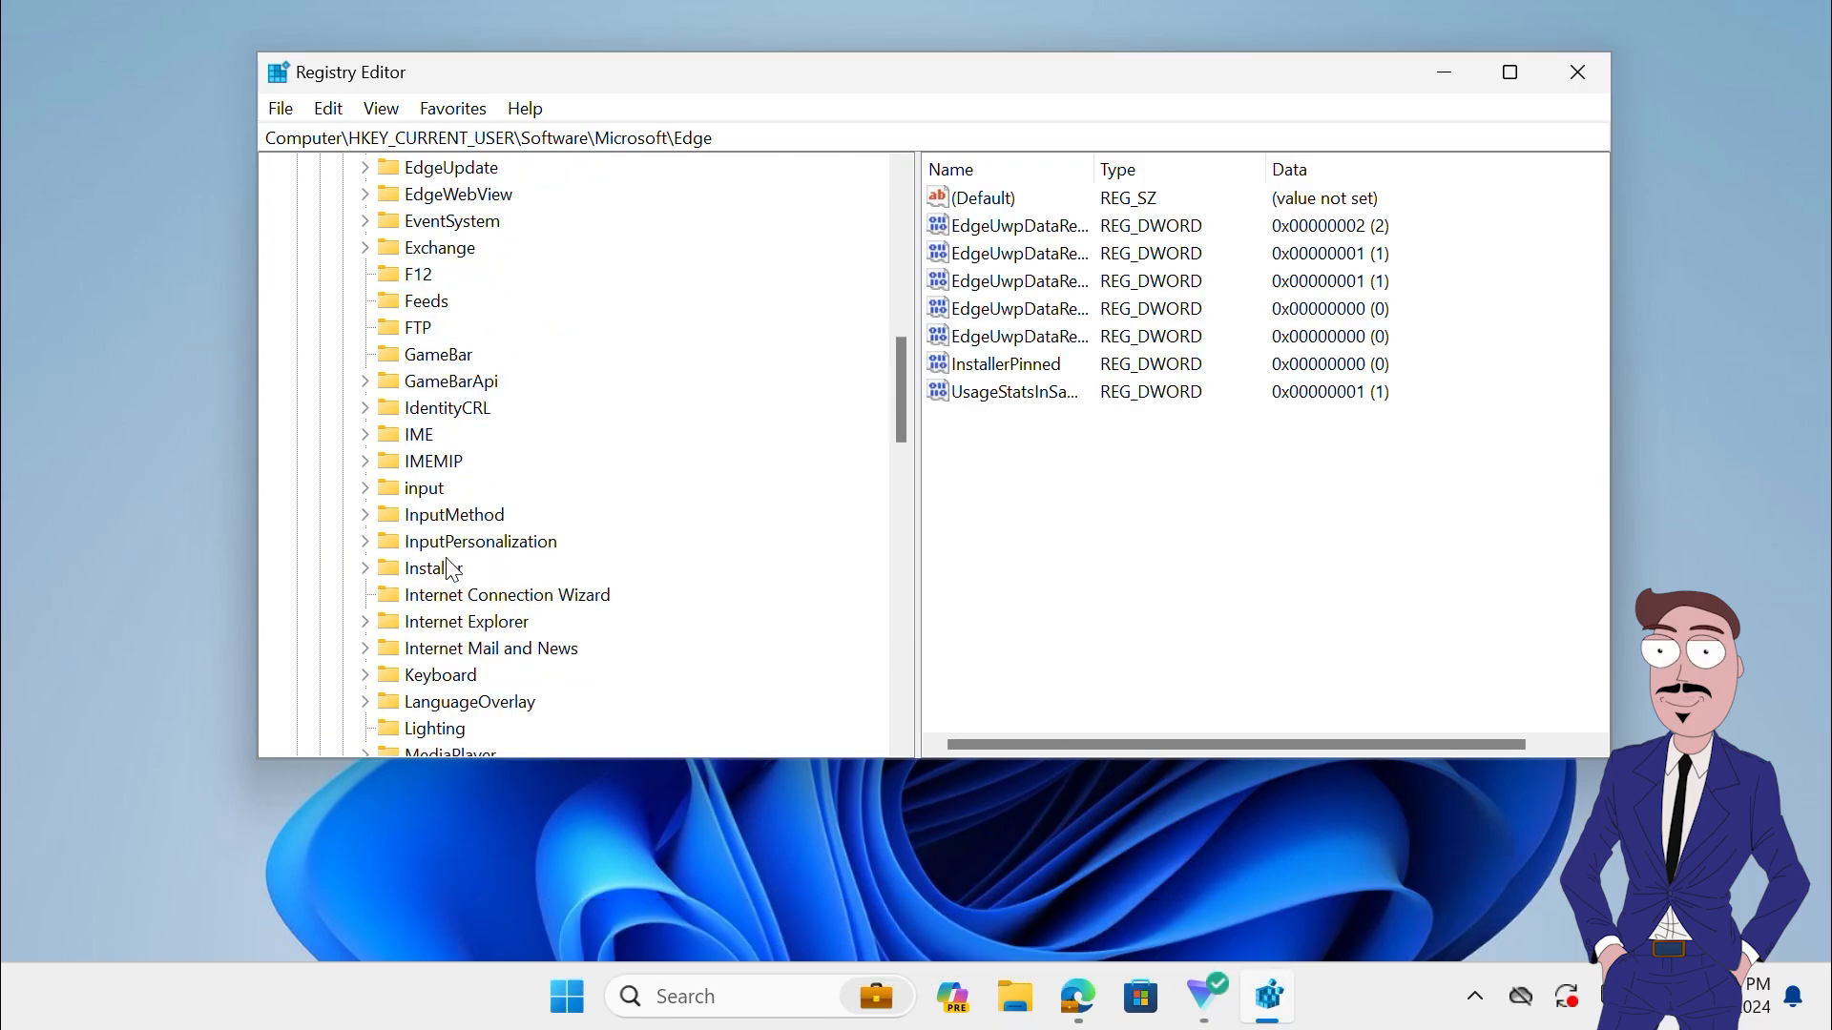
{"action": "scroll", "scroll_direction": "down", "scroll_amount": 3}
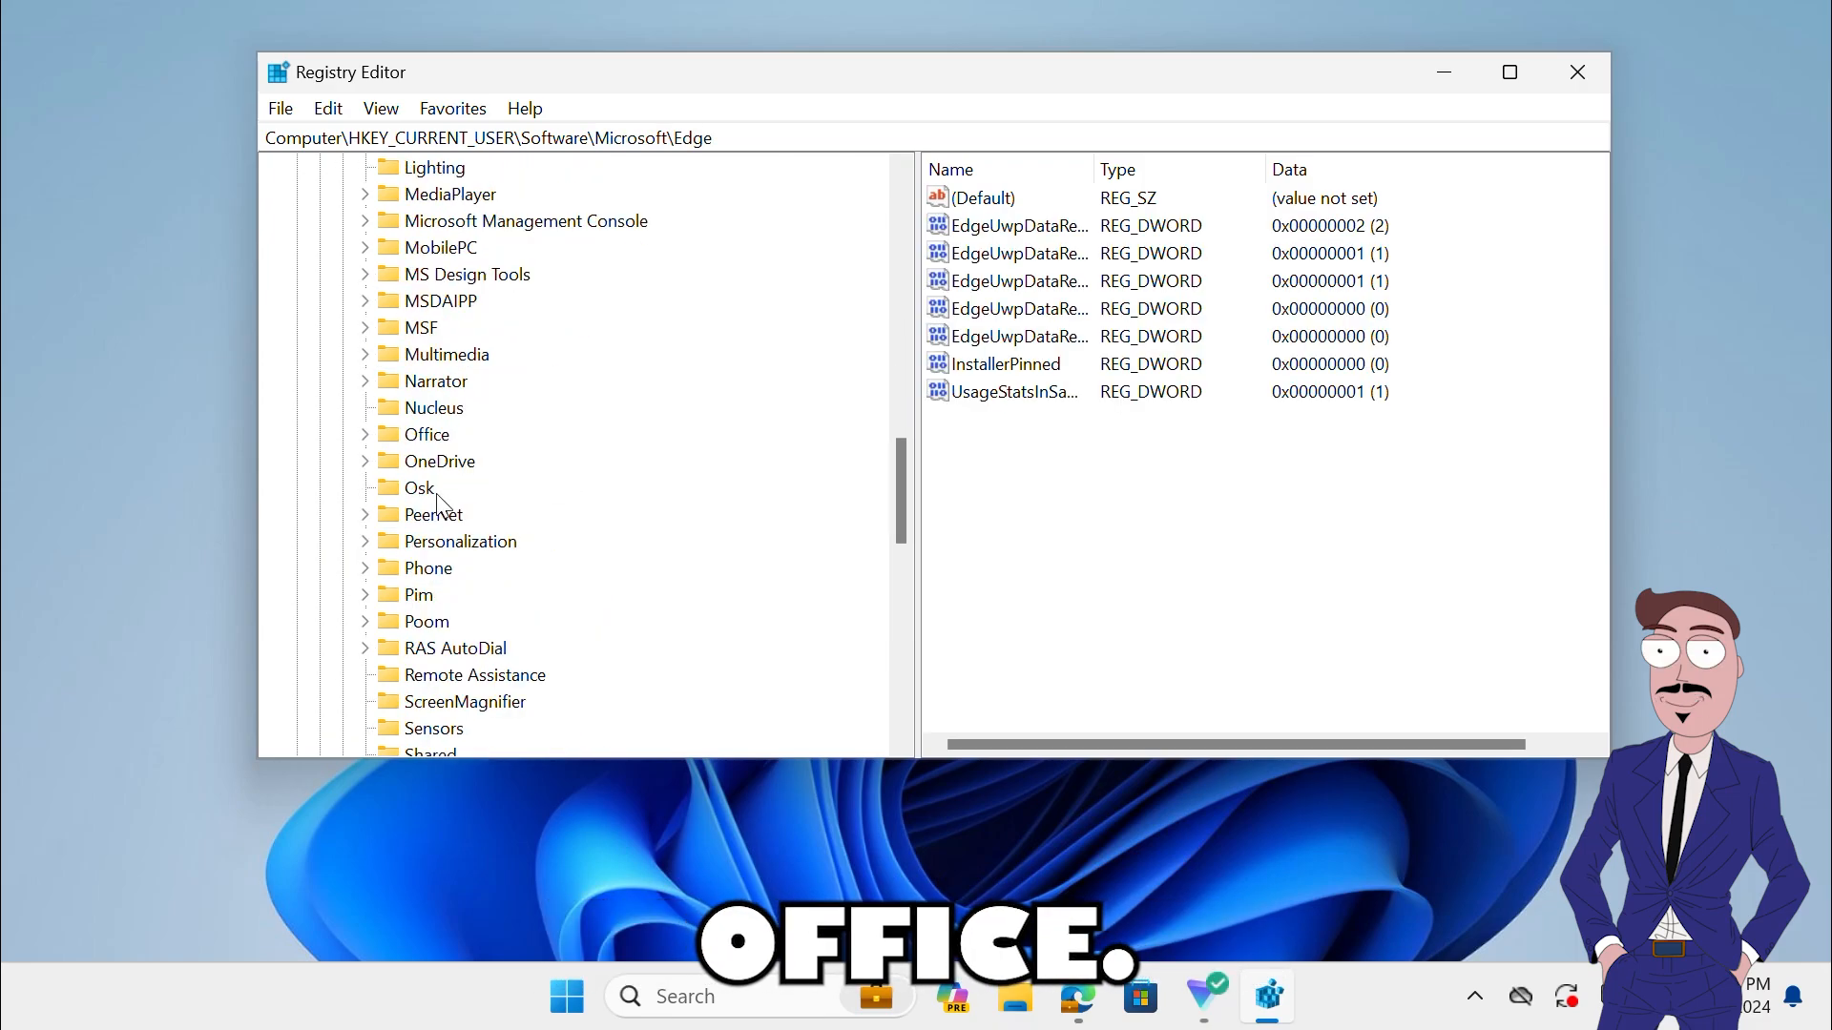
{"action": "left_click", "coordinate": [430, 433]}
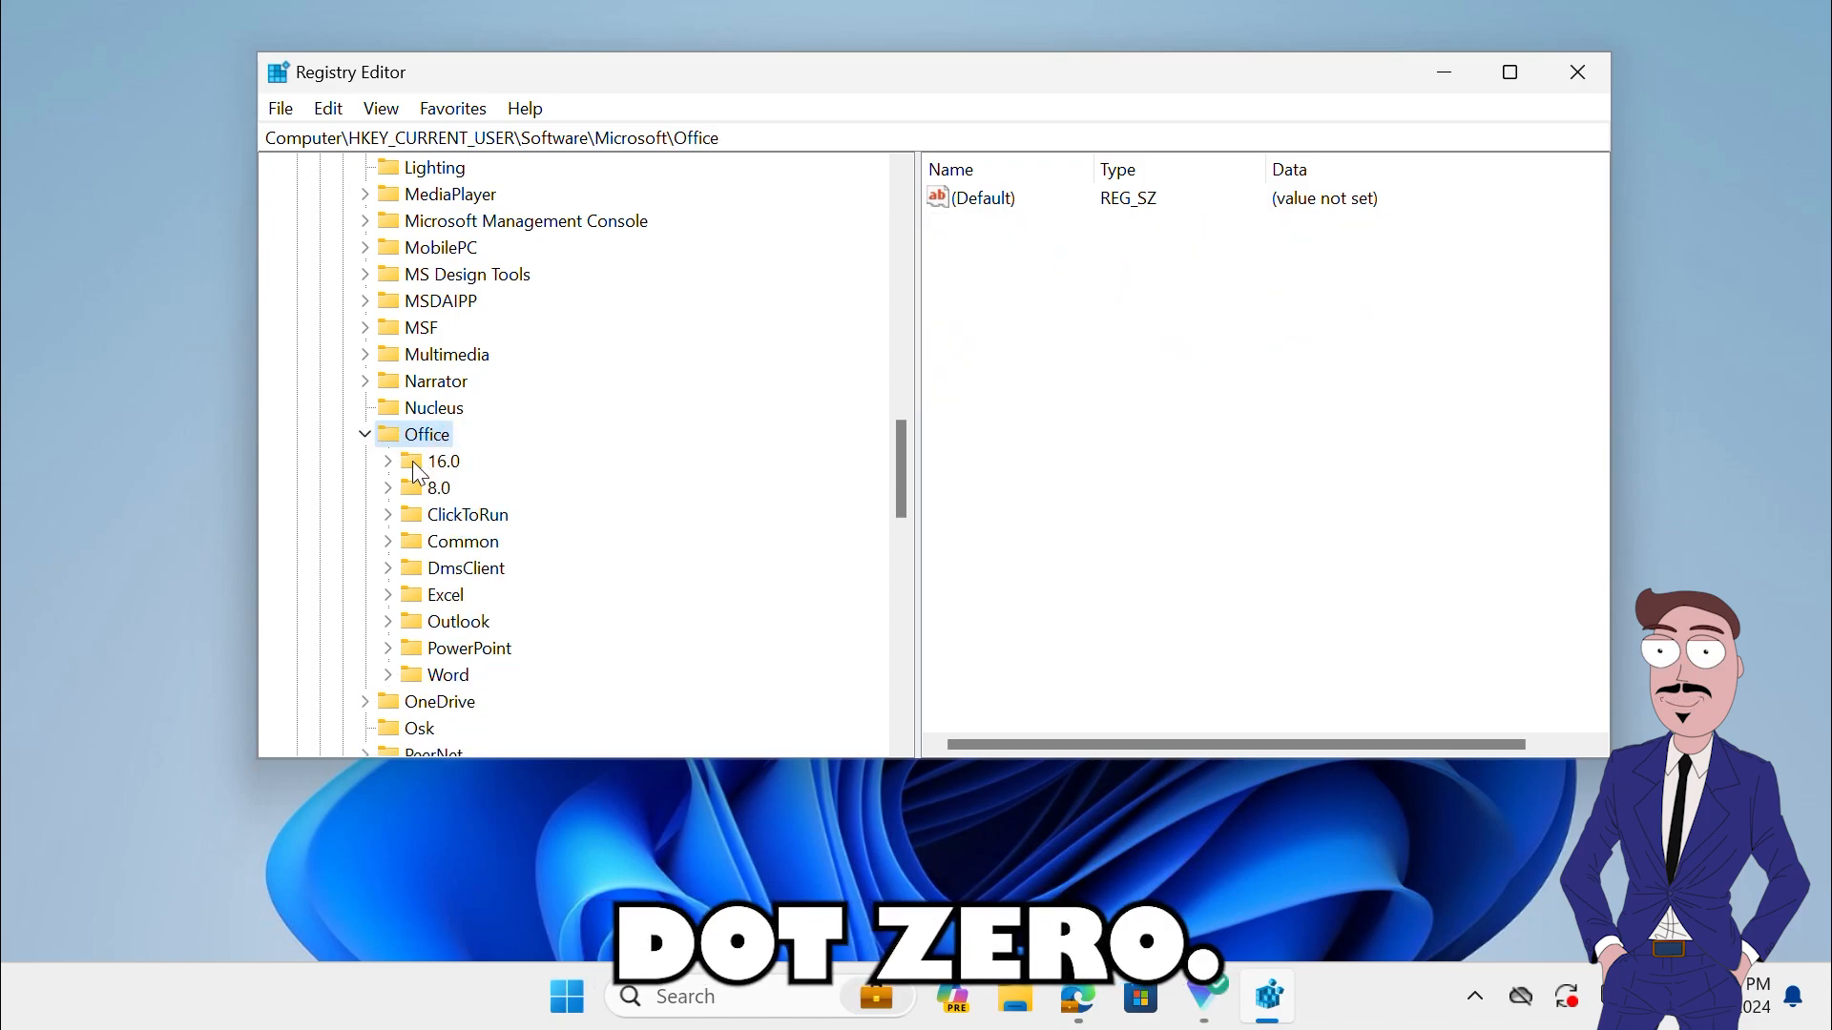
Step: Expand 16.0 > Outlook and select the Options key, showing its values and subkeys
{"action": "left_click", "coordinate": [387, 460]}
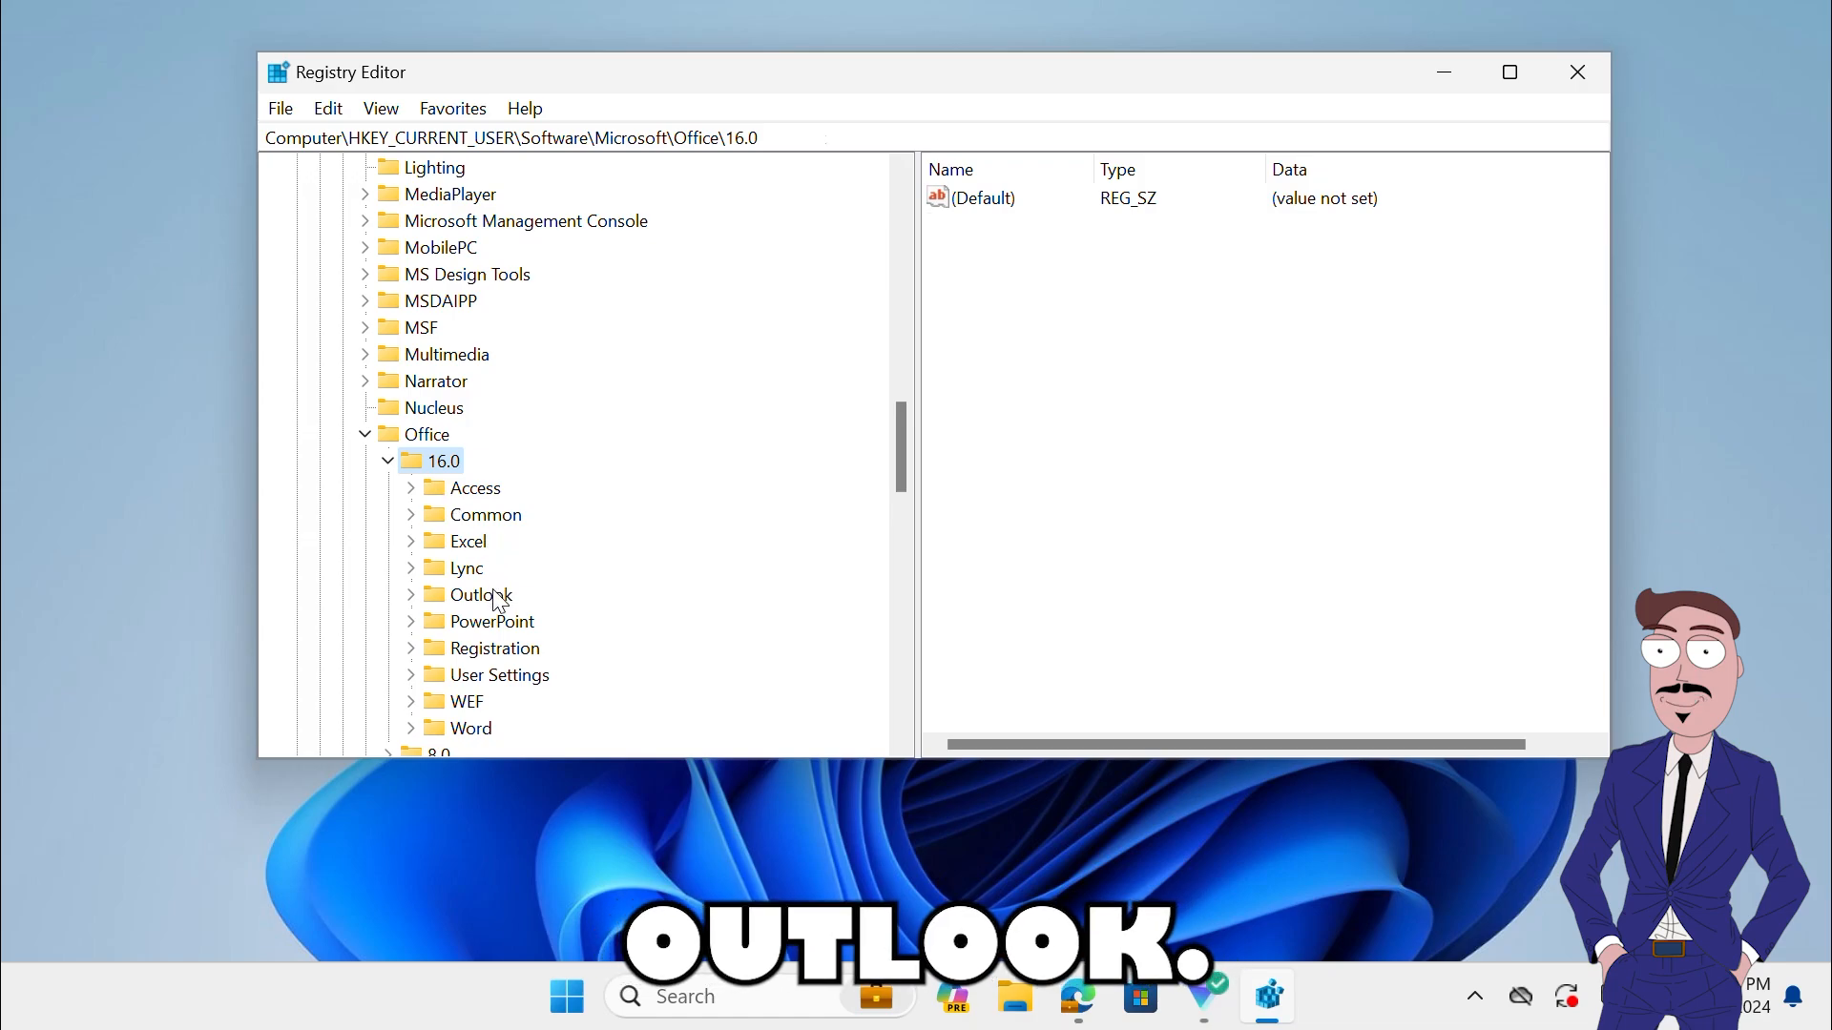
{"action": "left_click", "coordinate": [478, 596]}
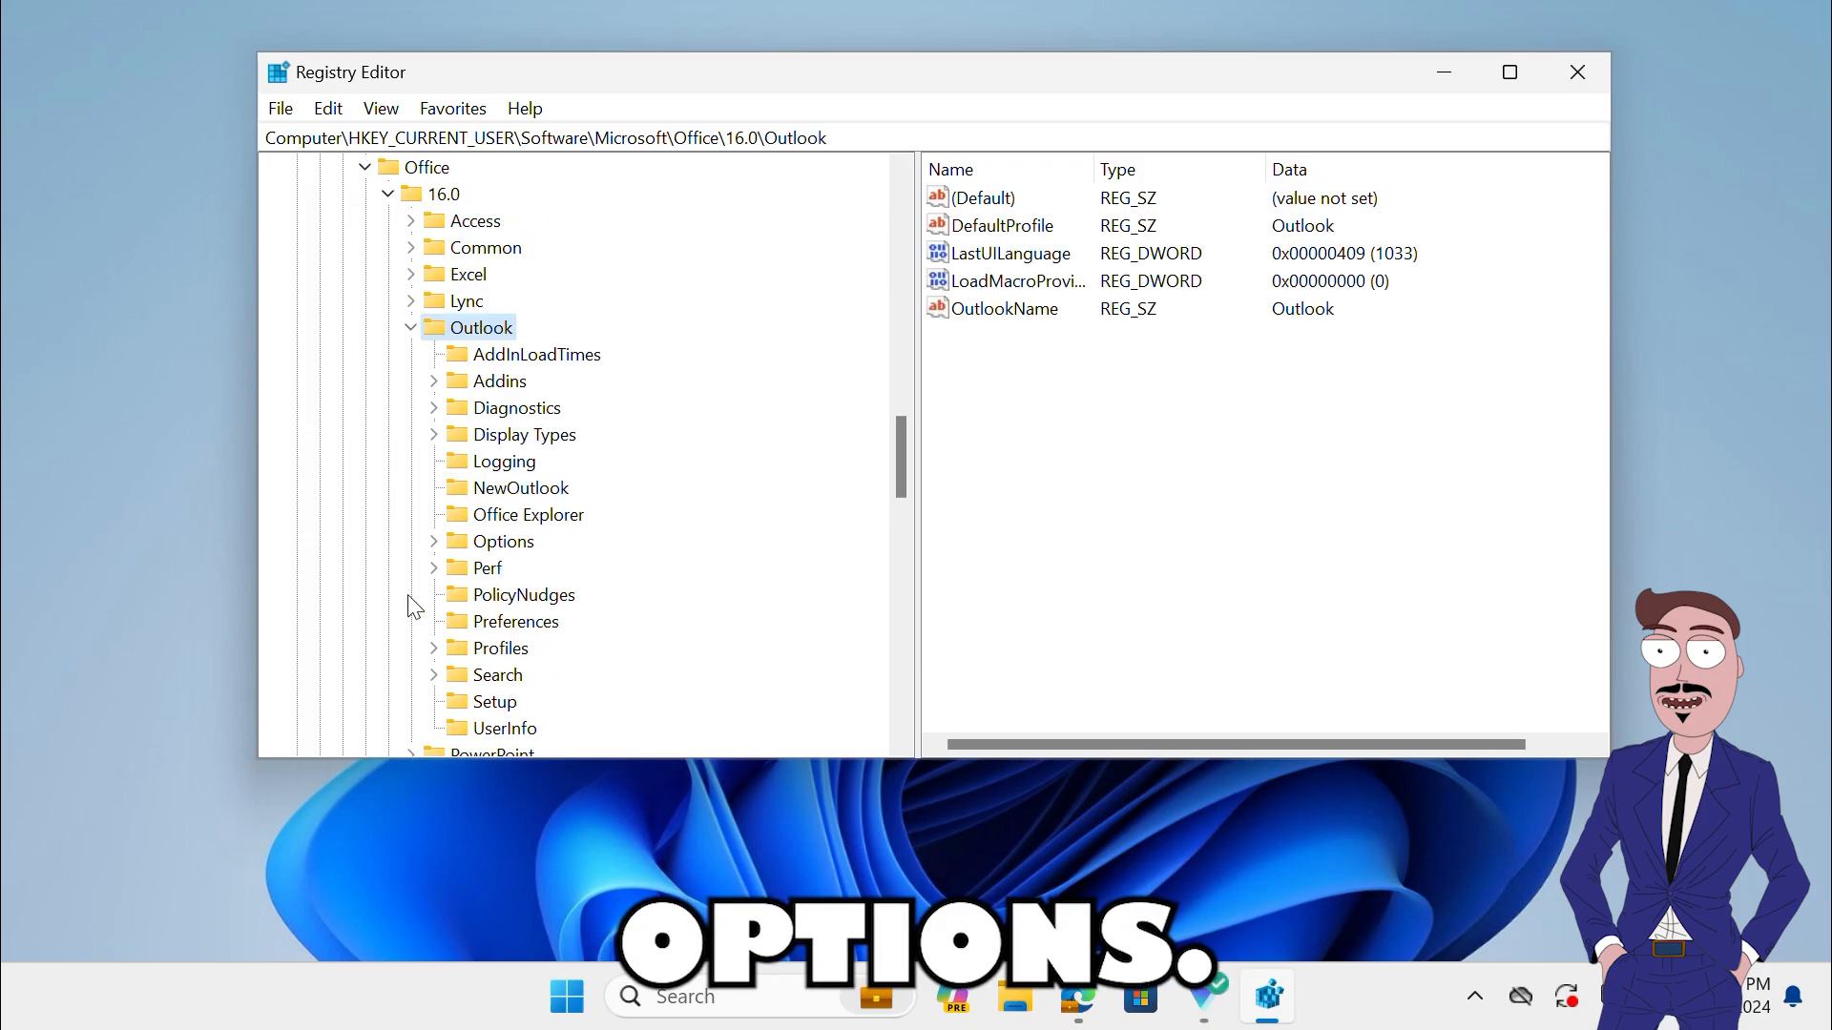
{"action": "left_click", "coordinate": [504, 540]}
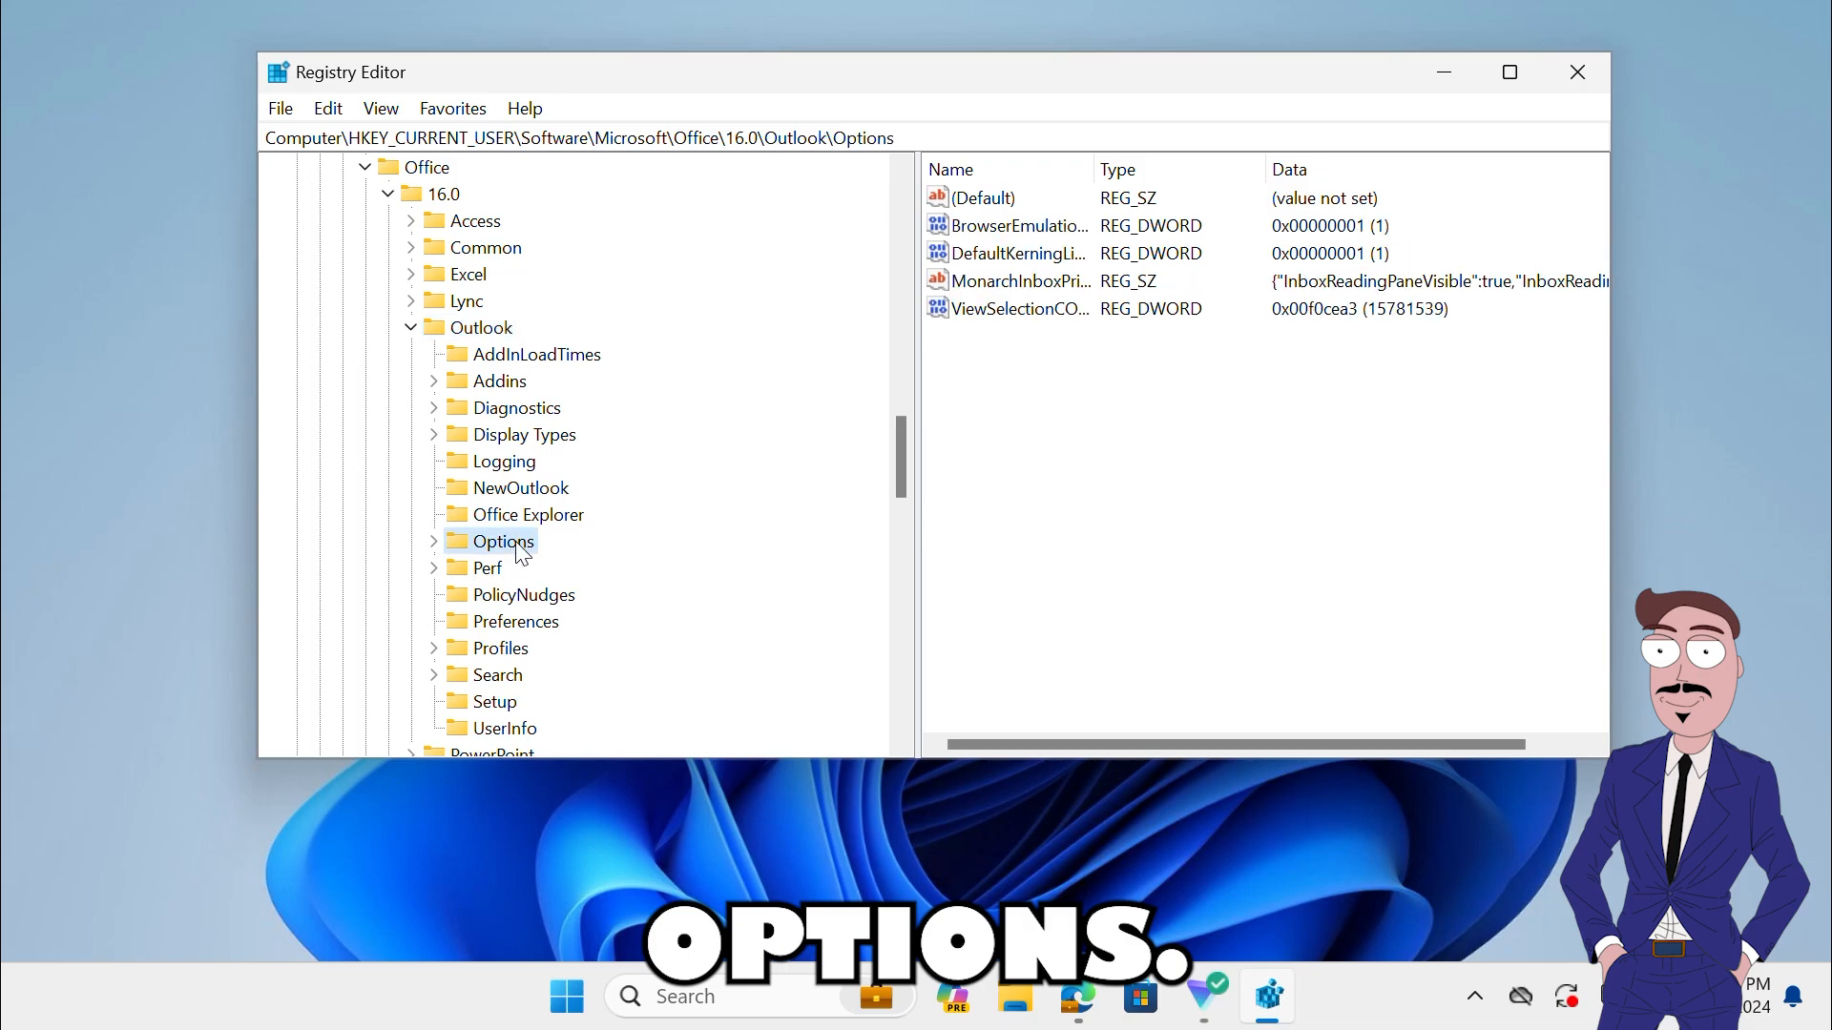
{"action": "left_click", "coordinate": [433, 540]}
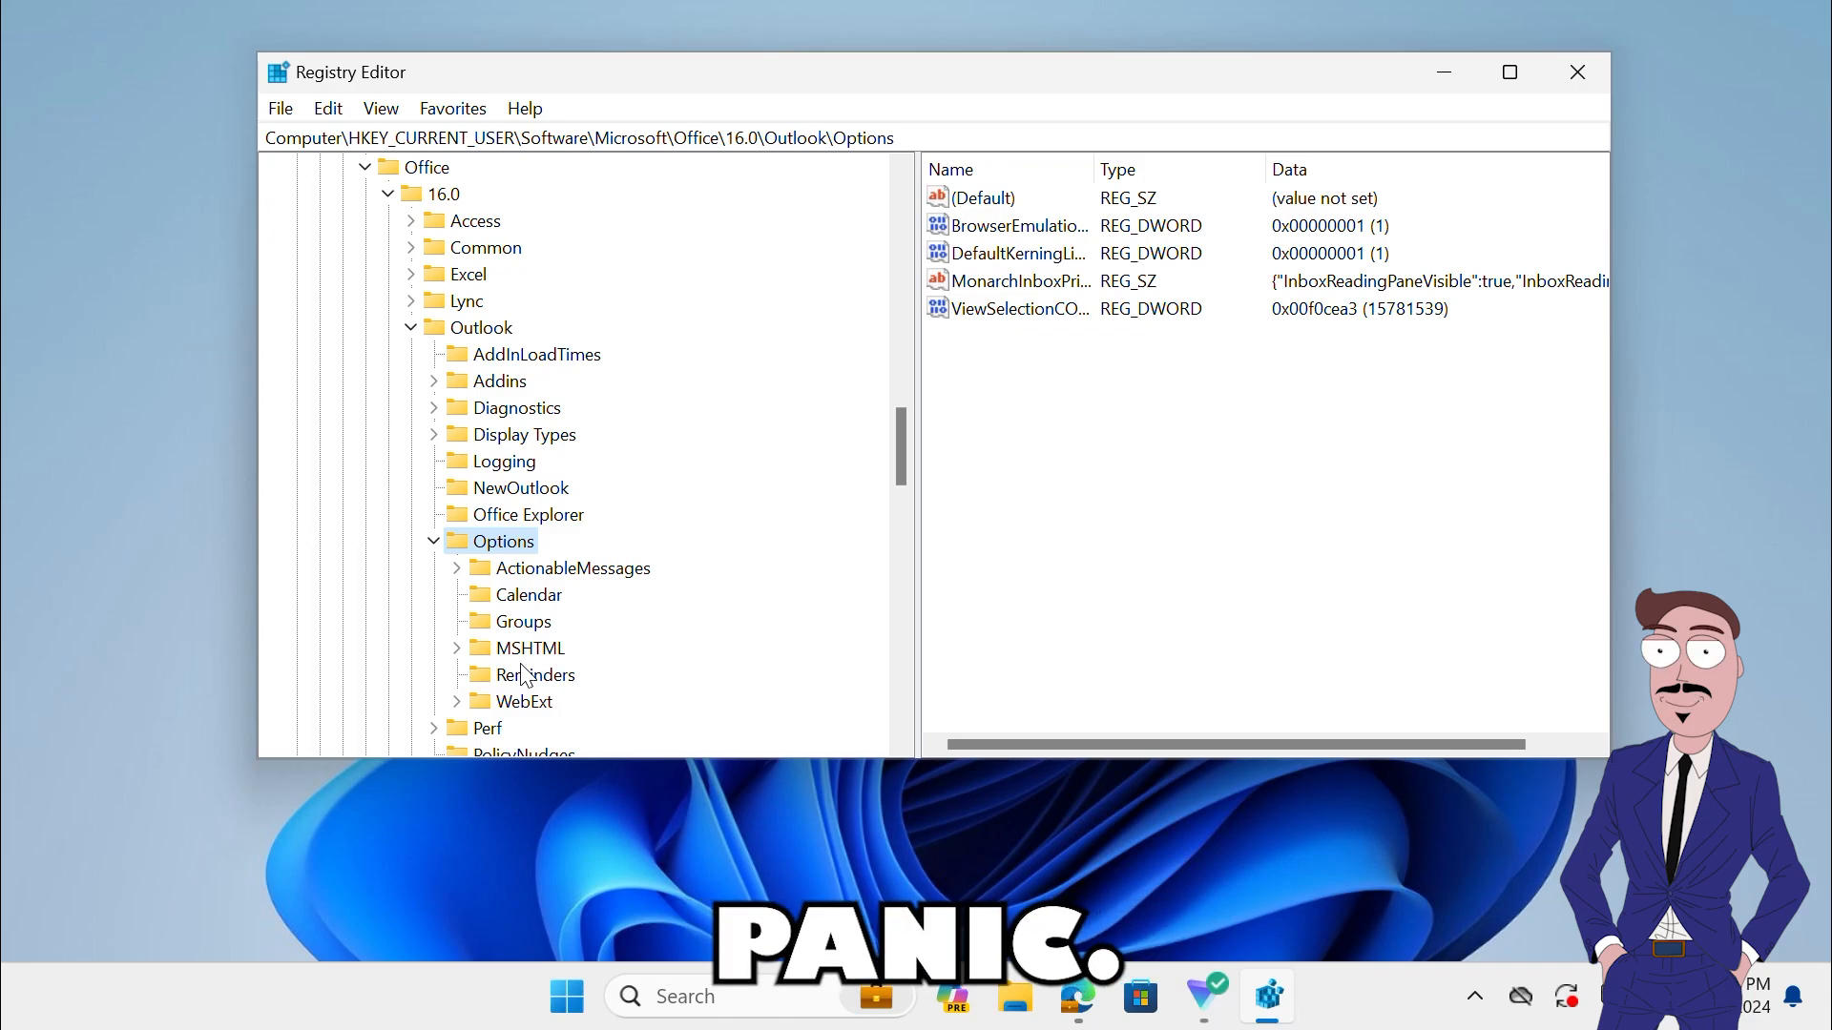
{"action": "scroll", "scroll_direction": "down", "scroll_amount": 3}
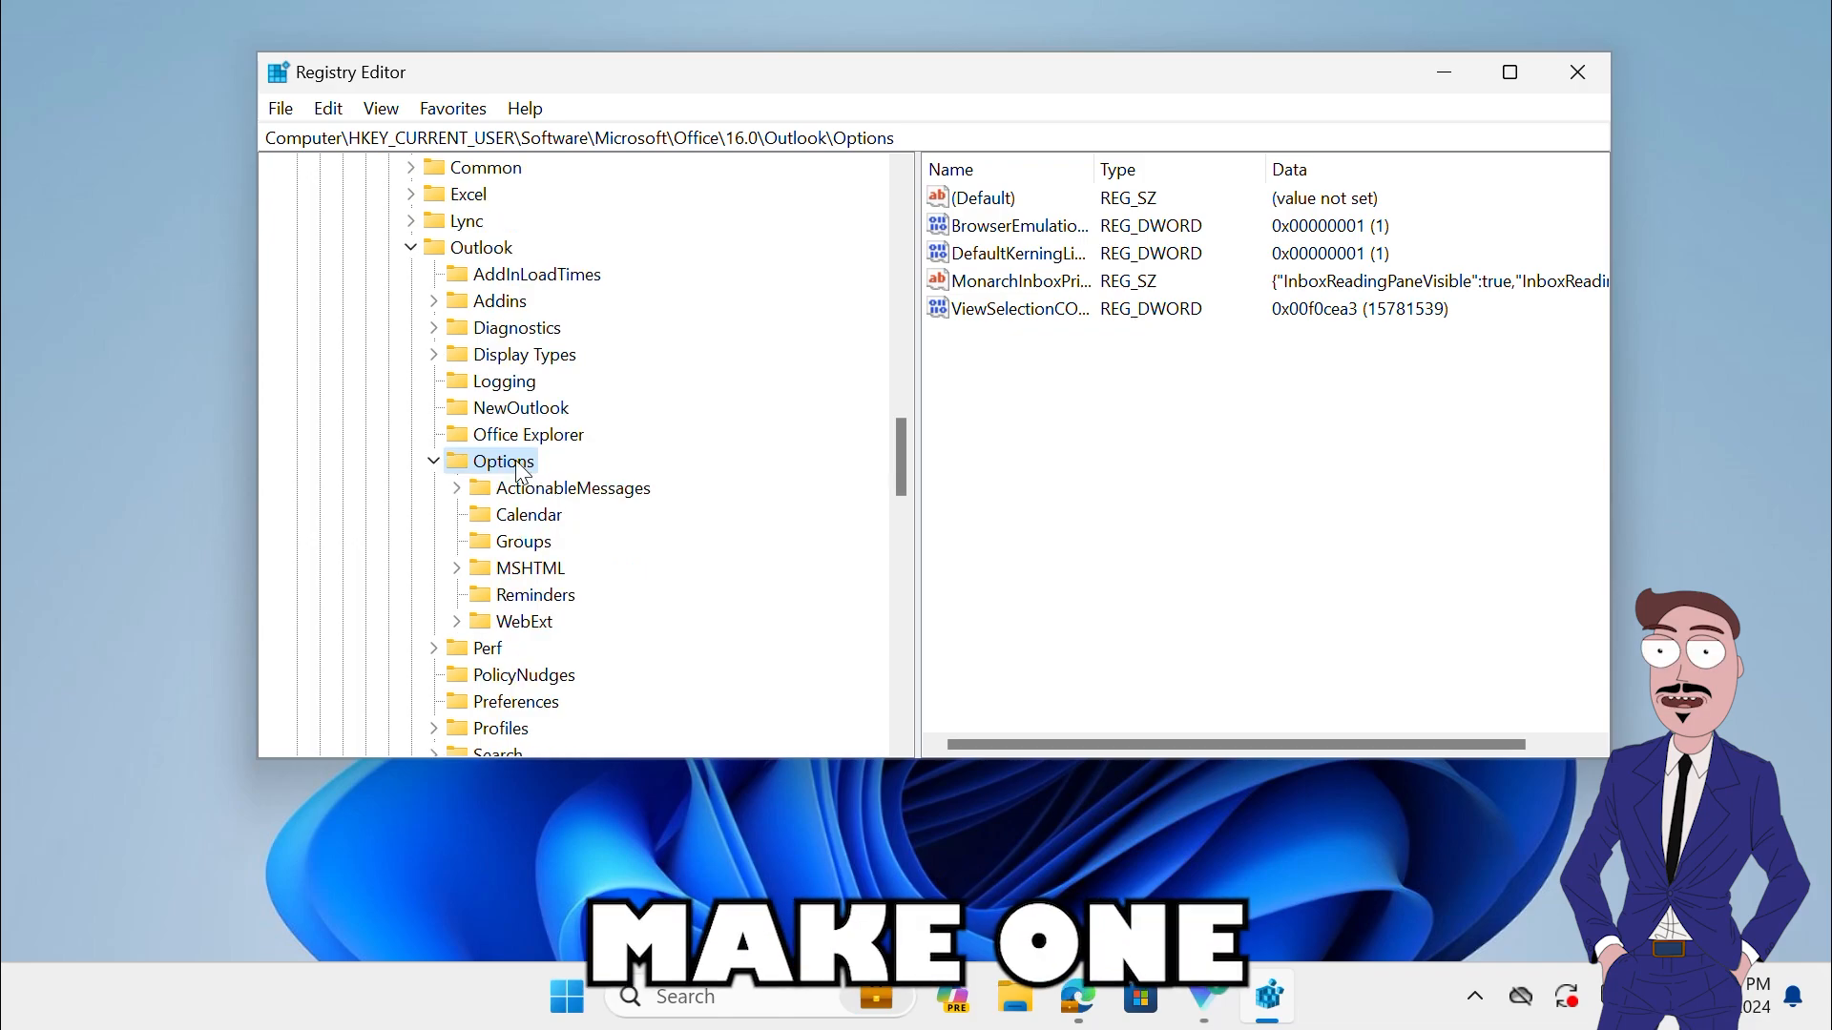
Step: Create a General key under Options with a new DWORD (32-bit) value named HideNewOutlookToggle
{"action": "right_click", "coordinate": [504, 460]}
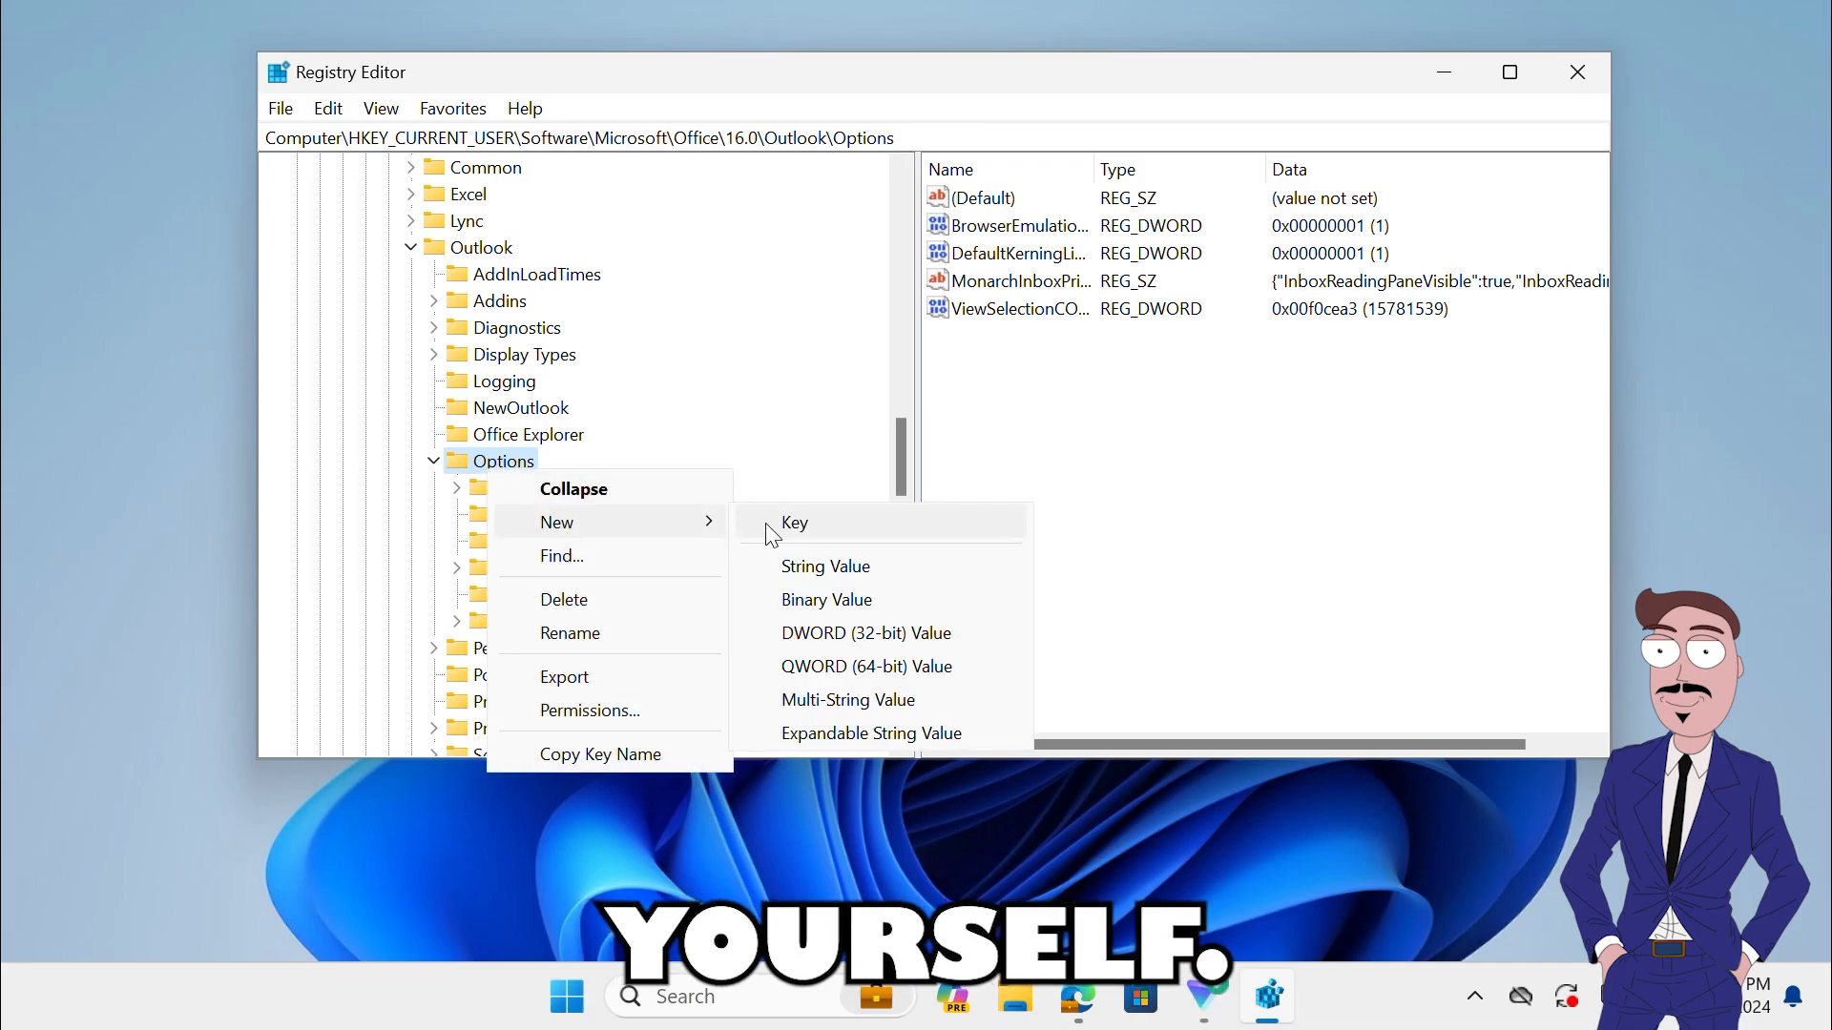
{"action": "left_click", "coordinate": [794, 522]}
{"action": "type", "text": "General"}
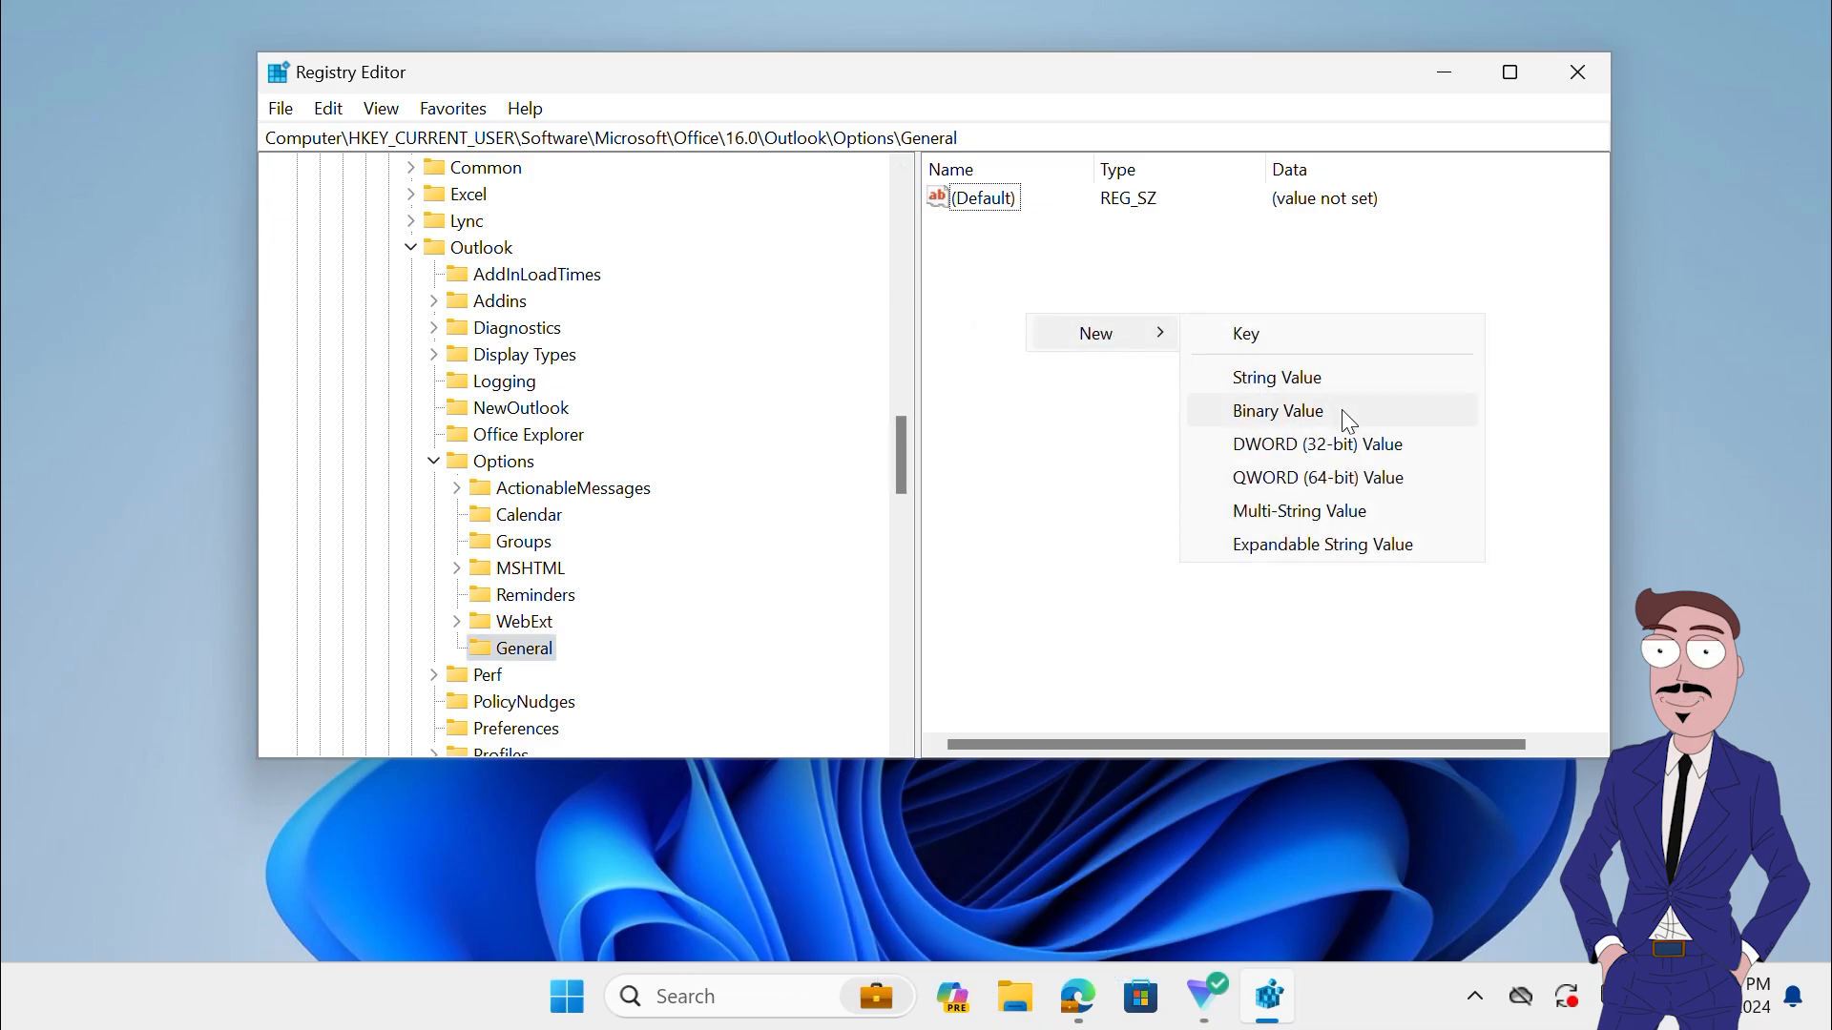
{"action": "left_click", "coordinate": [1317, 444]}
{"action": "type", "text": "HideNewOut"}
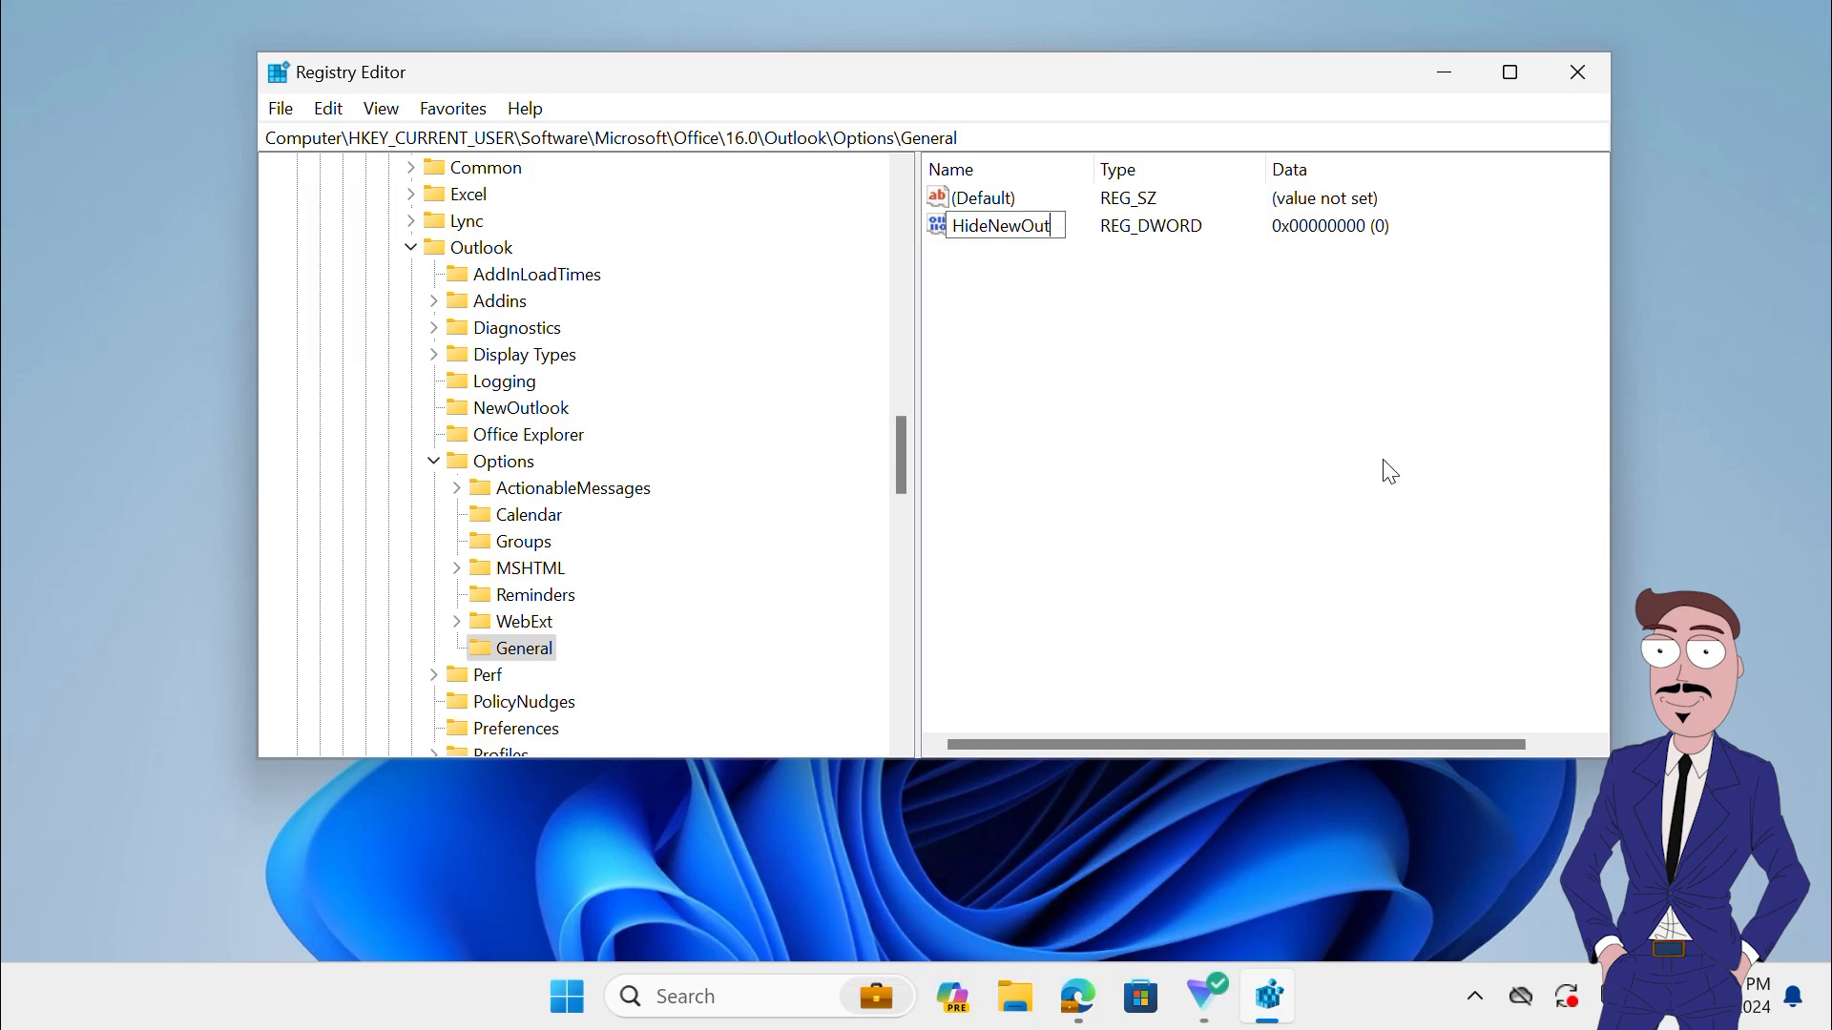
{"action": "type", "text": "lookToggle"}
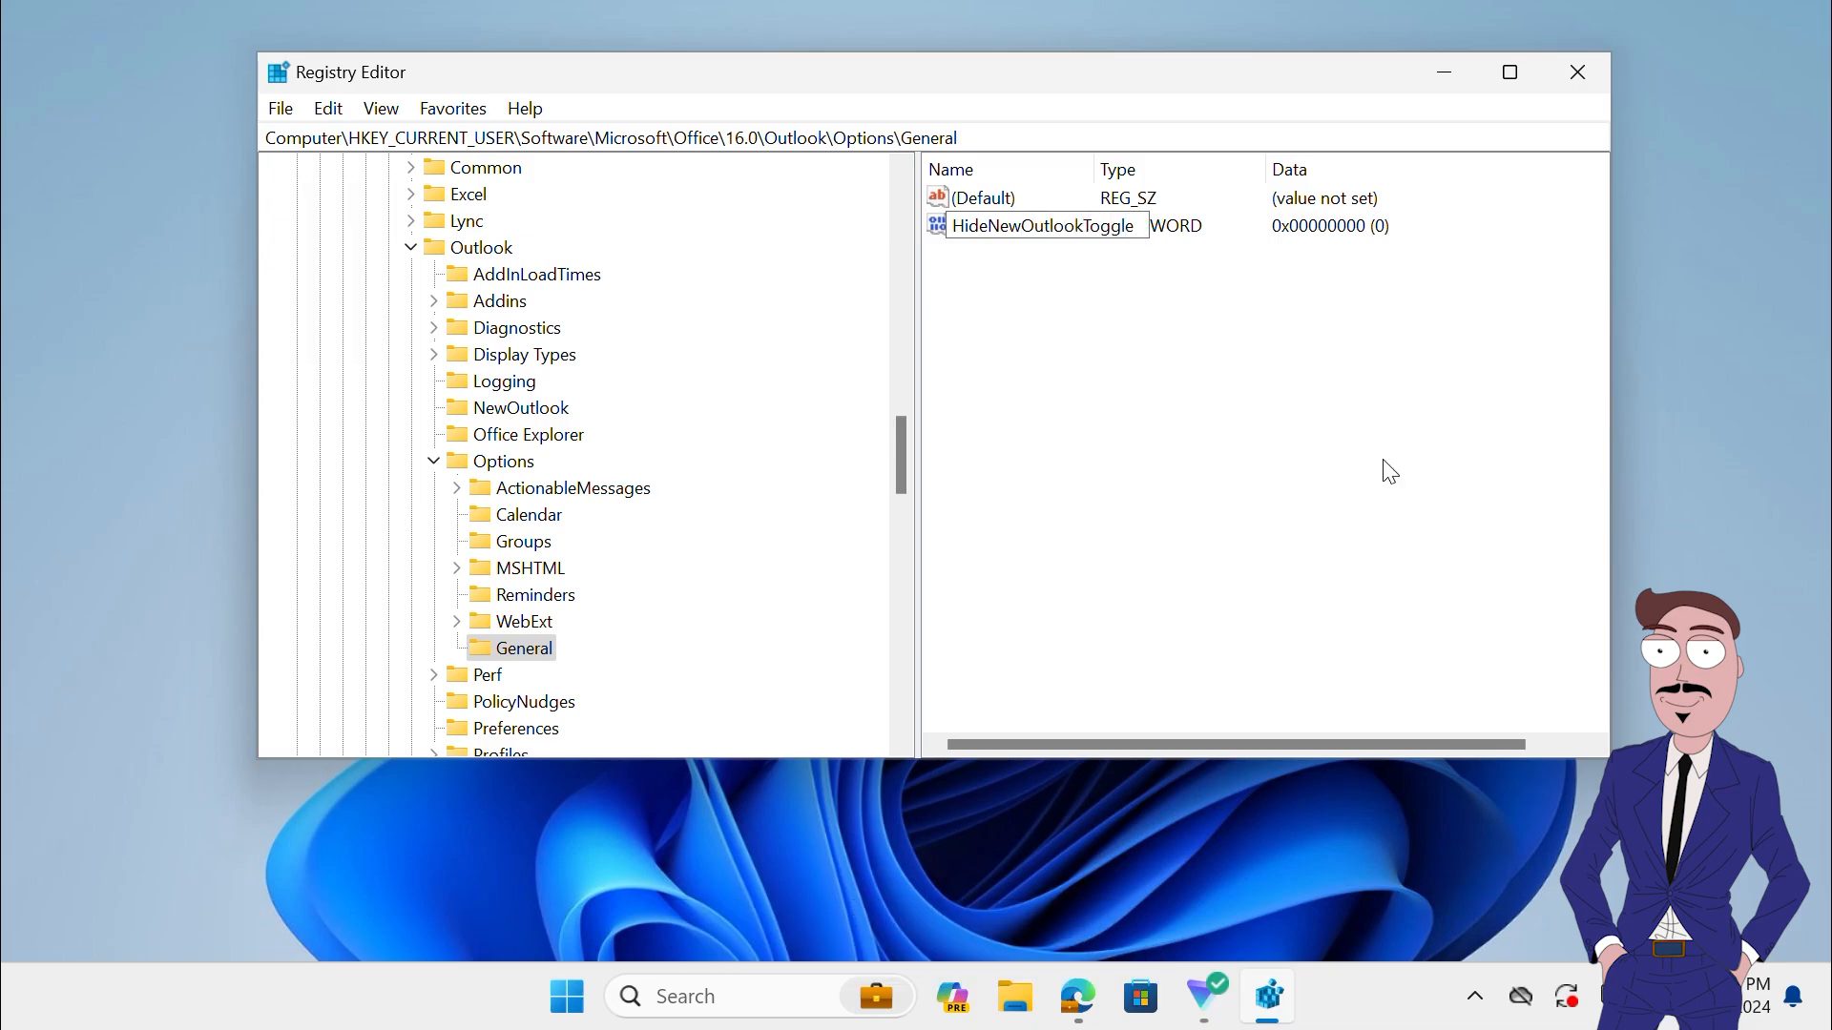
Step: Set HideNewOutlookToggle's value data to 1
{"action": "double_click", "coordinate": [1044, 225]}
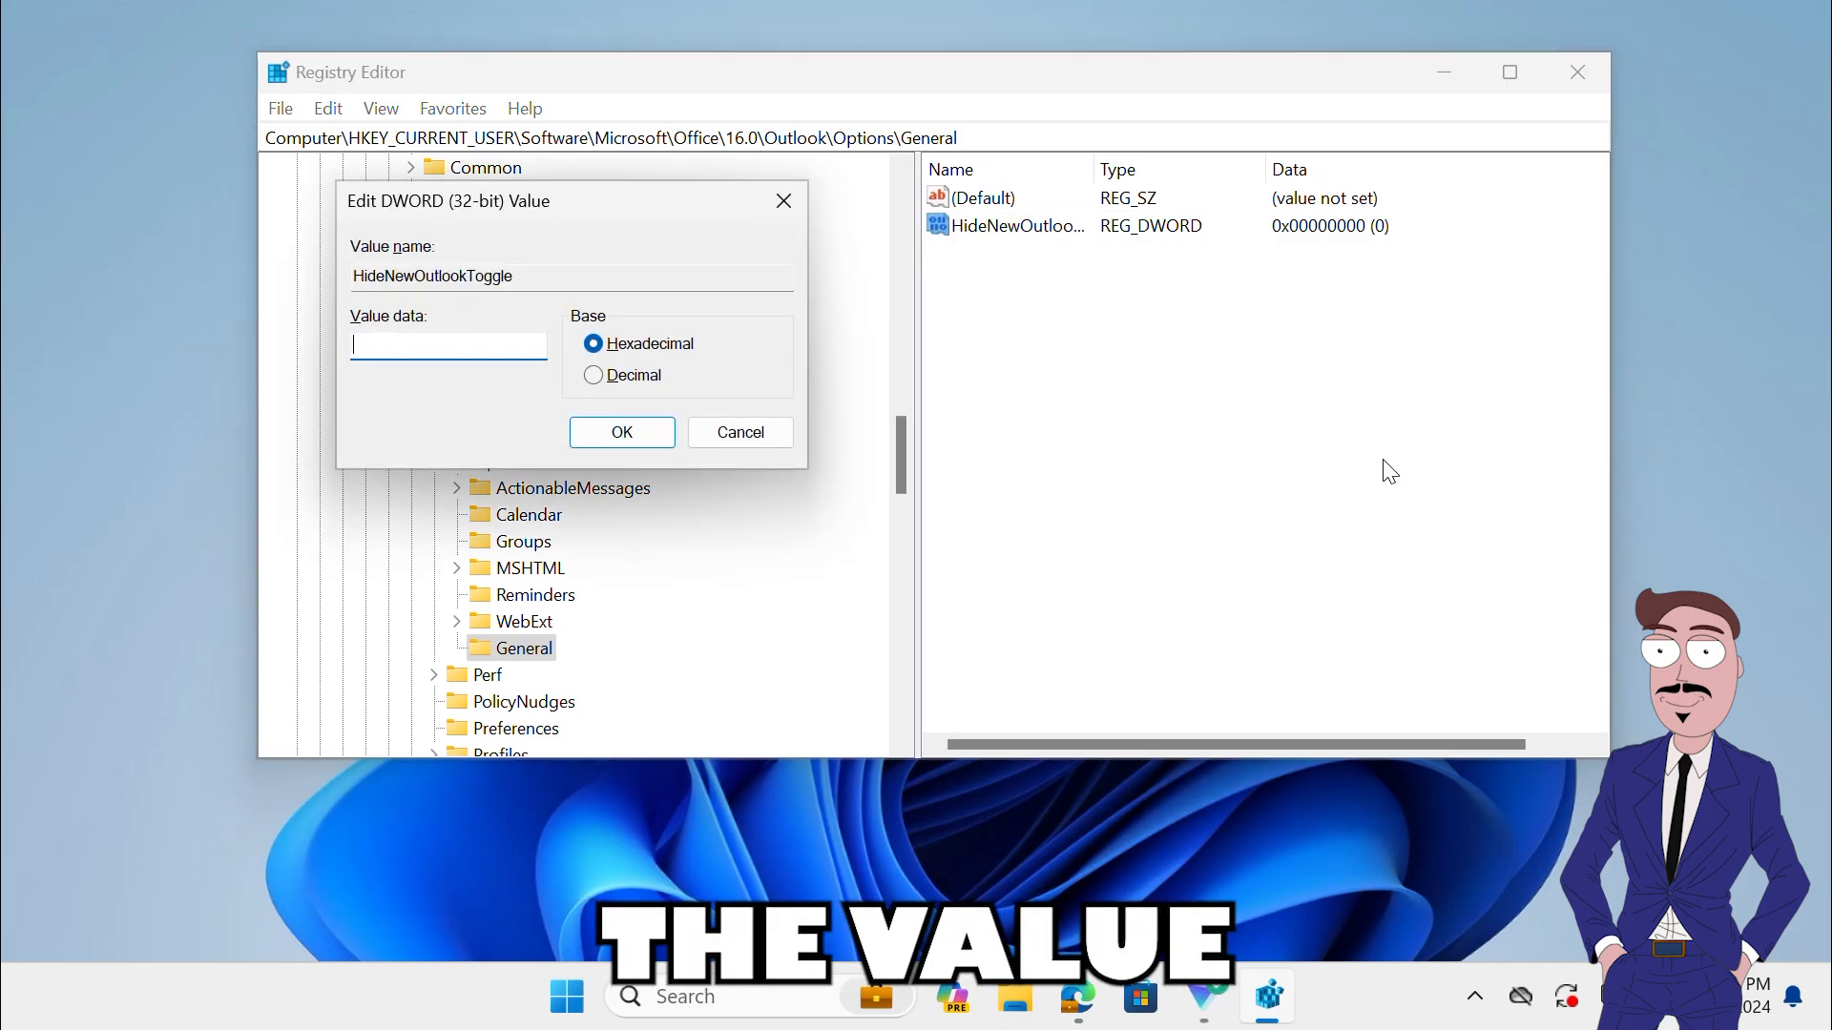
{"action": "type", "text": "1"}
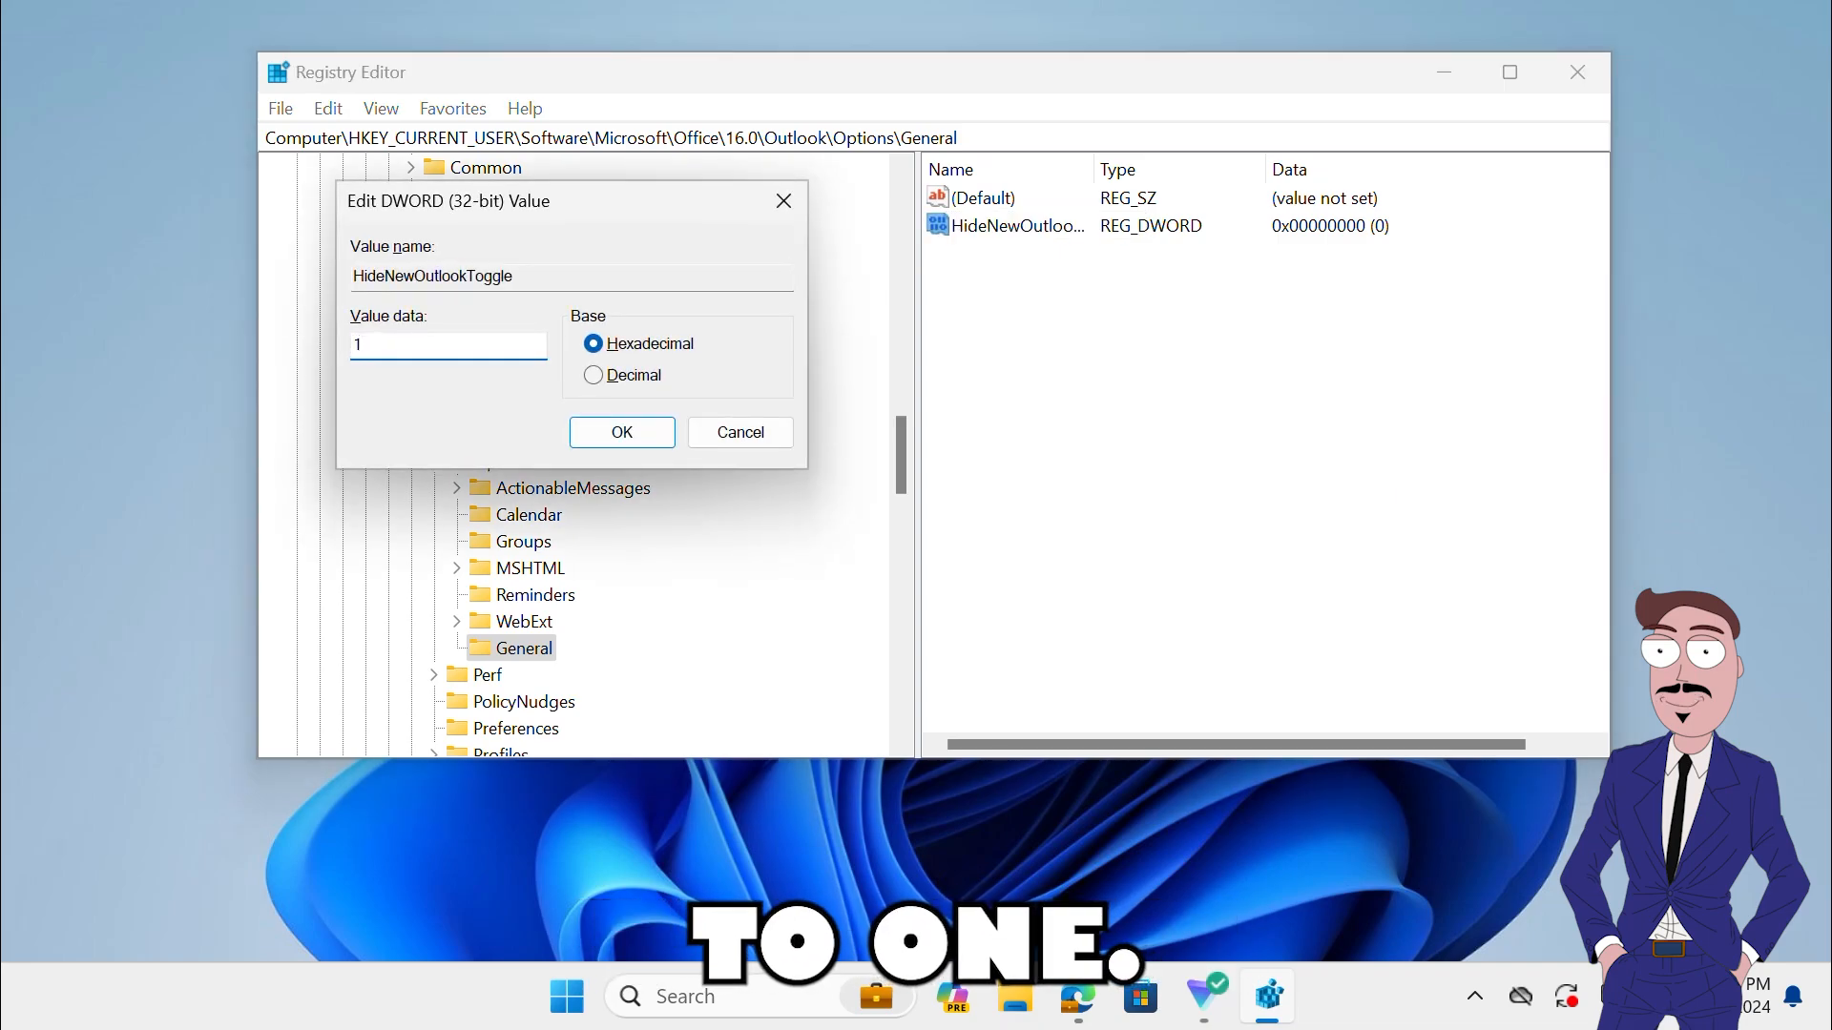
{"action": "left_click", "coordinate": [622, 433]}
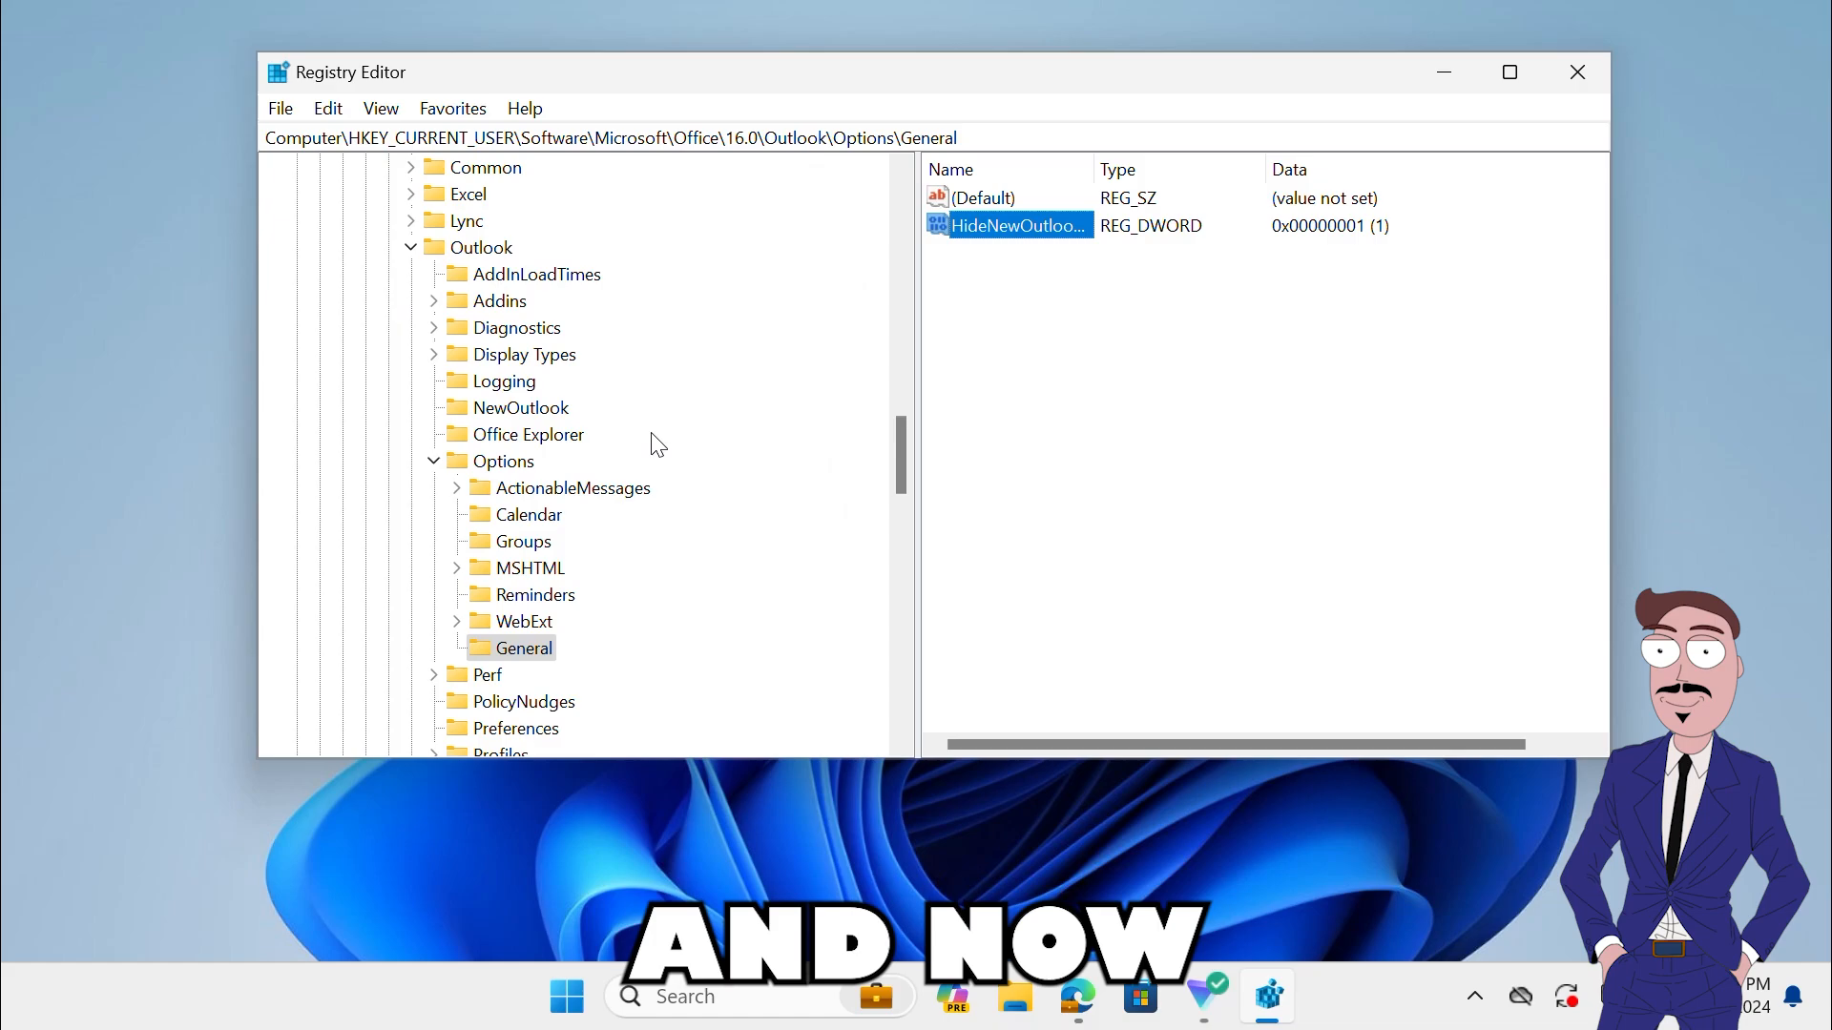
{"action": "mouse_move", "coordinate": [1301, 269]}
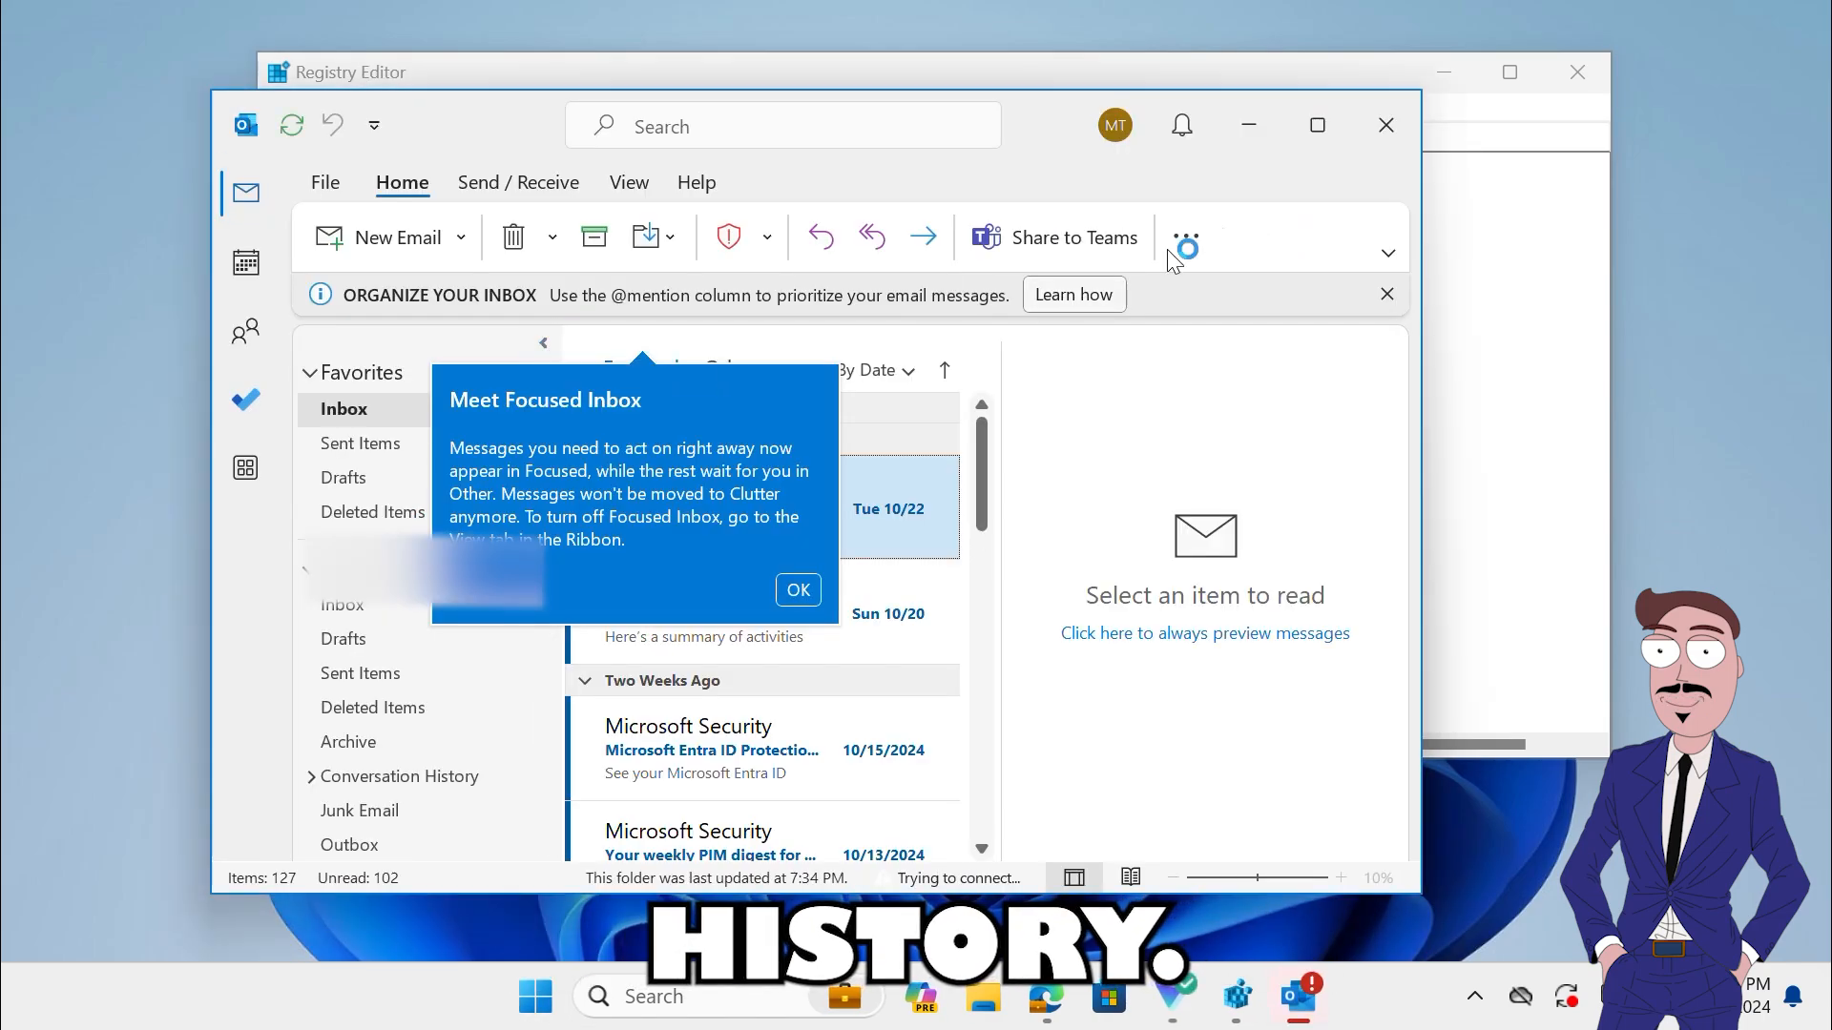
{"action": "mouse_move", "coordinate": [1273, 176]}
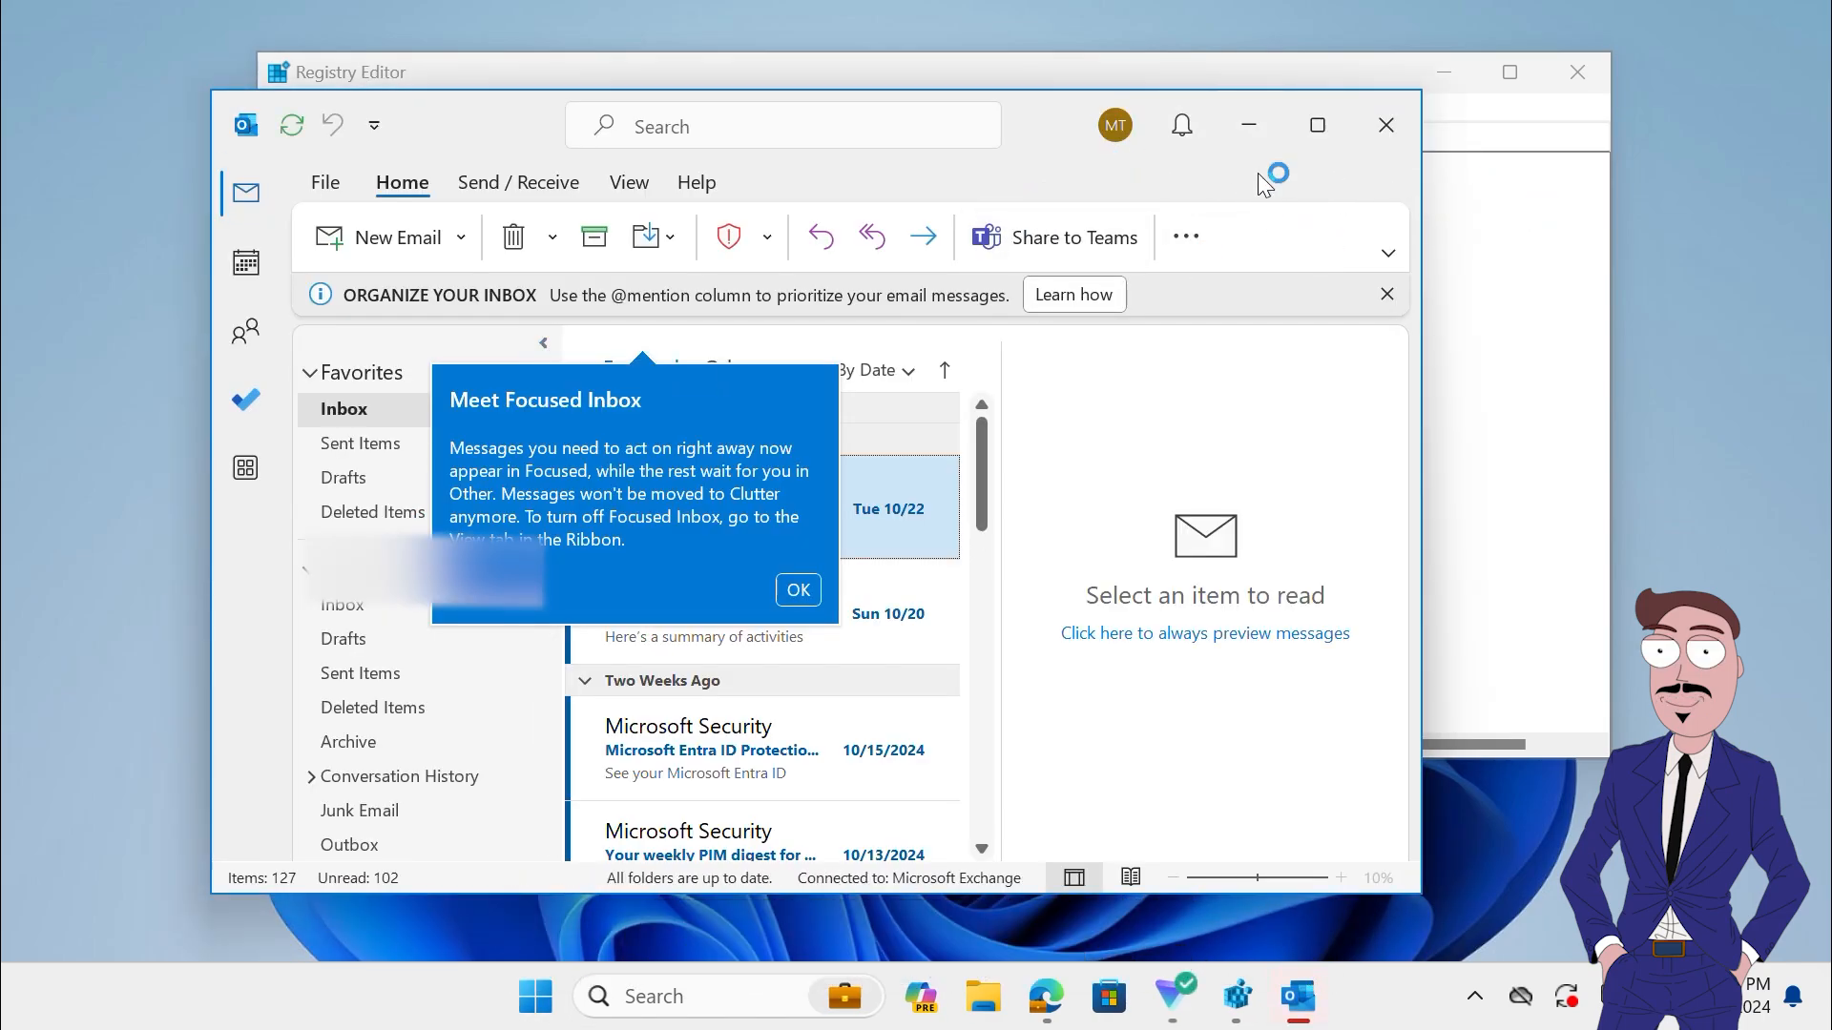
Step: Relaunch Outlook to confirm the 'Try the new Outlook' toggle is gone
{"action": "left_click", "coordinate": [797, 590]}
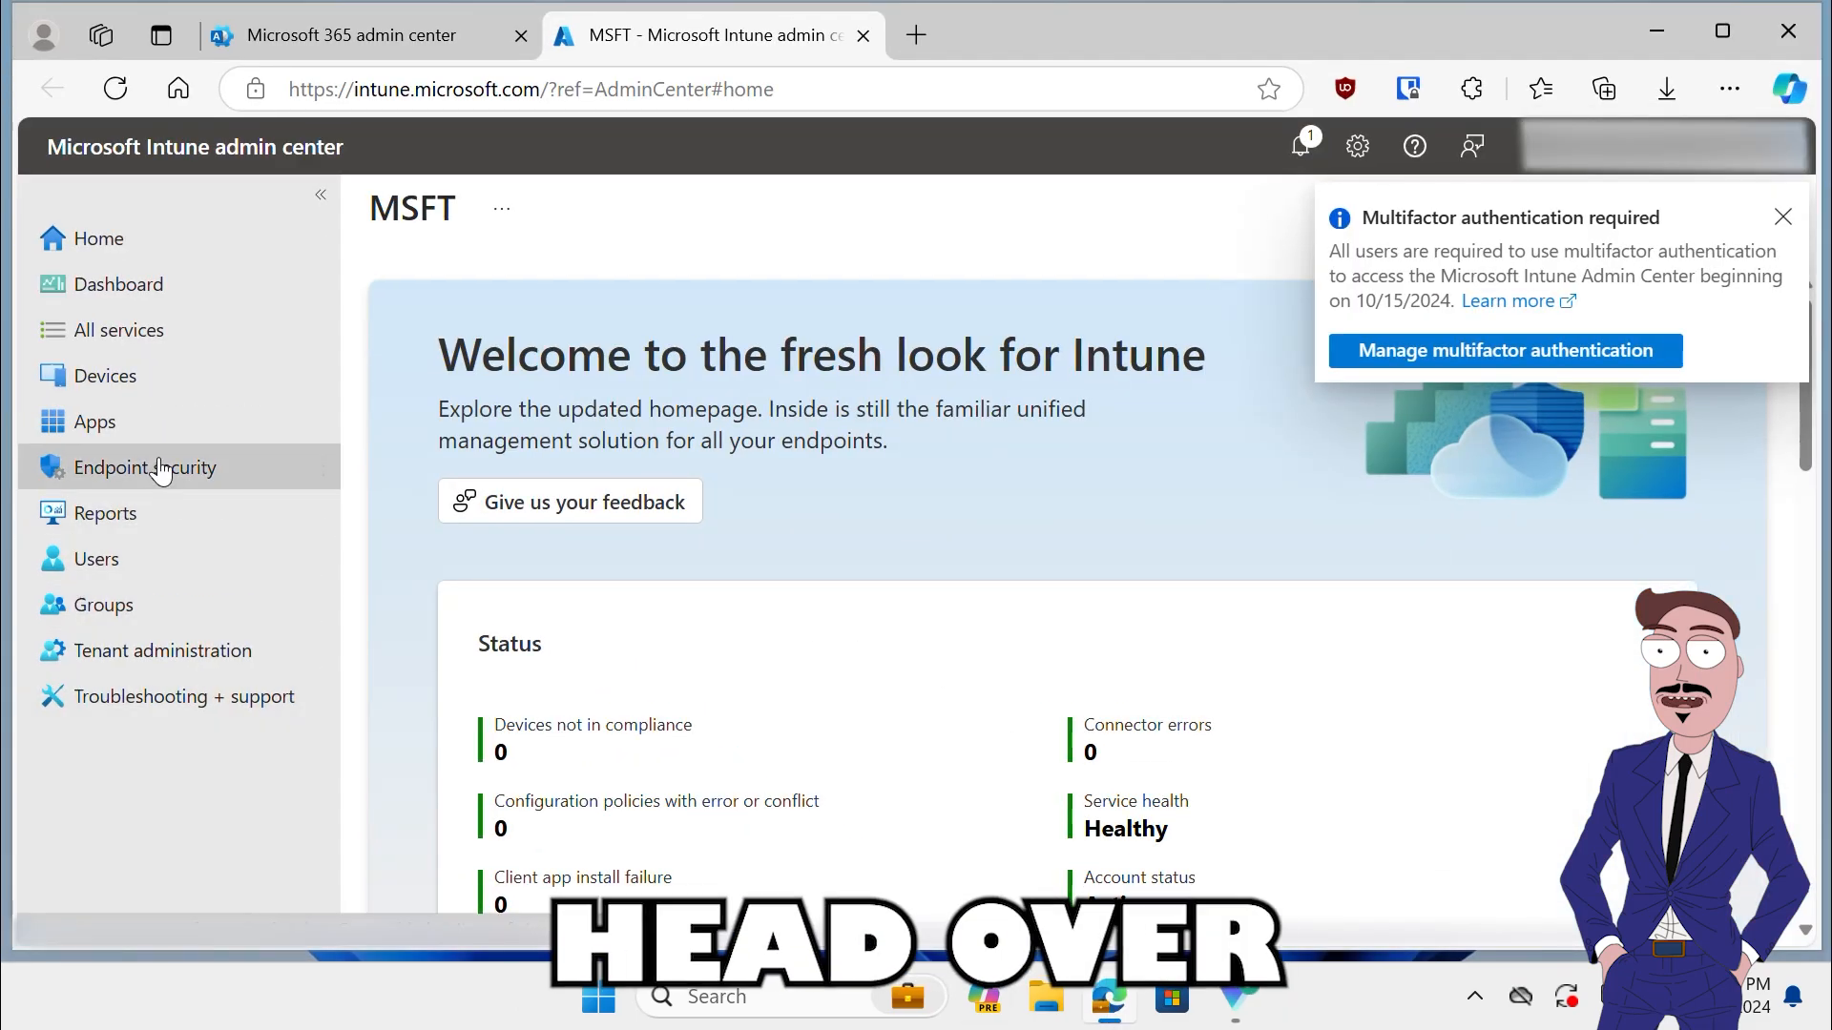
{"action": "mouse_move", "coordinate": [113, 514]}
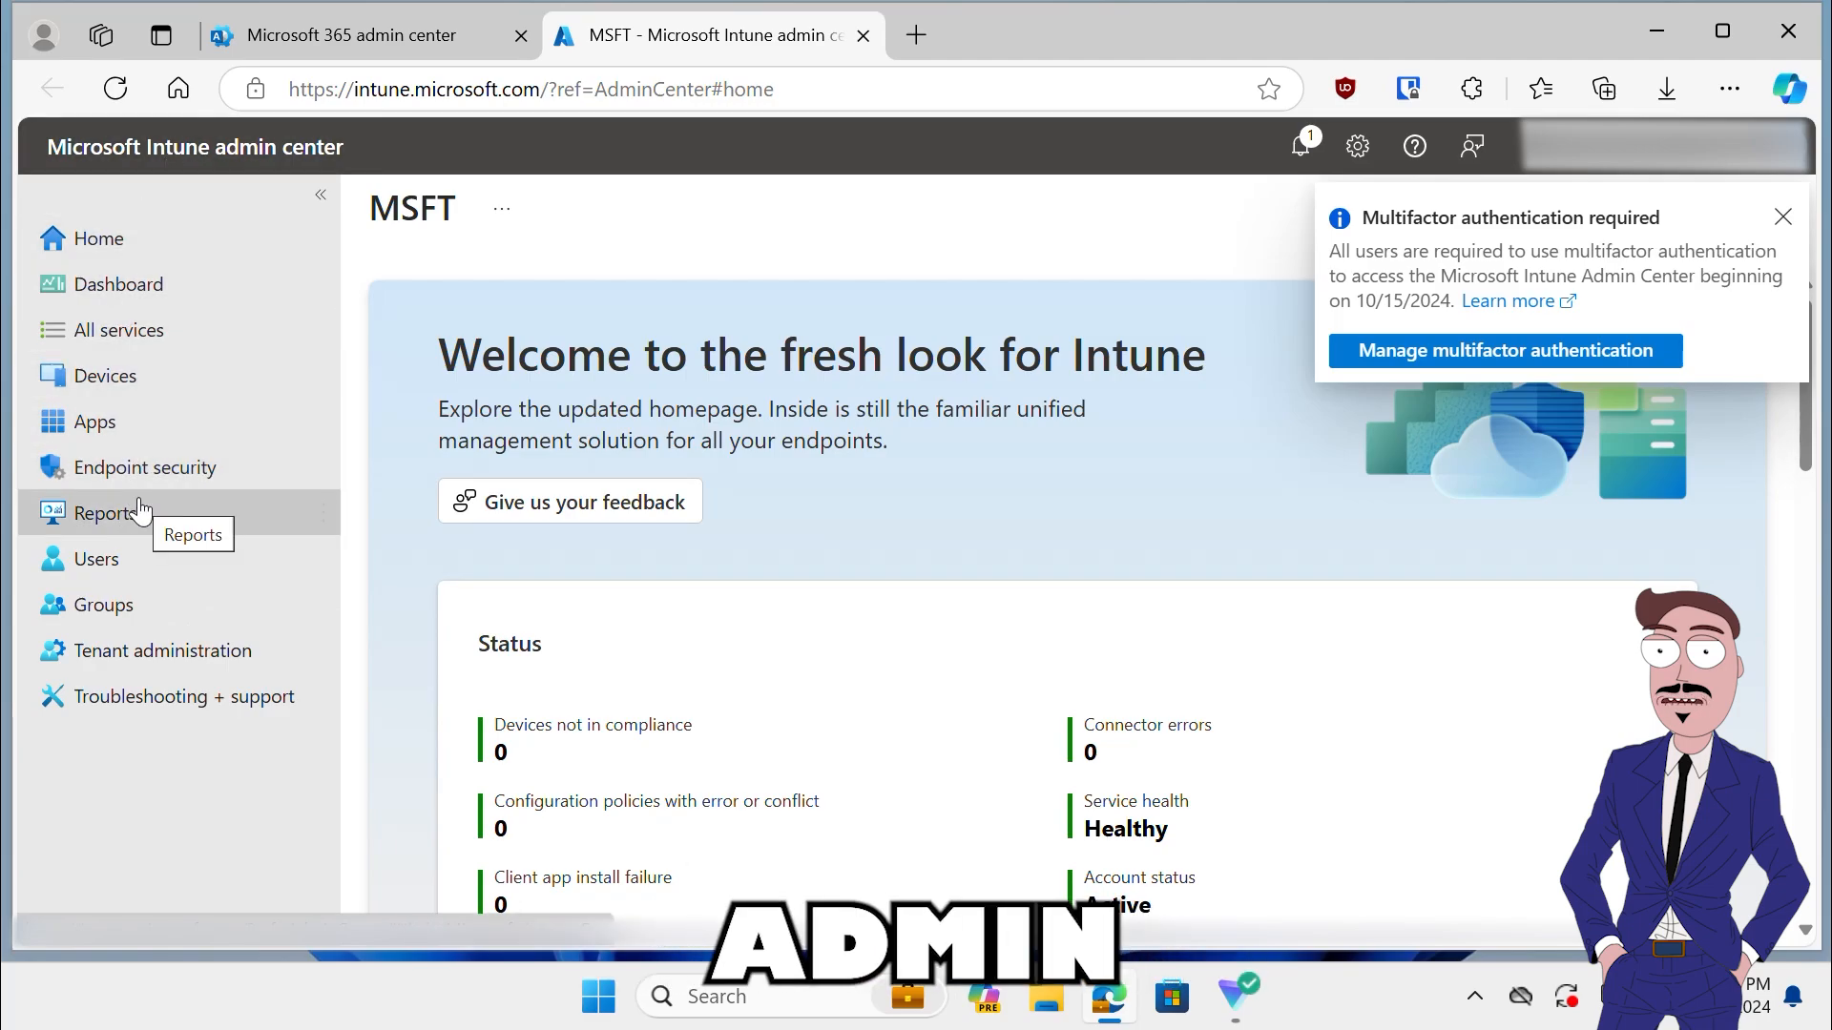
Step: Go to Devices > Windows > Configuration policies, dismissing the MFA notice
{"action": "left_click", "coordinate": [105, 376]}
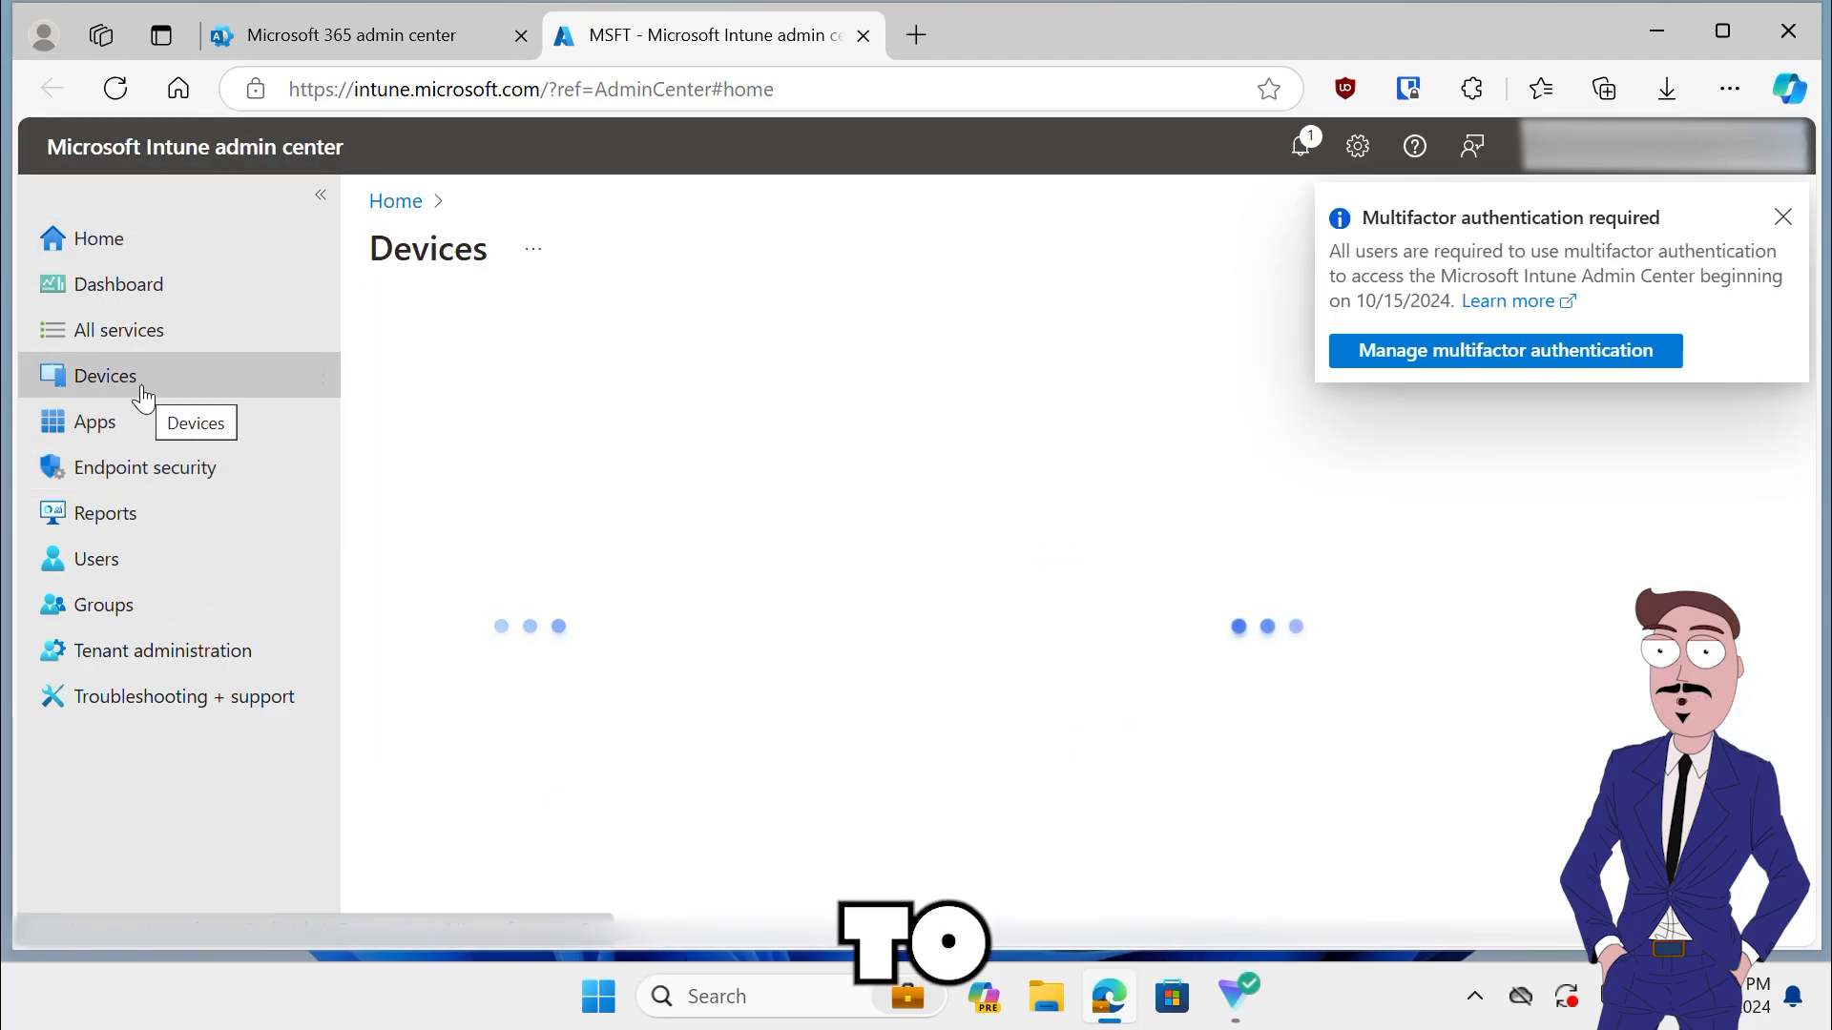
{"action": "left_click", "coordinate": [105, 376]}
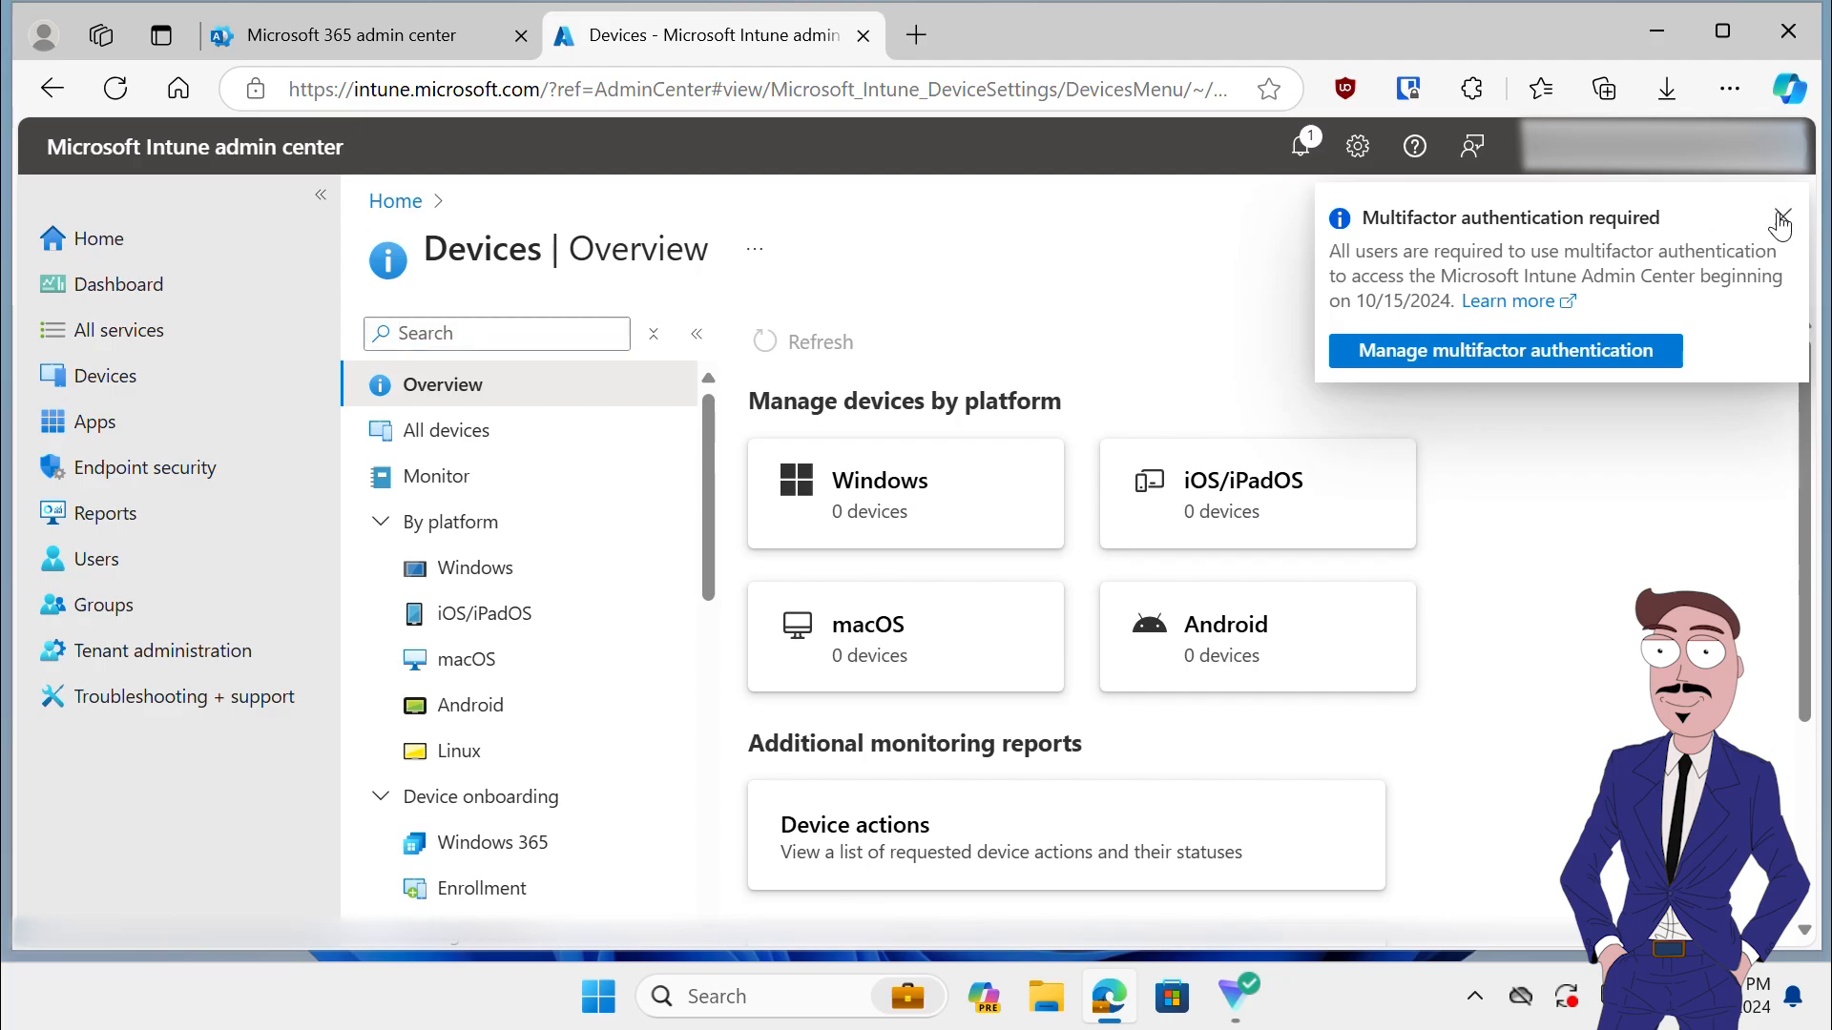
{"action": "left_click", "coordinate": [1776, 221]}
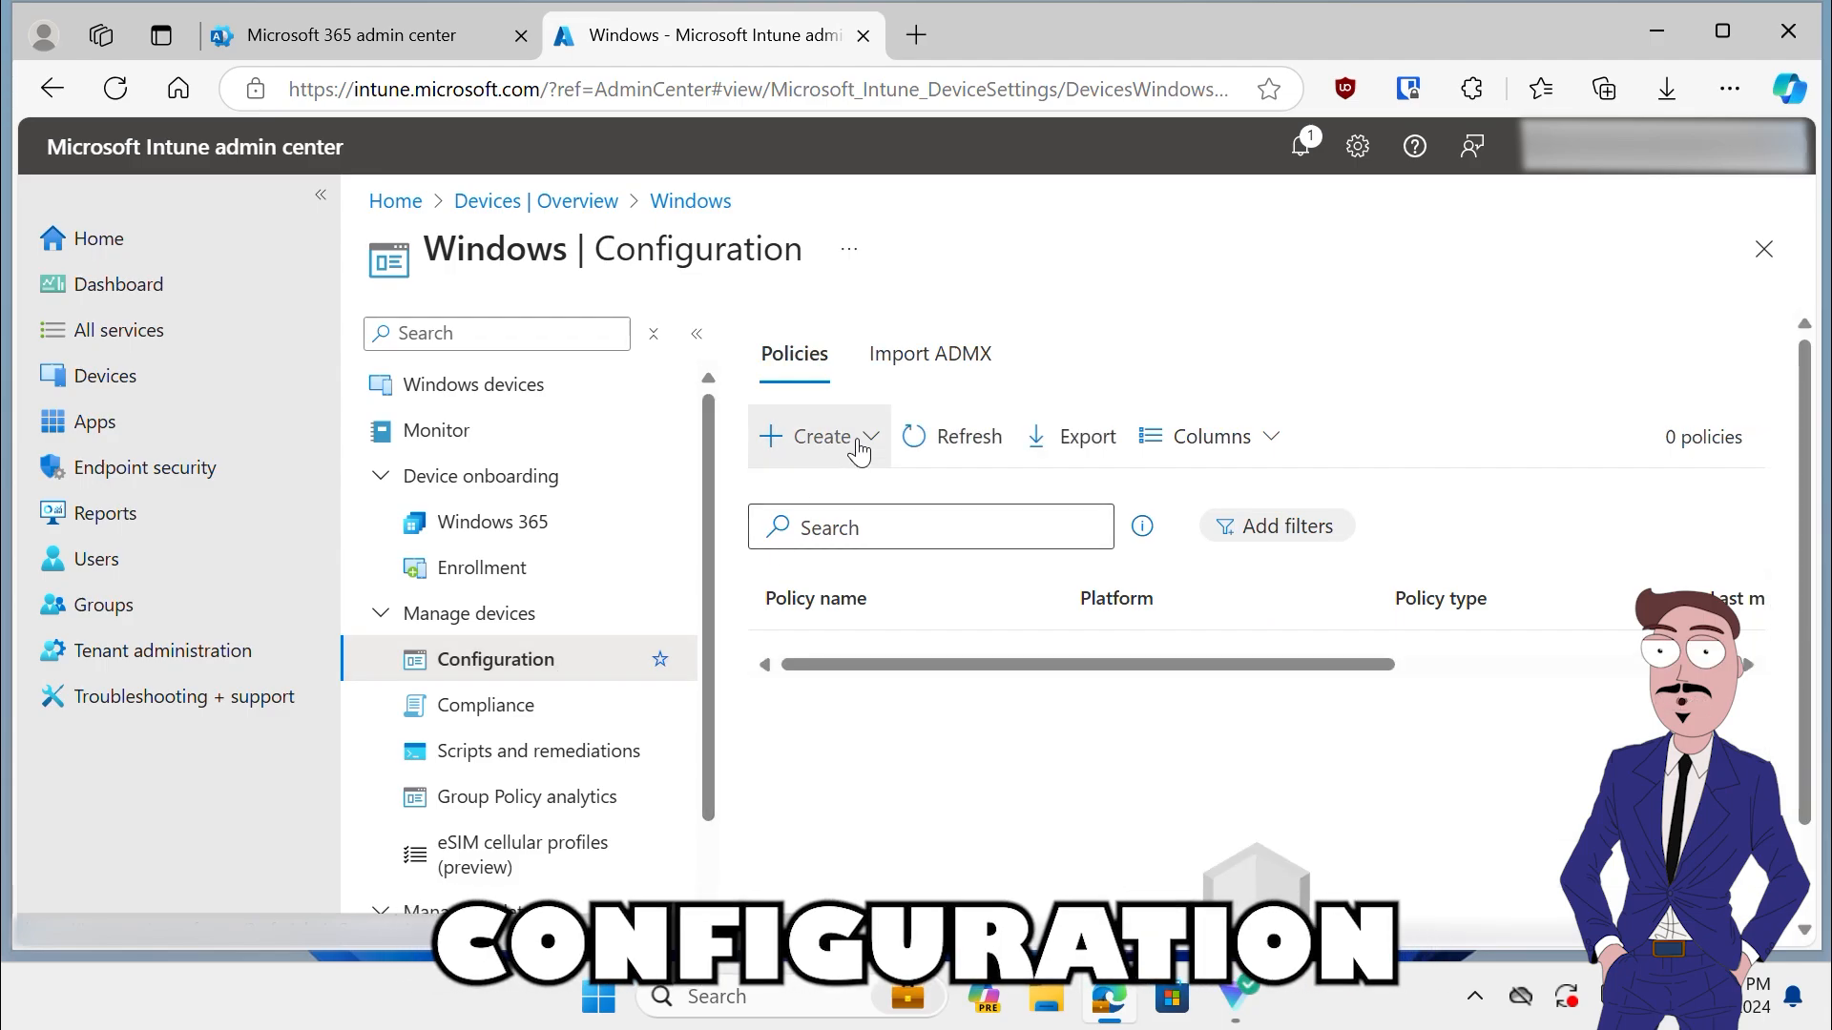
Step: Create a new policy for Windows 10 and later with profile type Settings catalog
{"action": "left_click", "coordinate": [819, 435]}
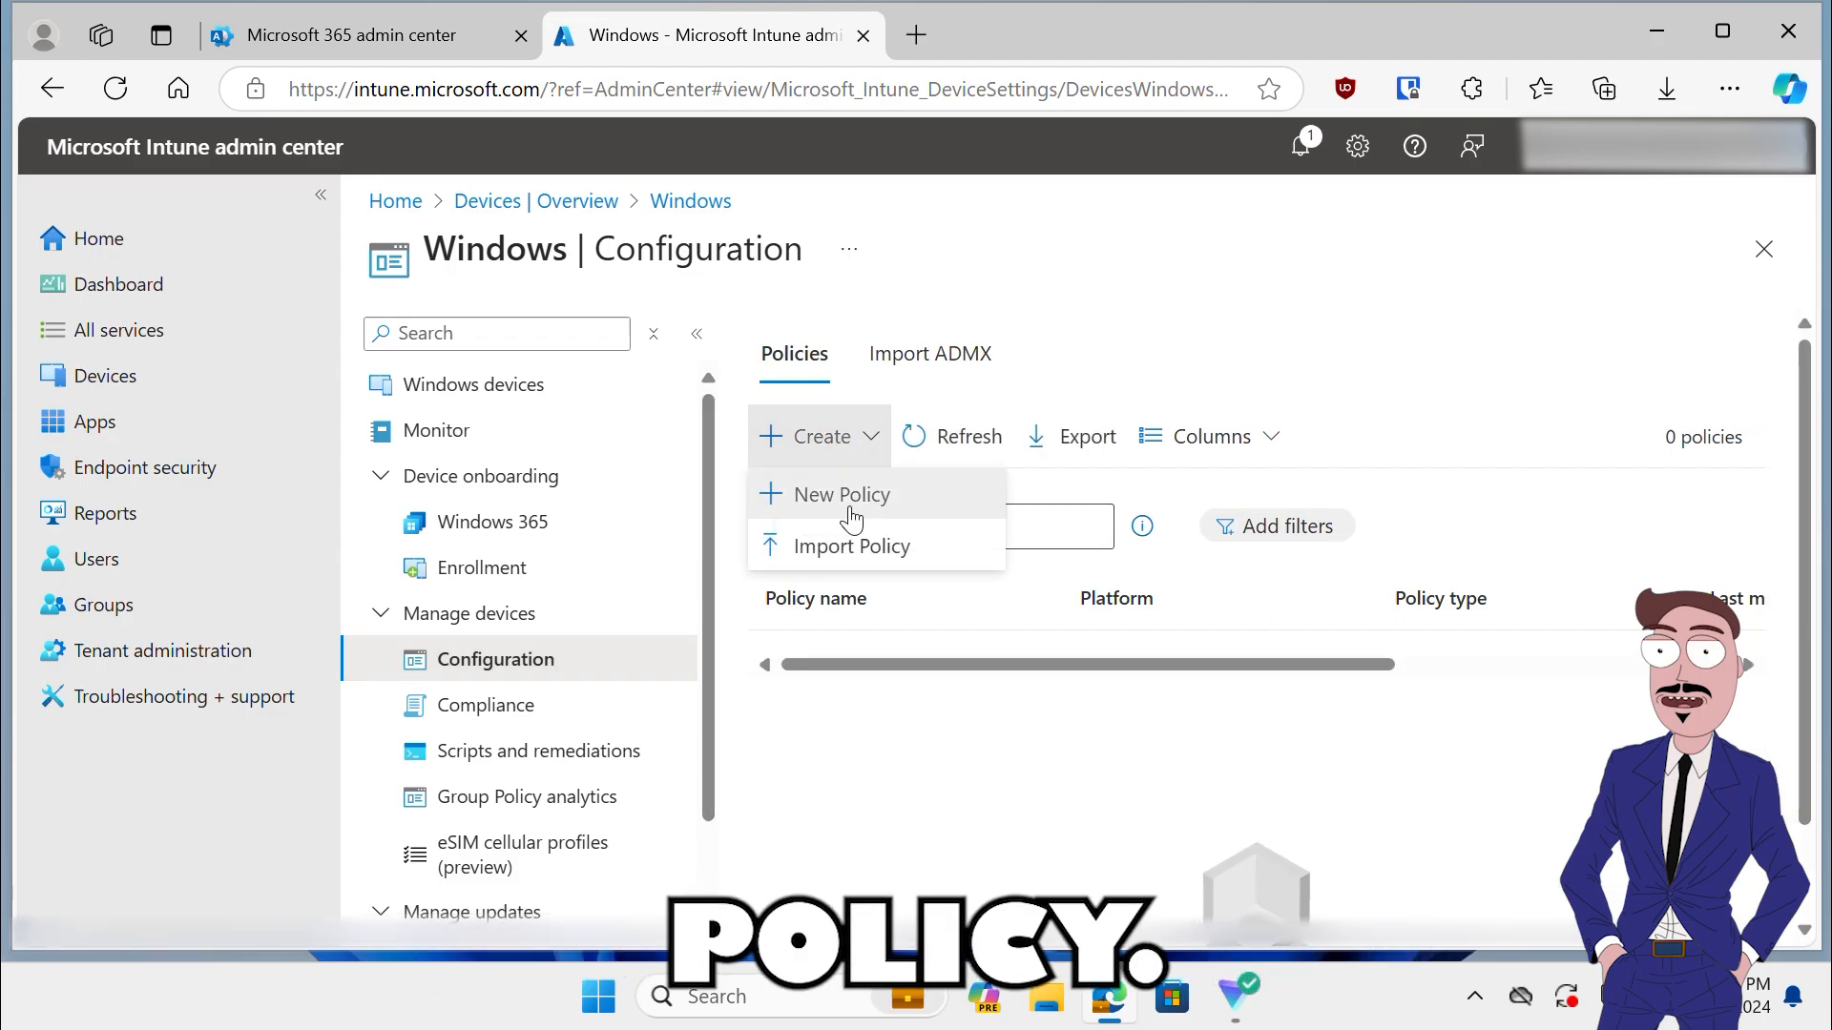
{"action": "left_click", "coordinate": [840, 493]}
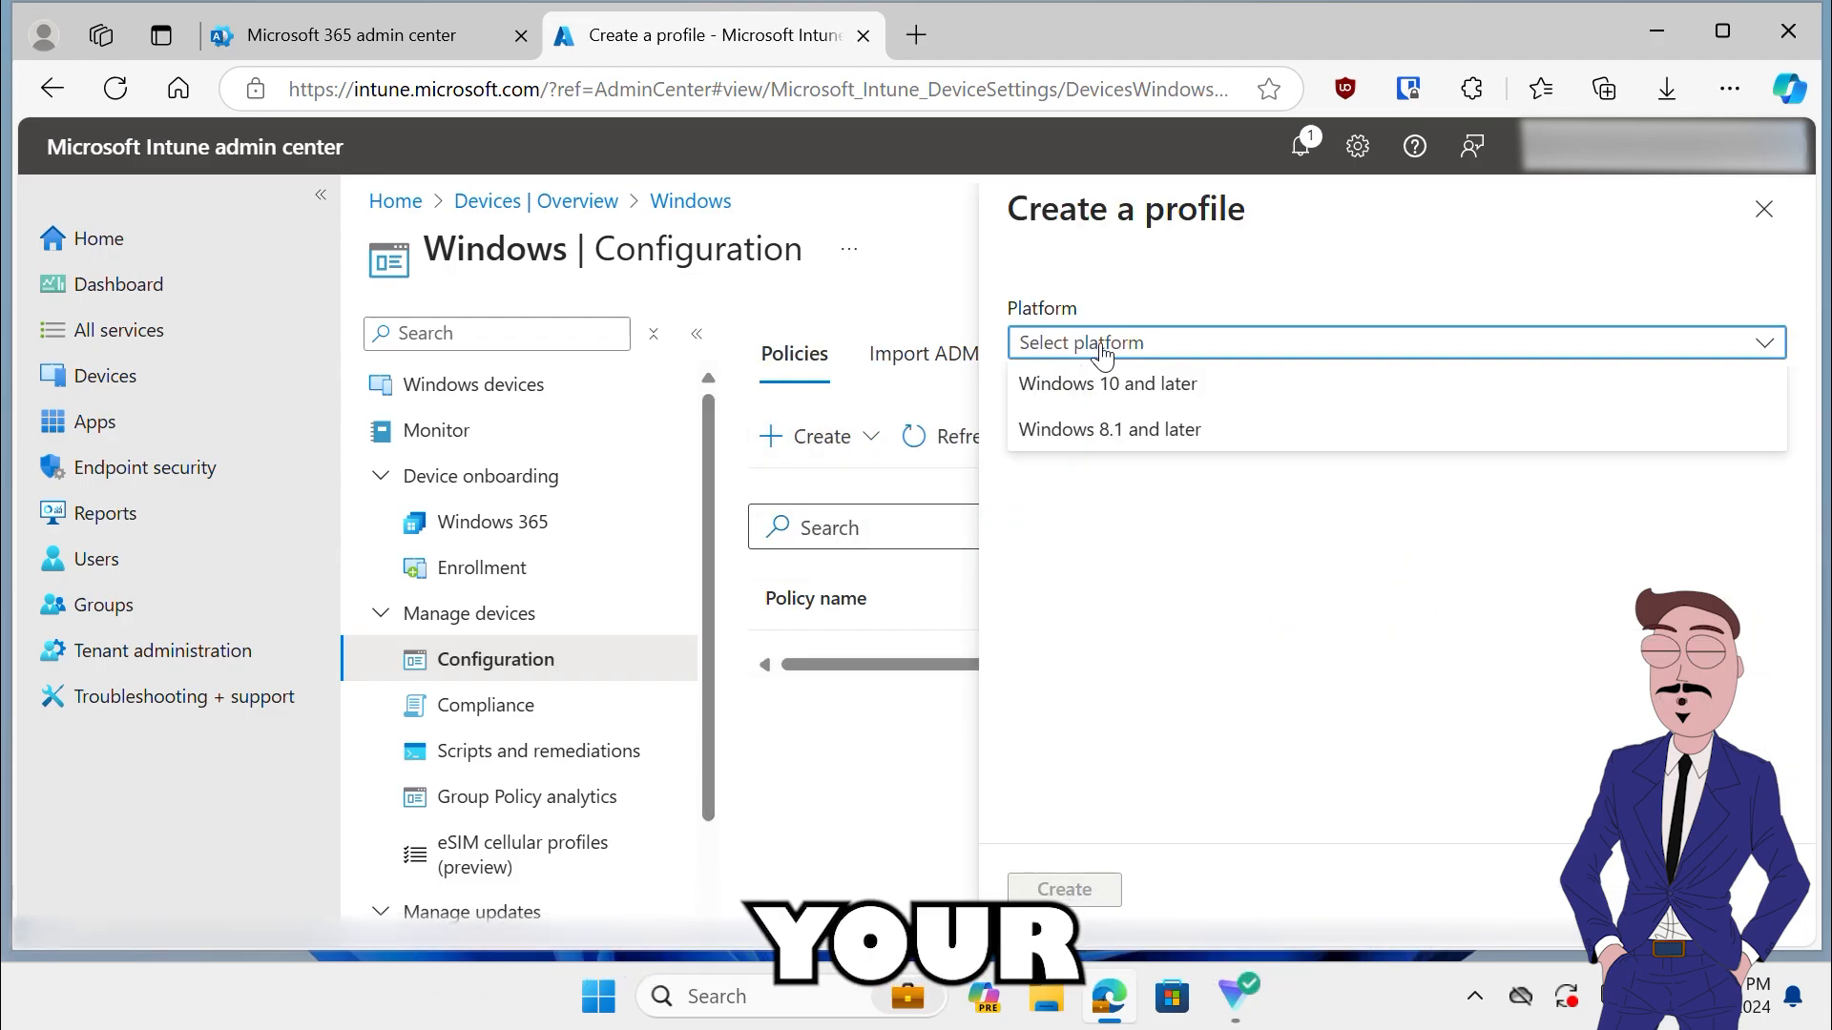
{"action": "left_click", "coordinate": [1107, 384]}
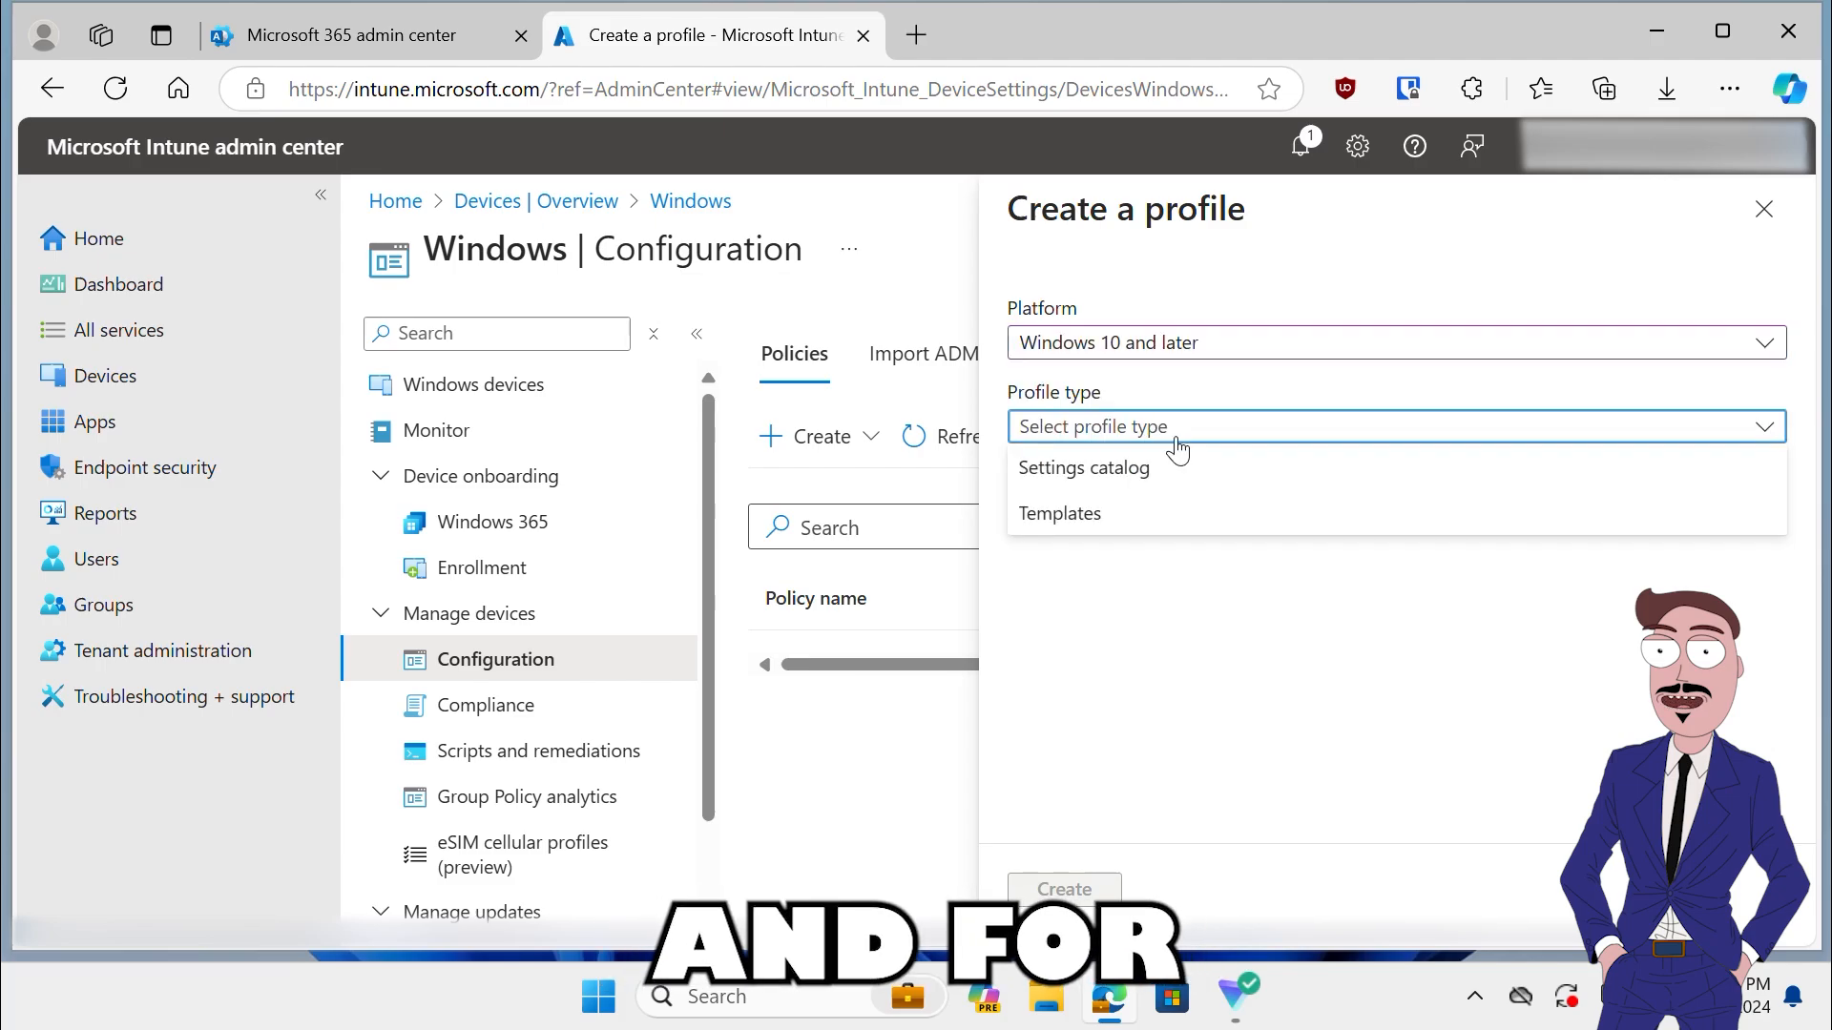
{"action": "left_click", "coordinate": [1082, 467]}
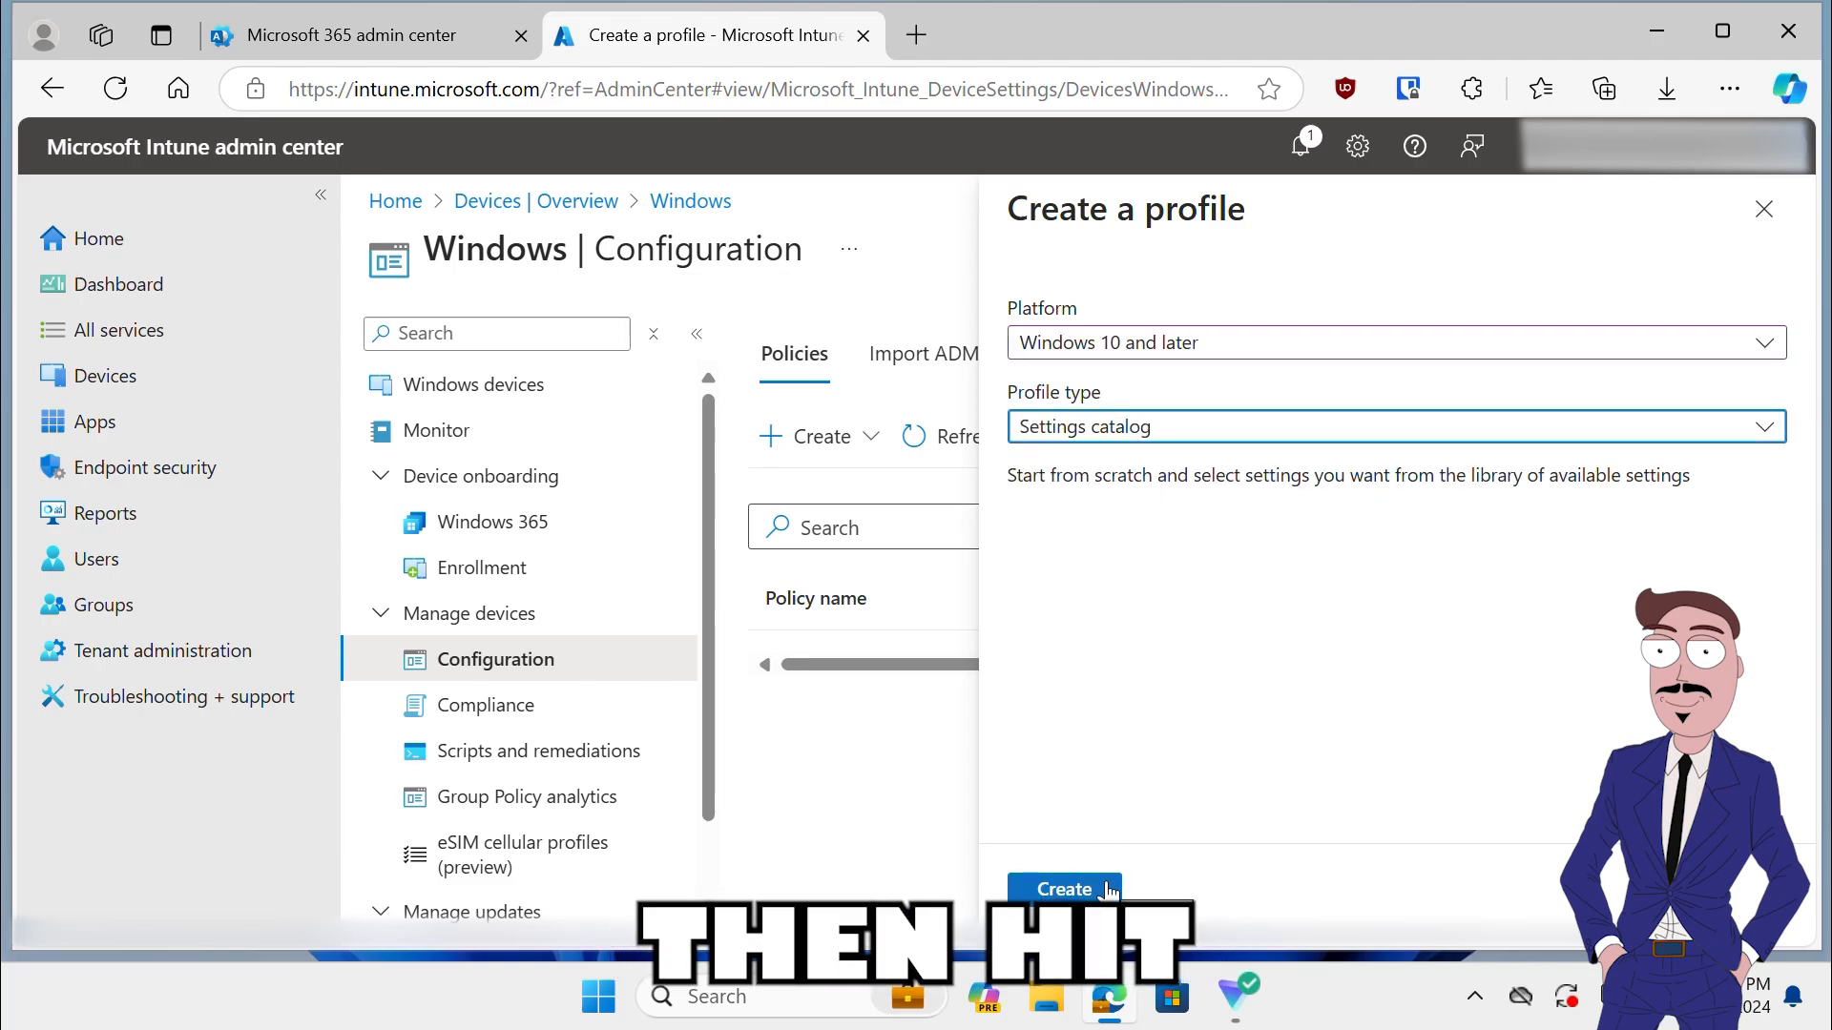
{"action": "left_click", "coordinate": [1061, 889]}
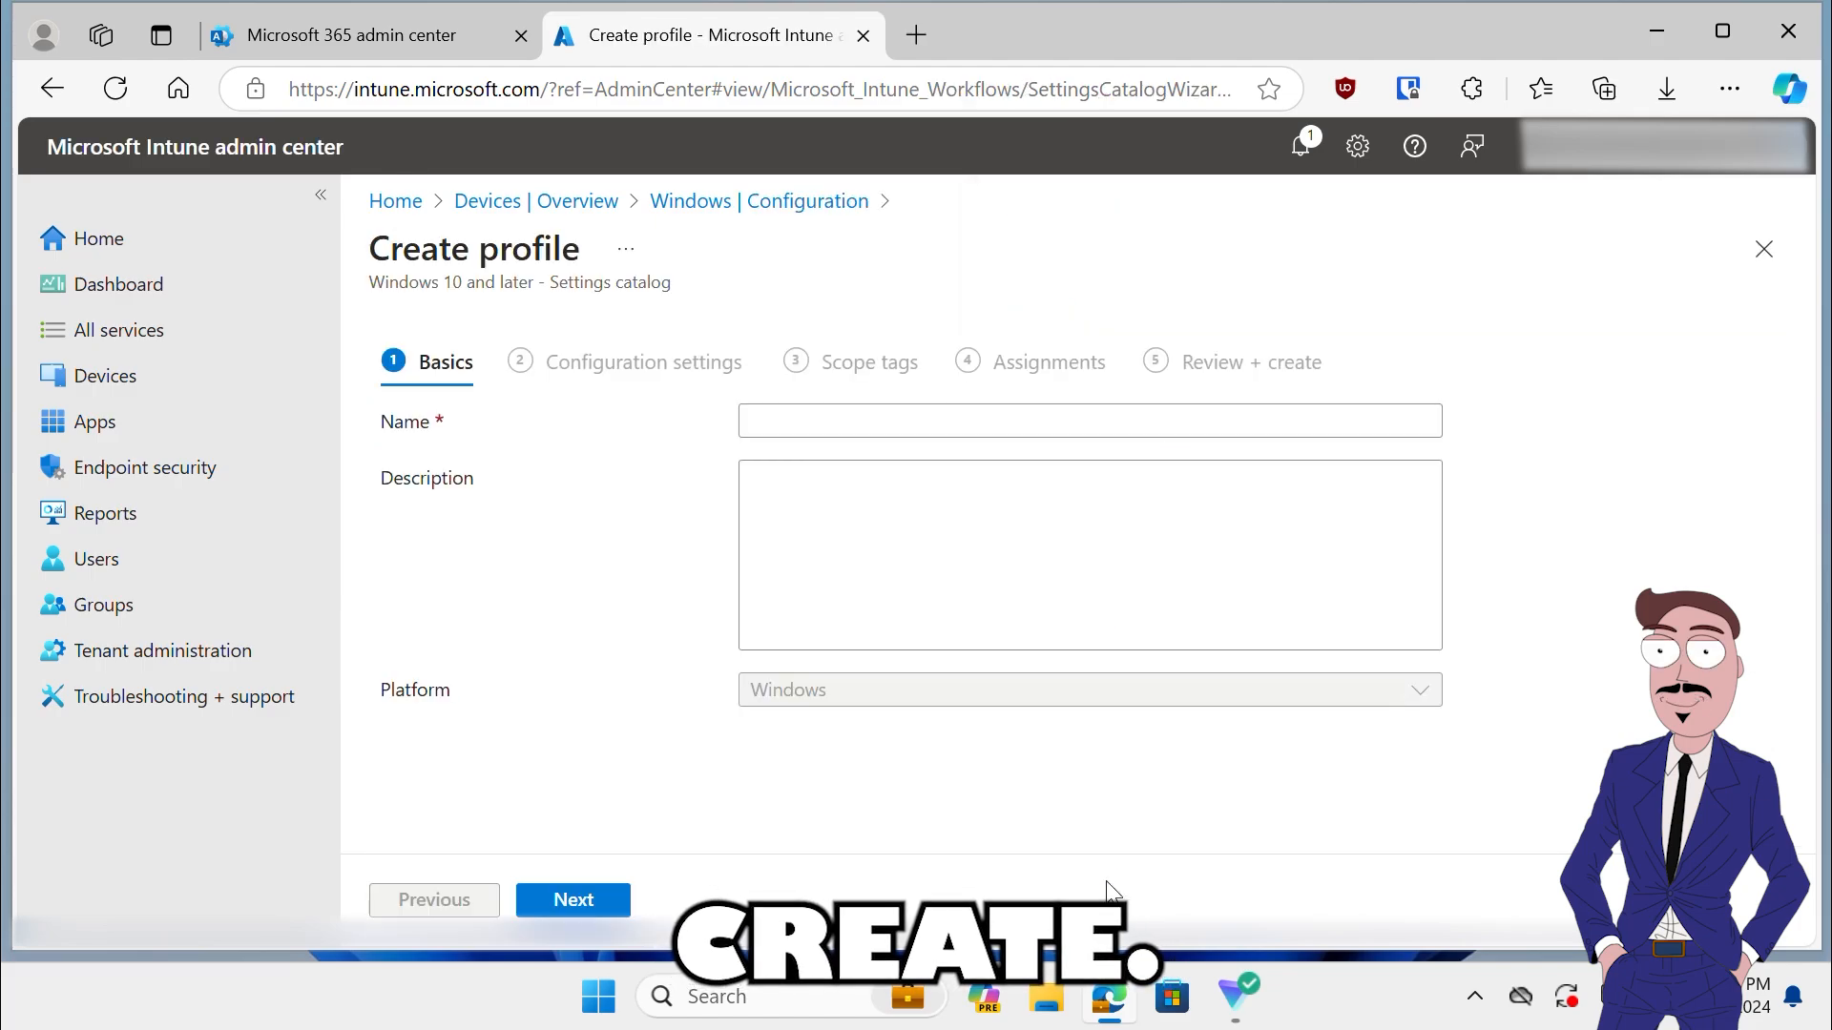
Step: Name the profile 'hide new outlook toggle' and continue to Configuration settings
{"action": "left_click", "coordinate": [1085, 420]}
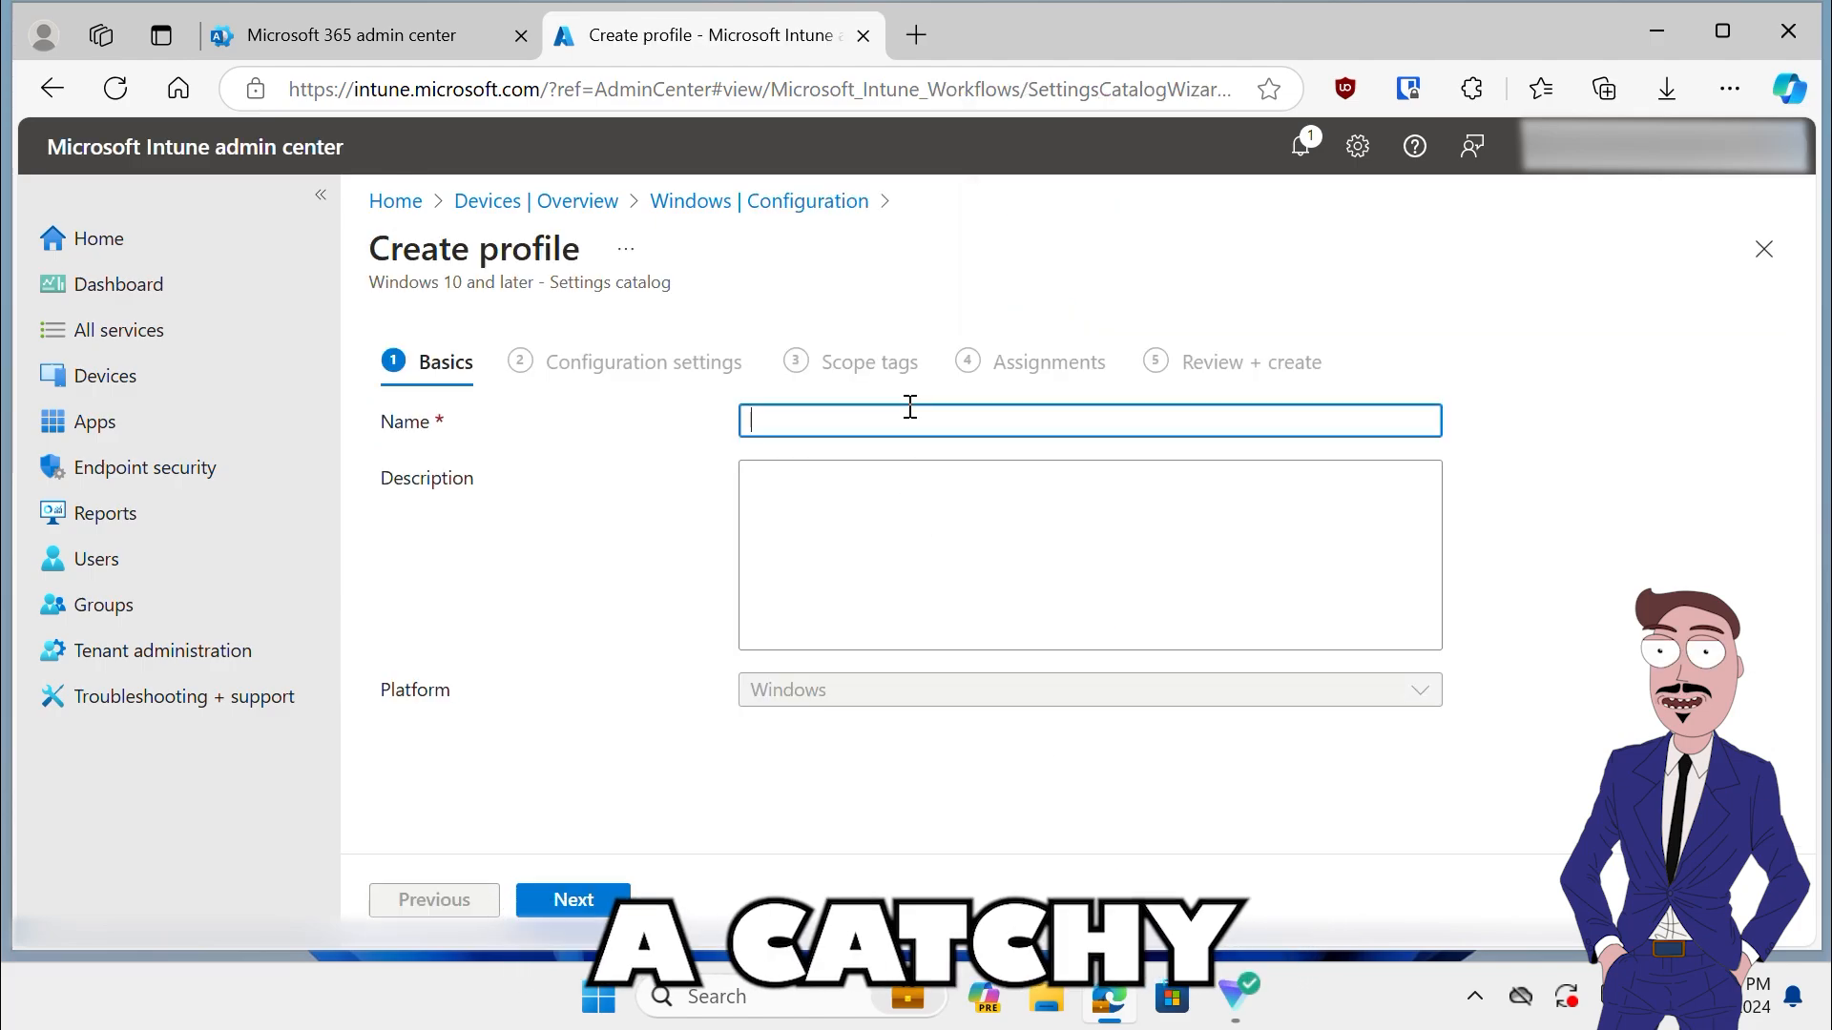
{"action": "type", "text": "hide new"}
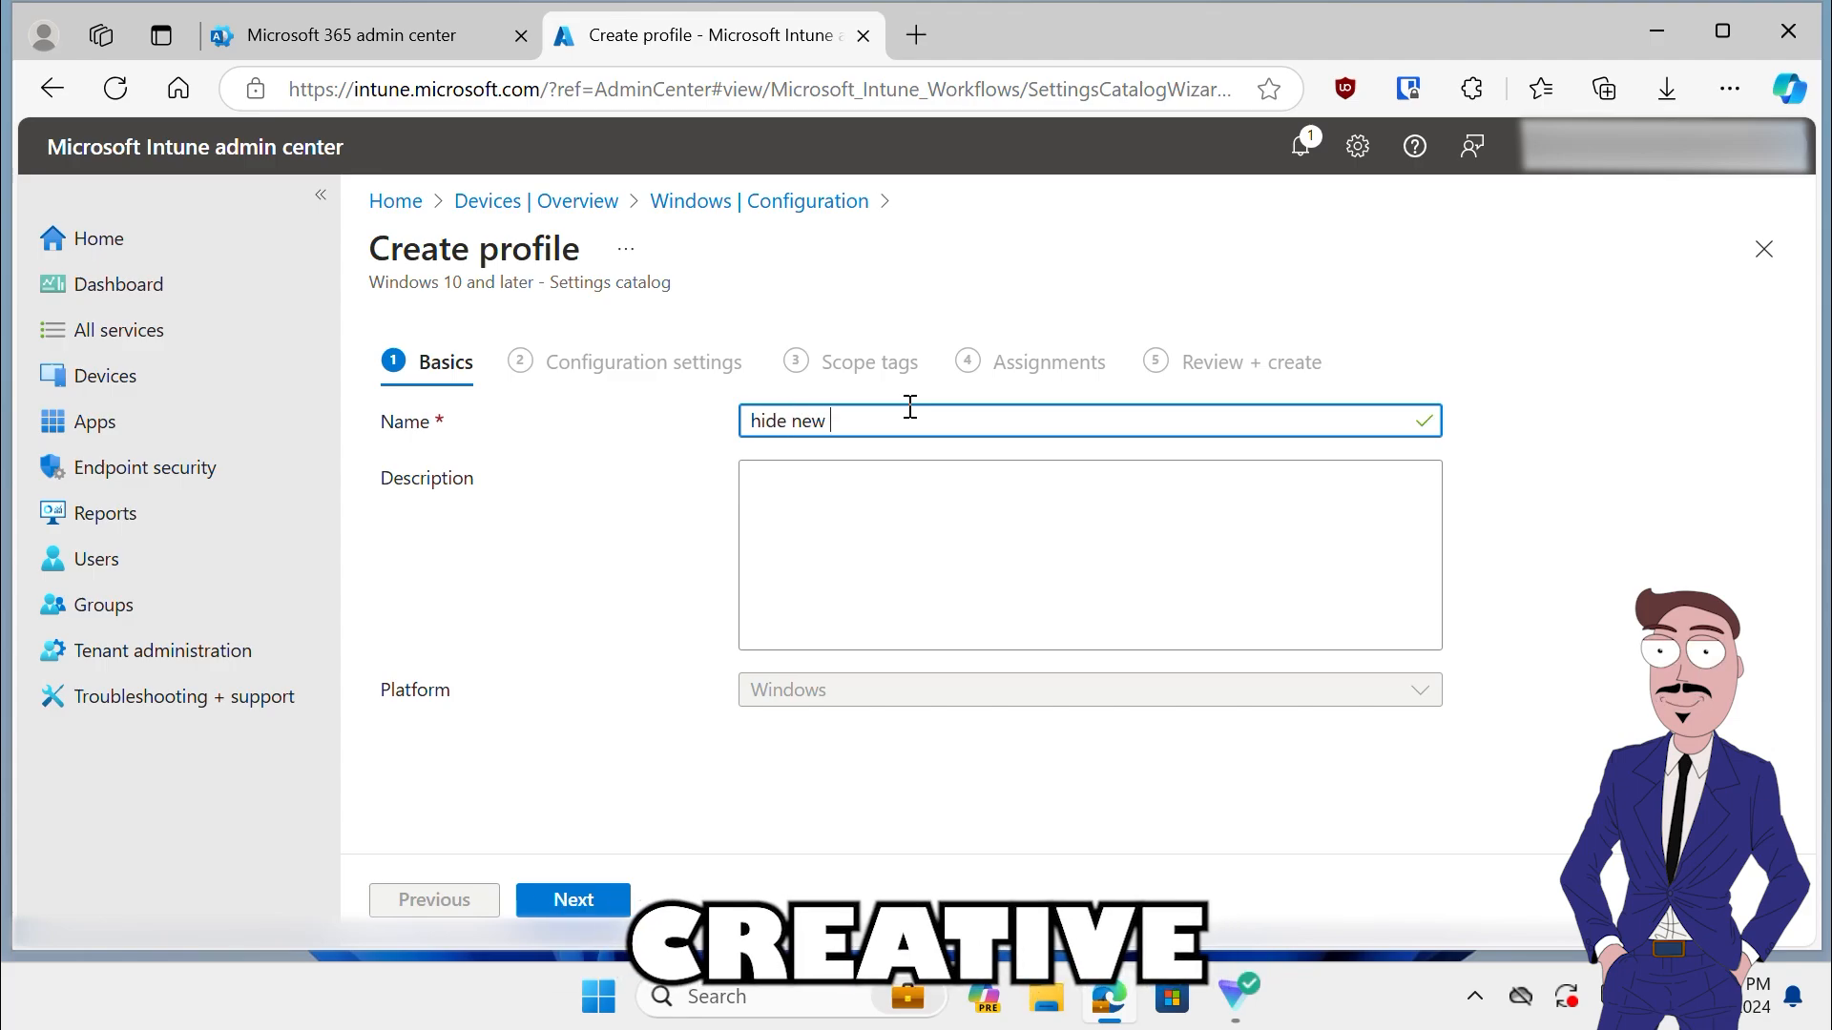
{"action": "type", "text": "outlook toggle"}
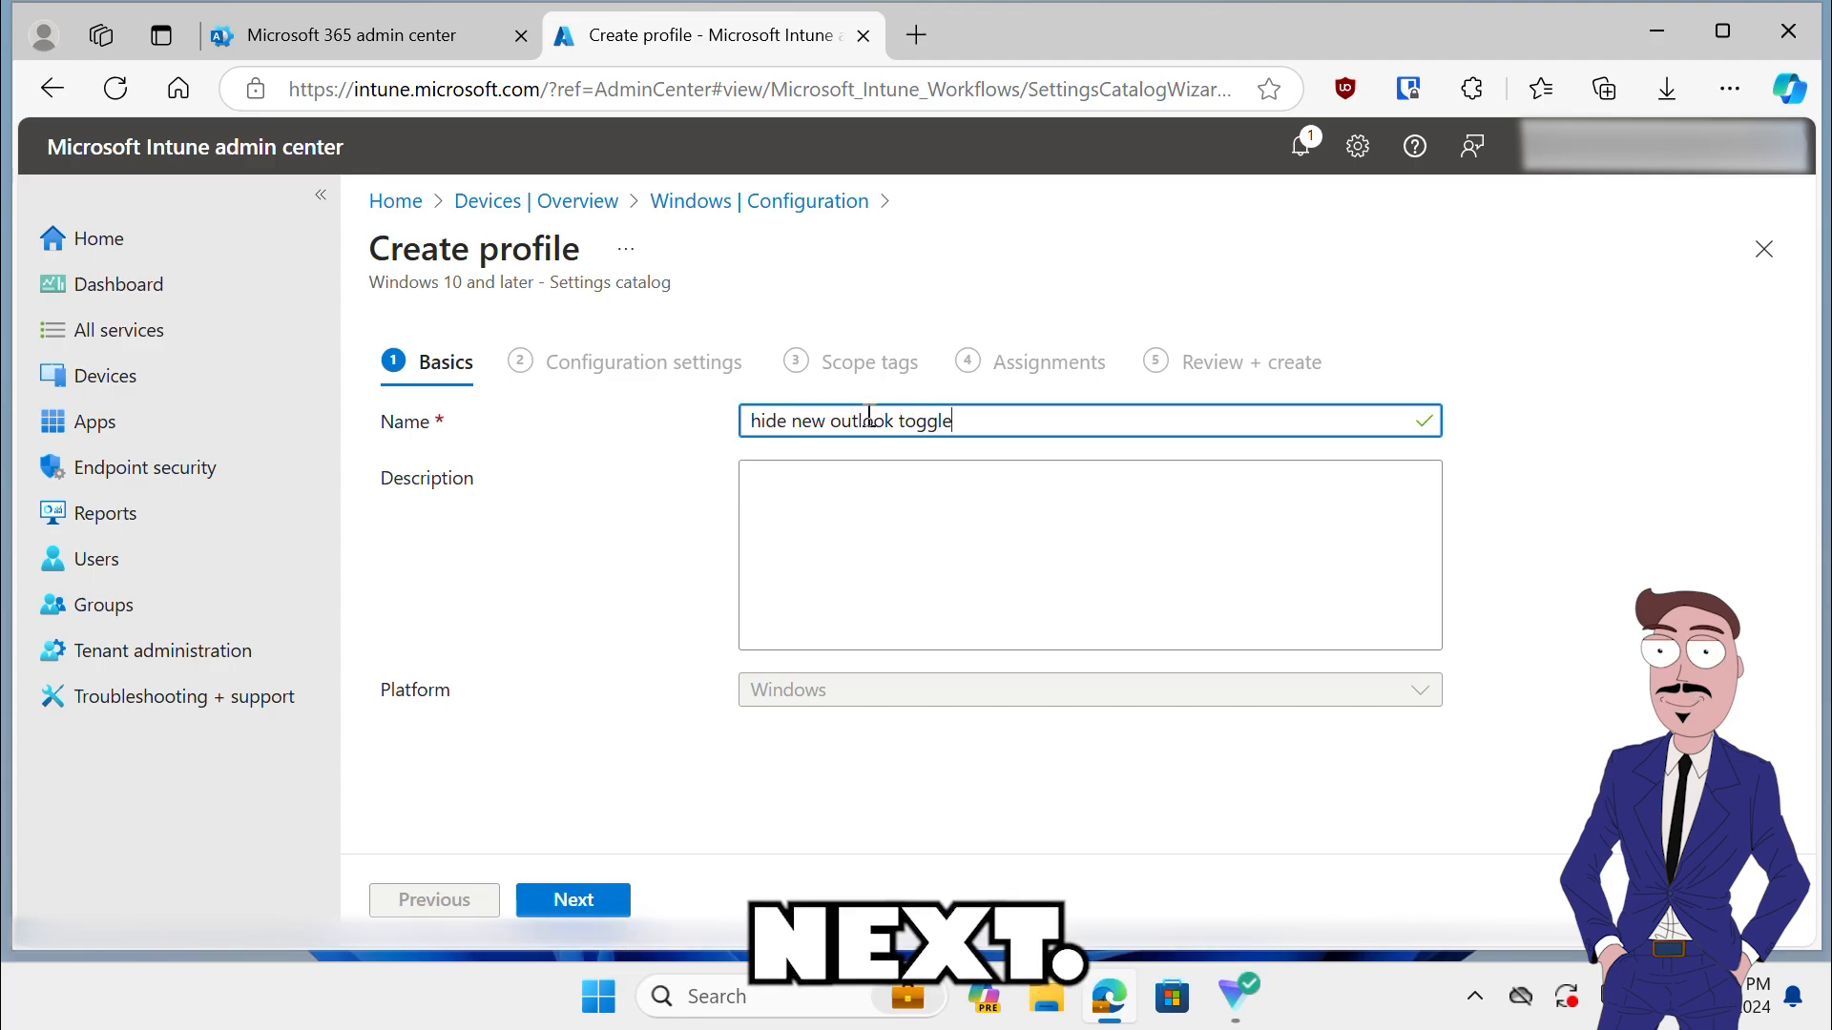
{"action": "left_click", "coordinate": [572, 899]}
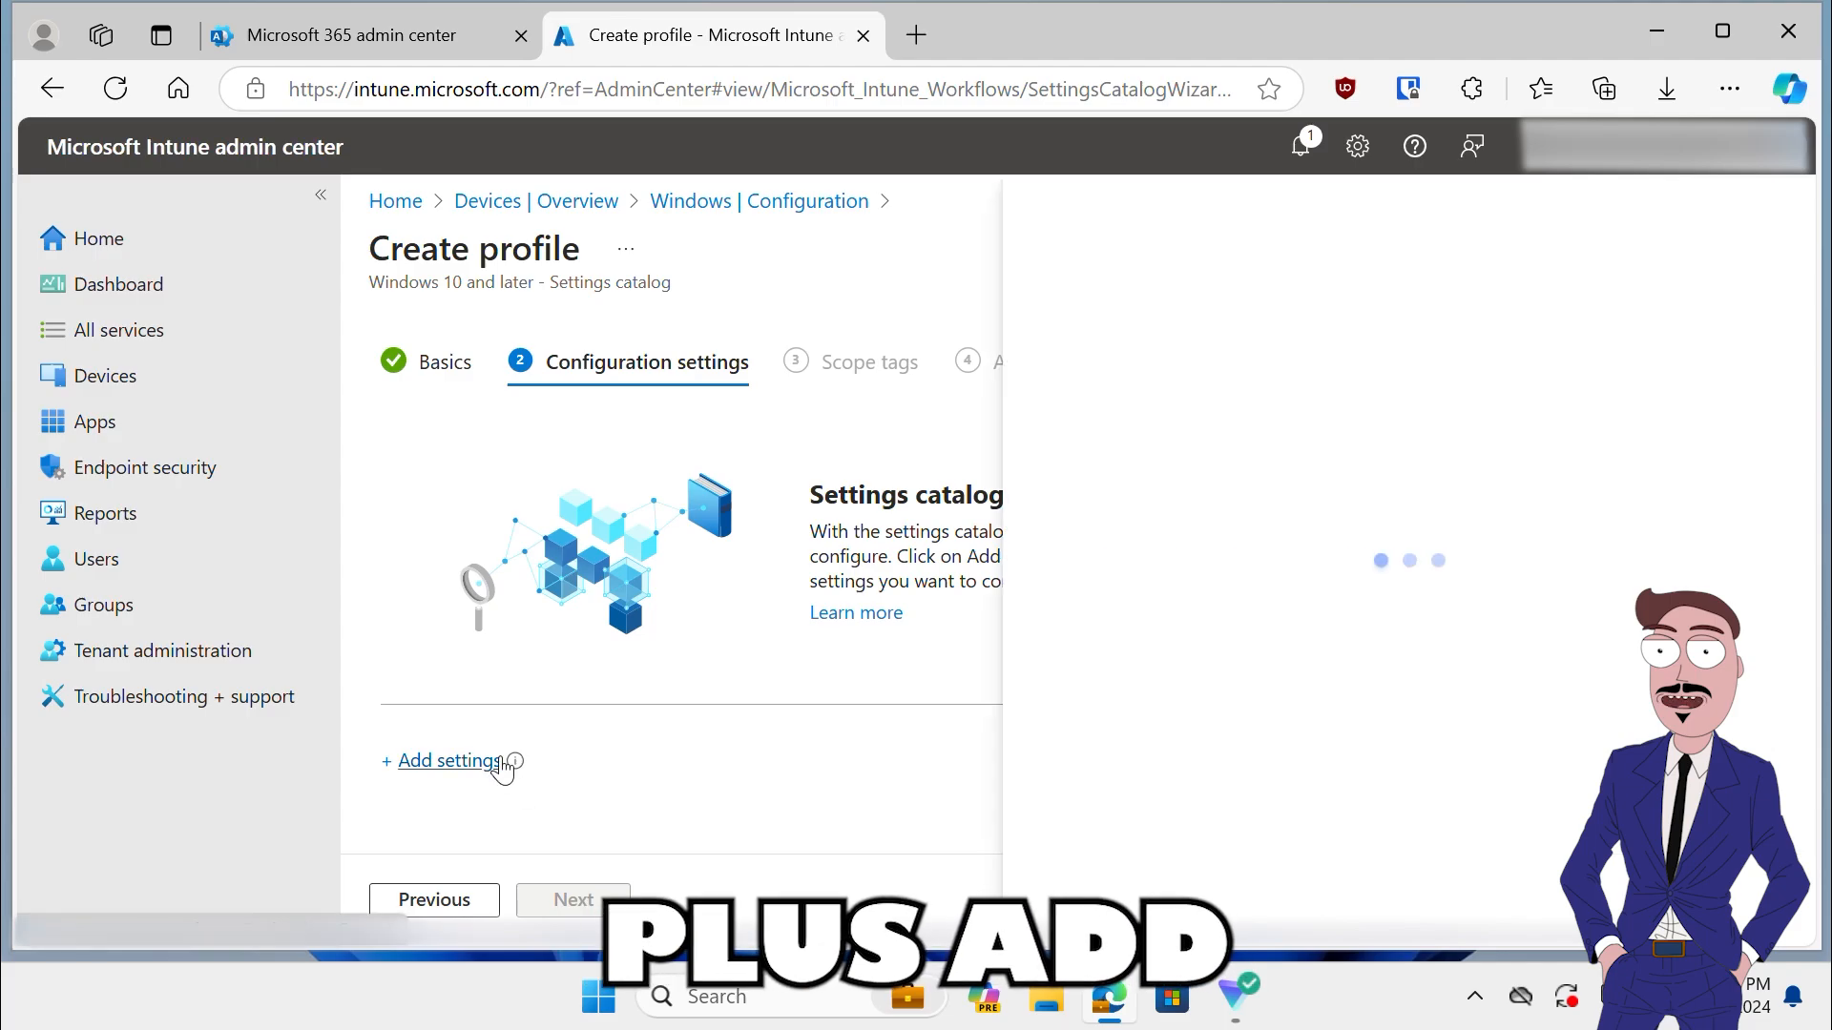
Step: Search 'hide the', pick Outlook Options\Other, and add the Hide 'Try the new Outlook' toggle (User) setting
{"action": "left_click", "coordinate": [447, 761]}
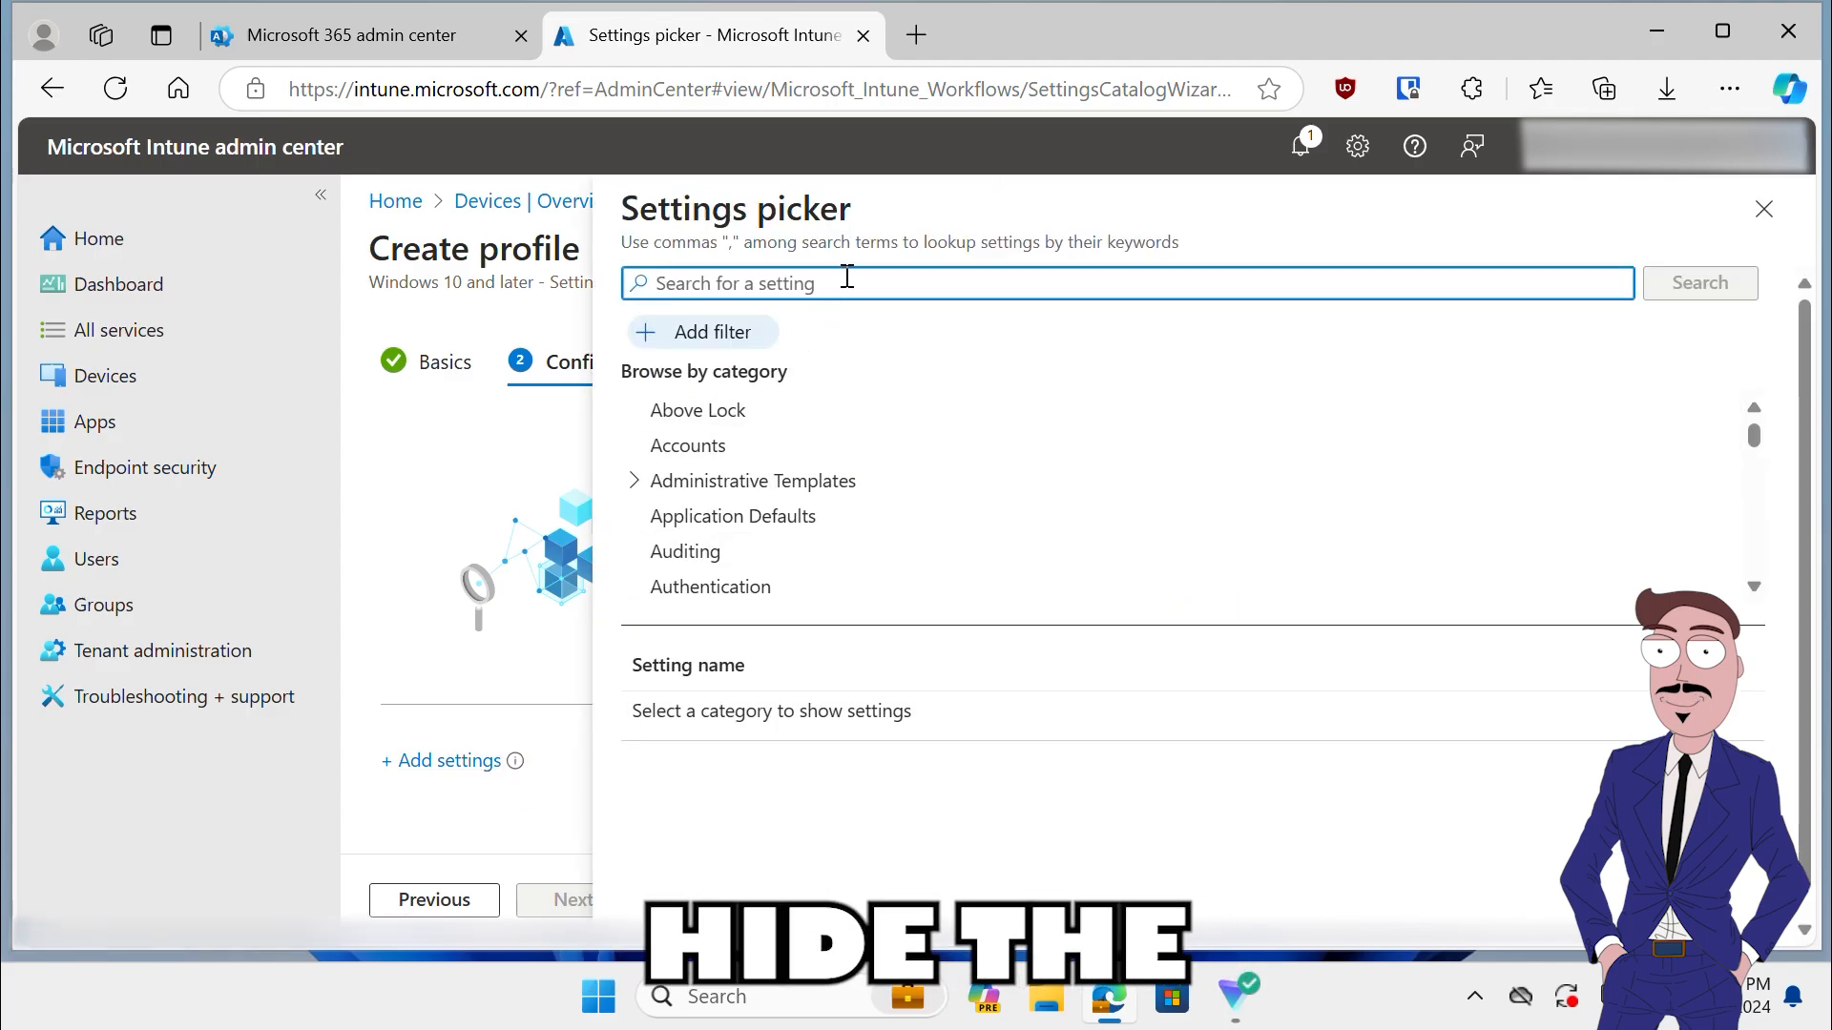
{"action": "type", "text": "hide the"}
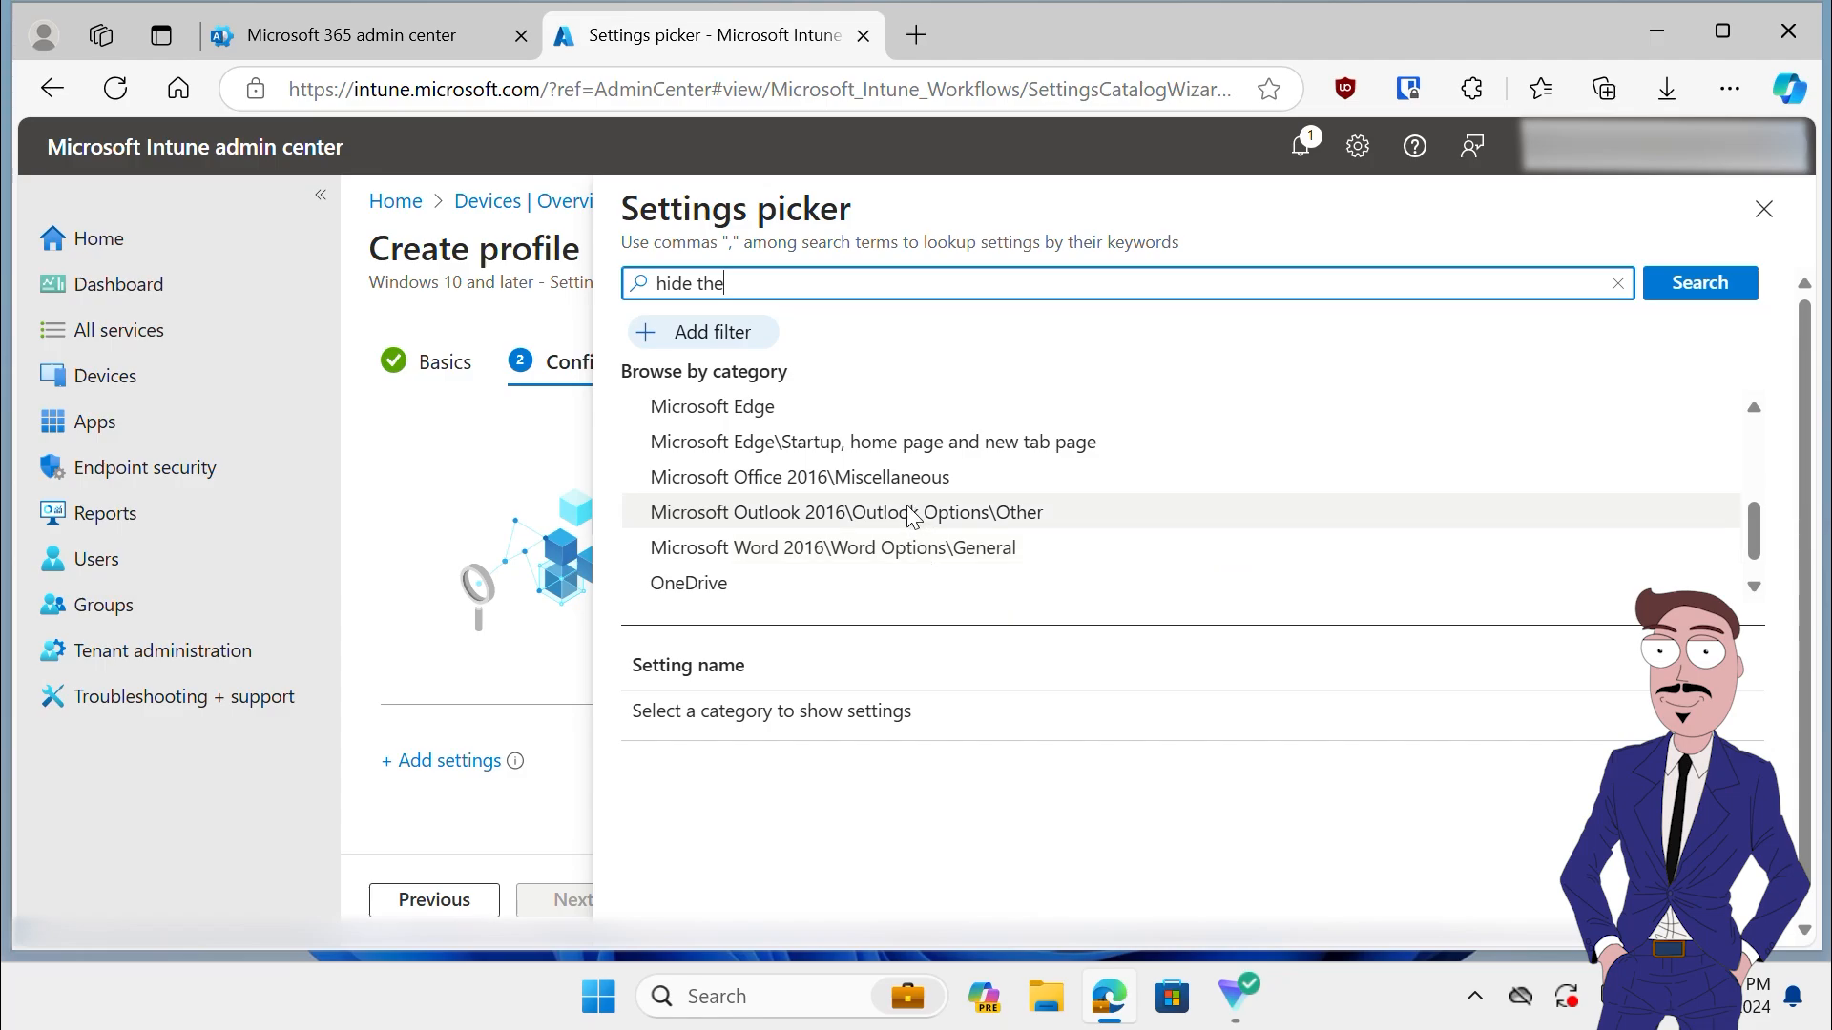
{"action": "left_click", "coordinate": [847, 511]}
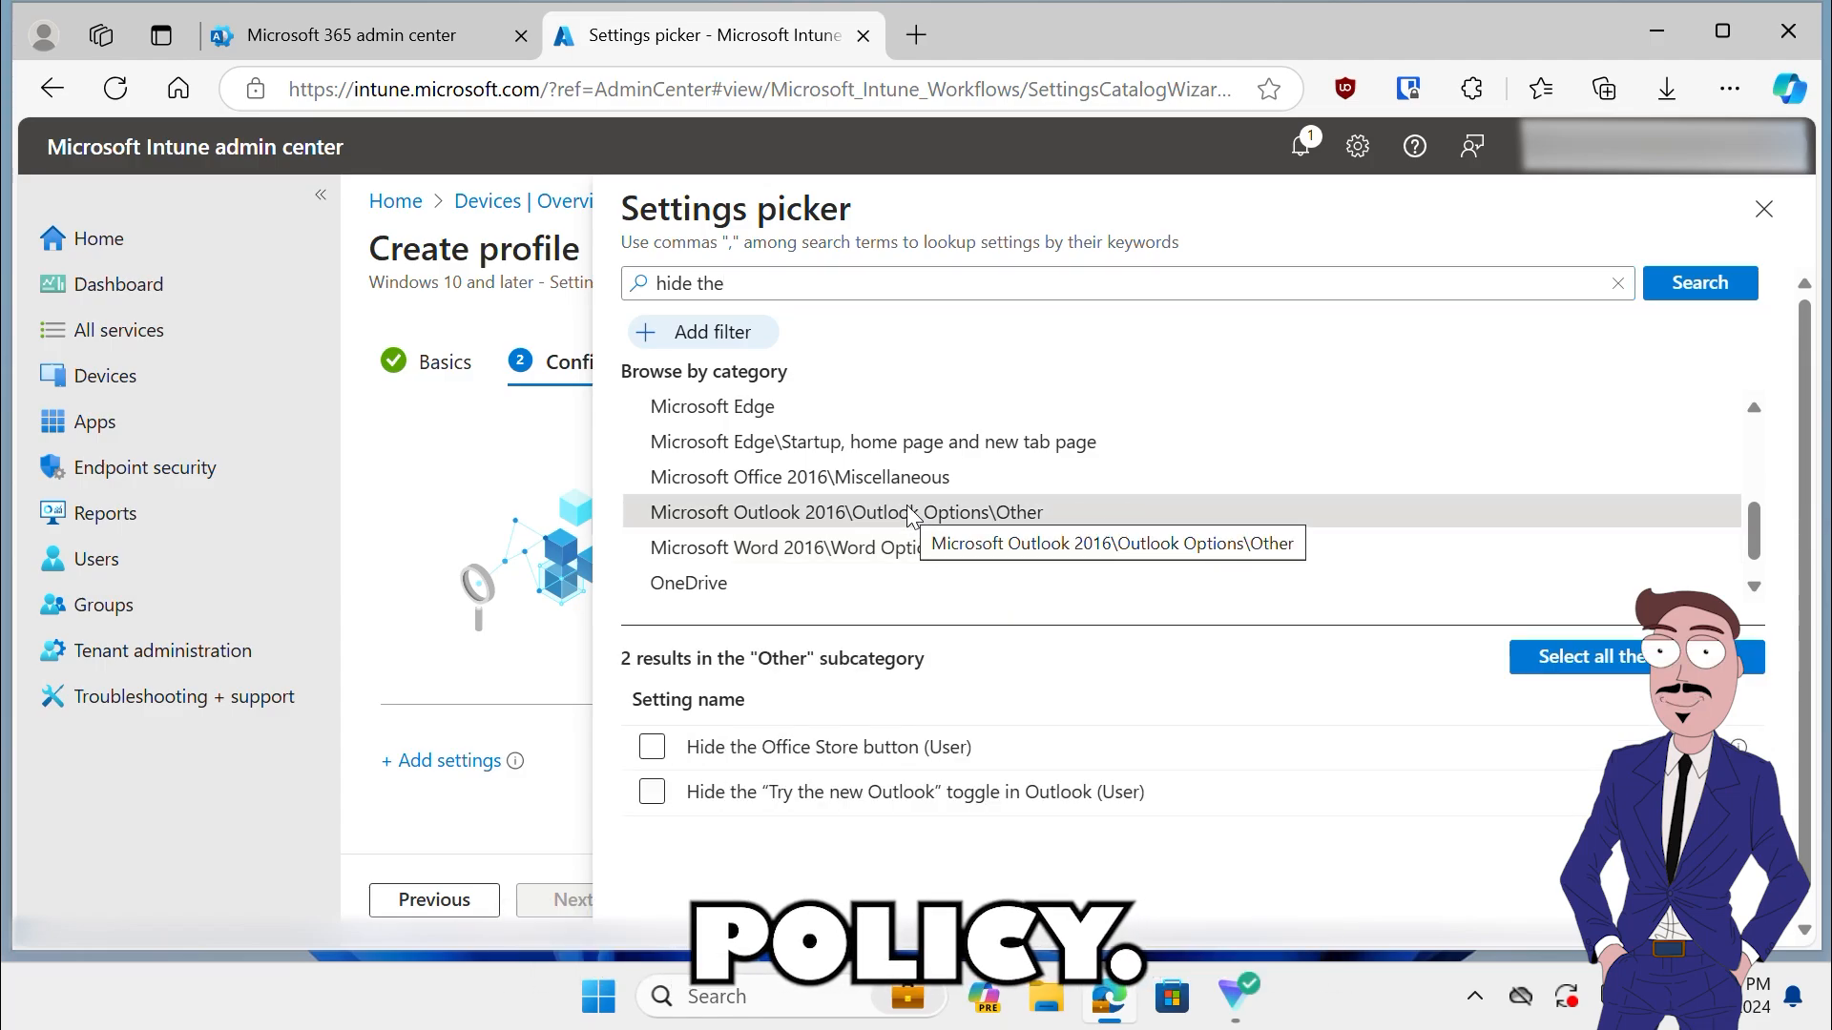
{"action": "mouse_move", "coordinate": [746, 861]}
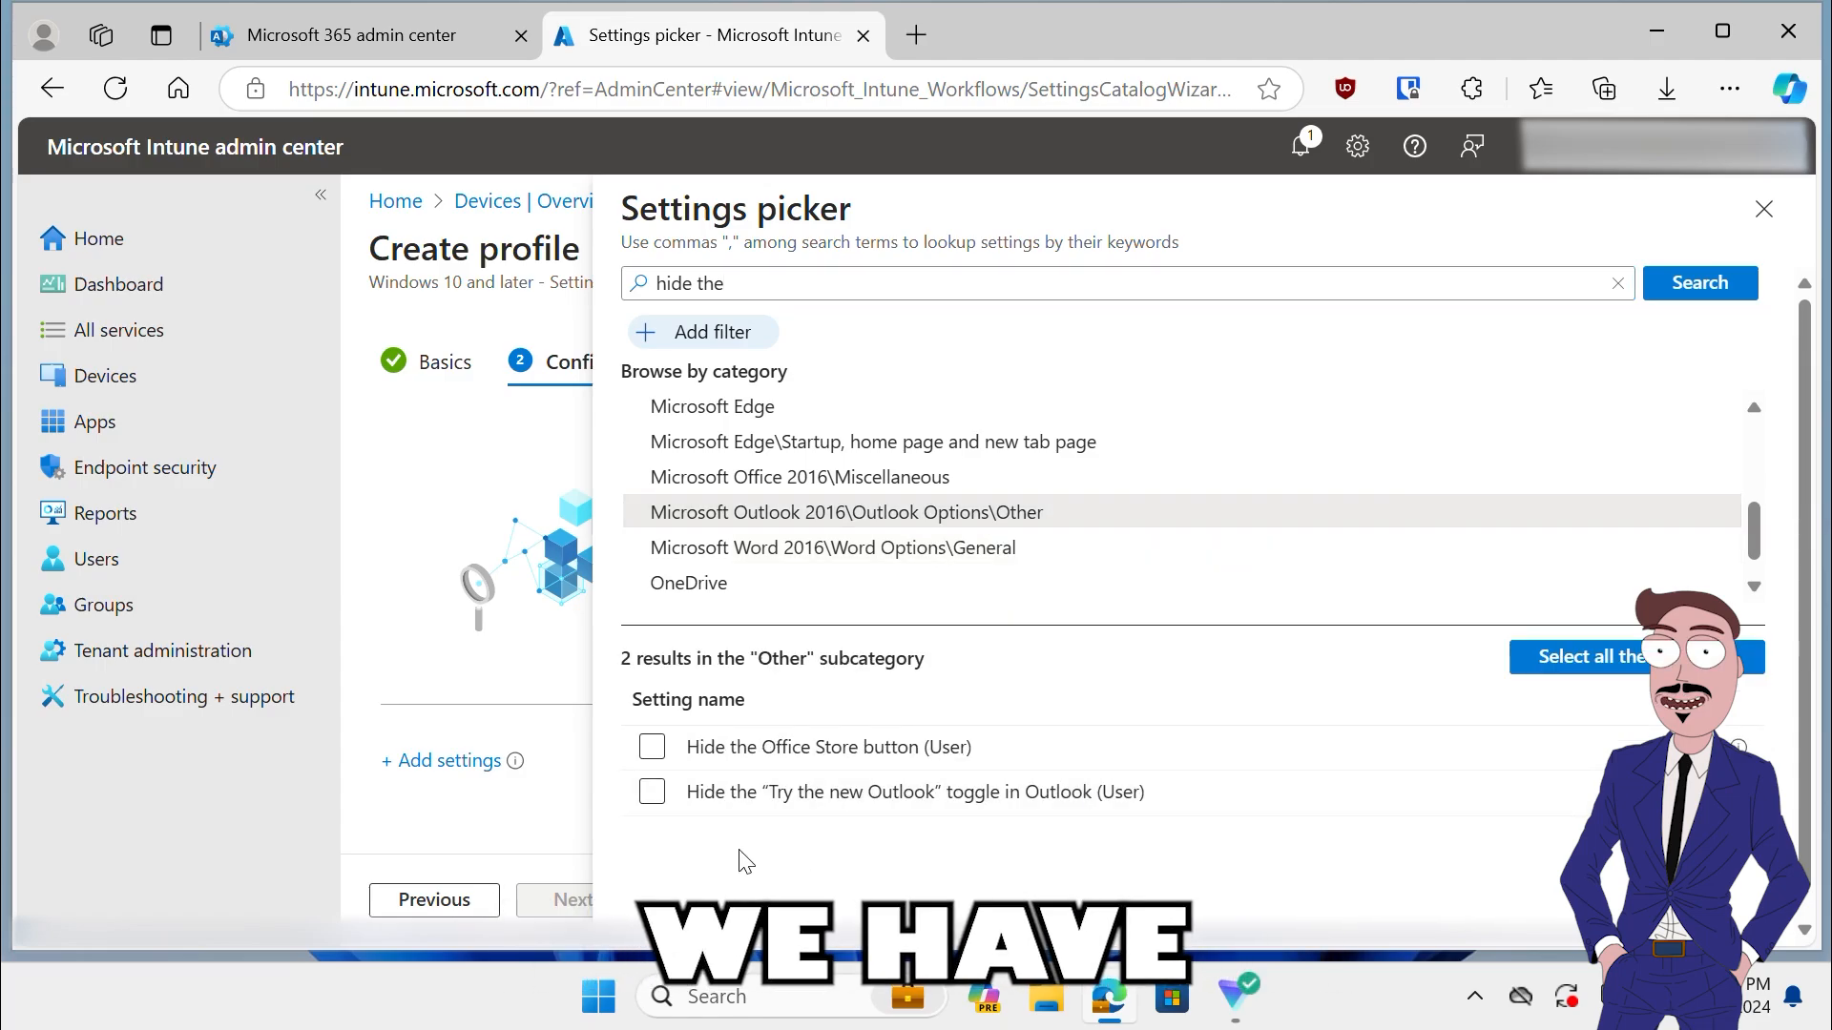
{"action": "left_click", "coordinate": [650, 790]}
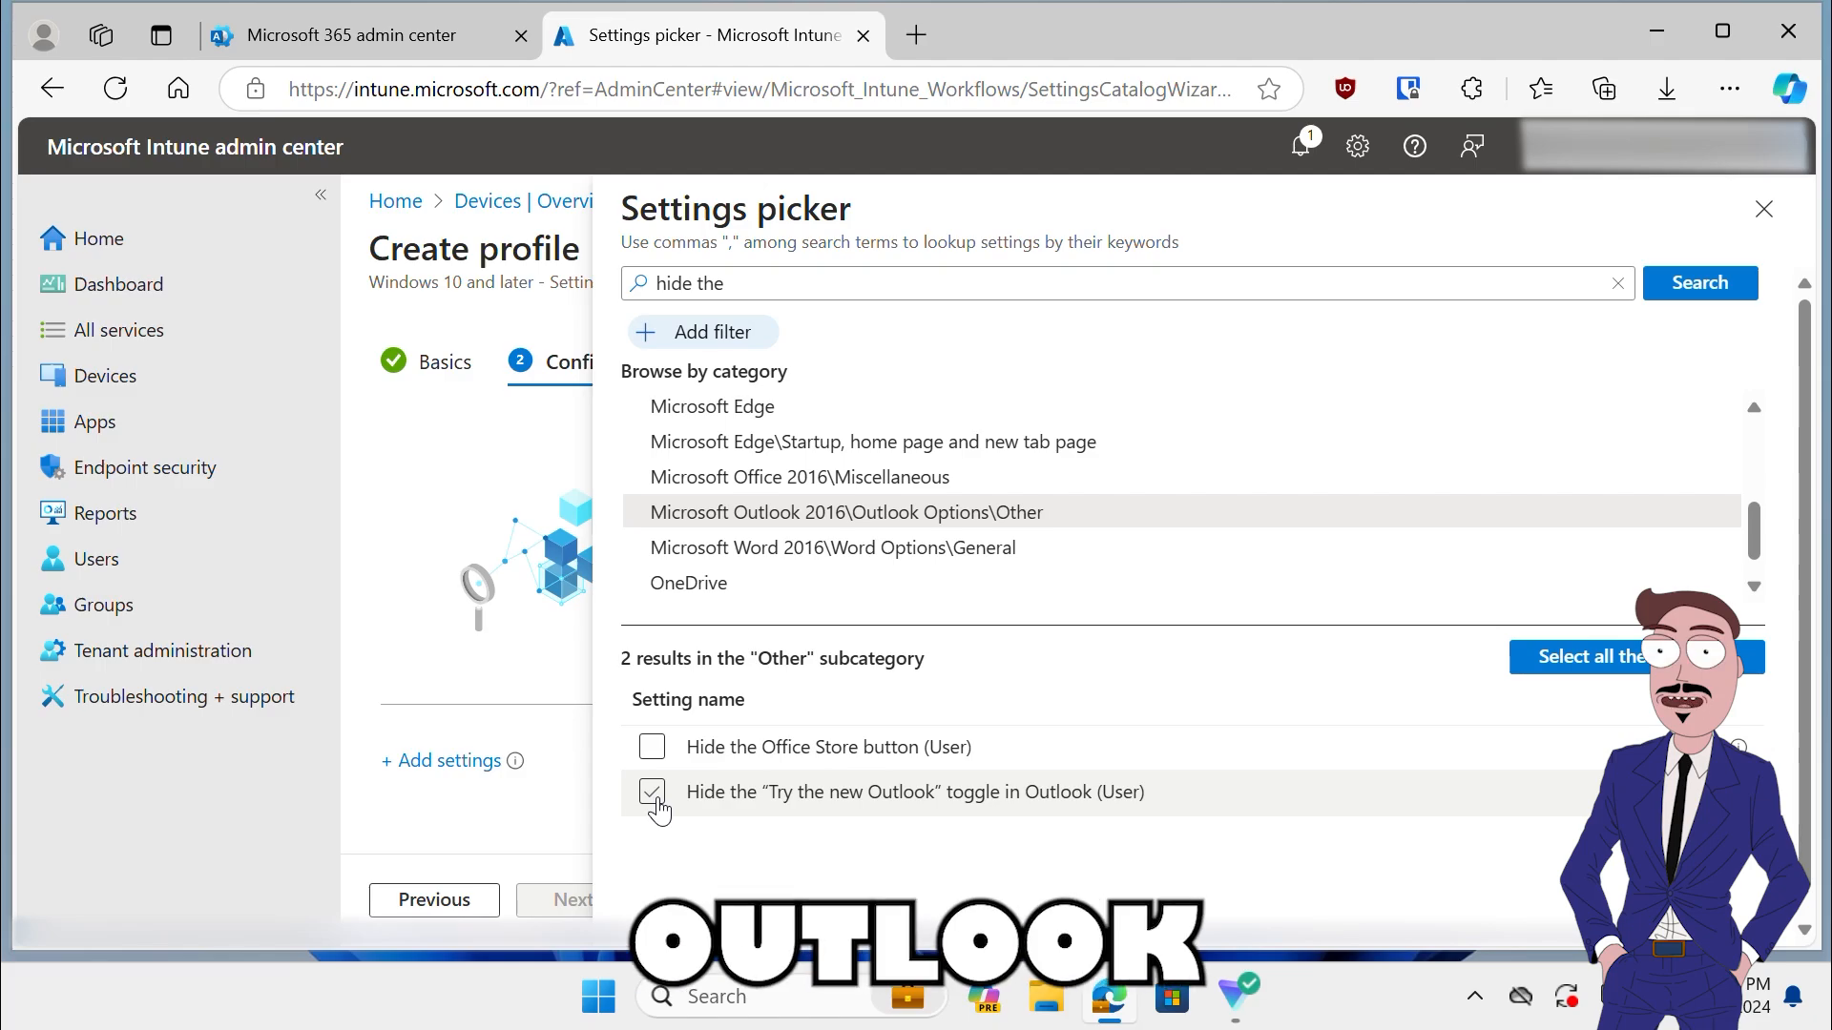
{"action": "left_click", "coordinate": [653, 790]}
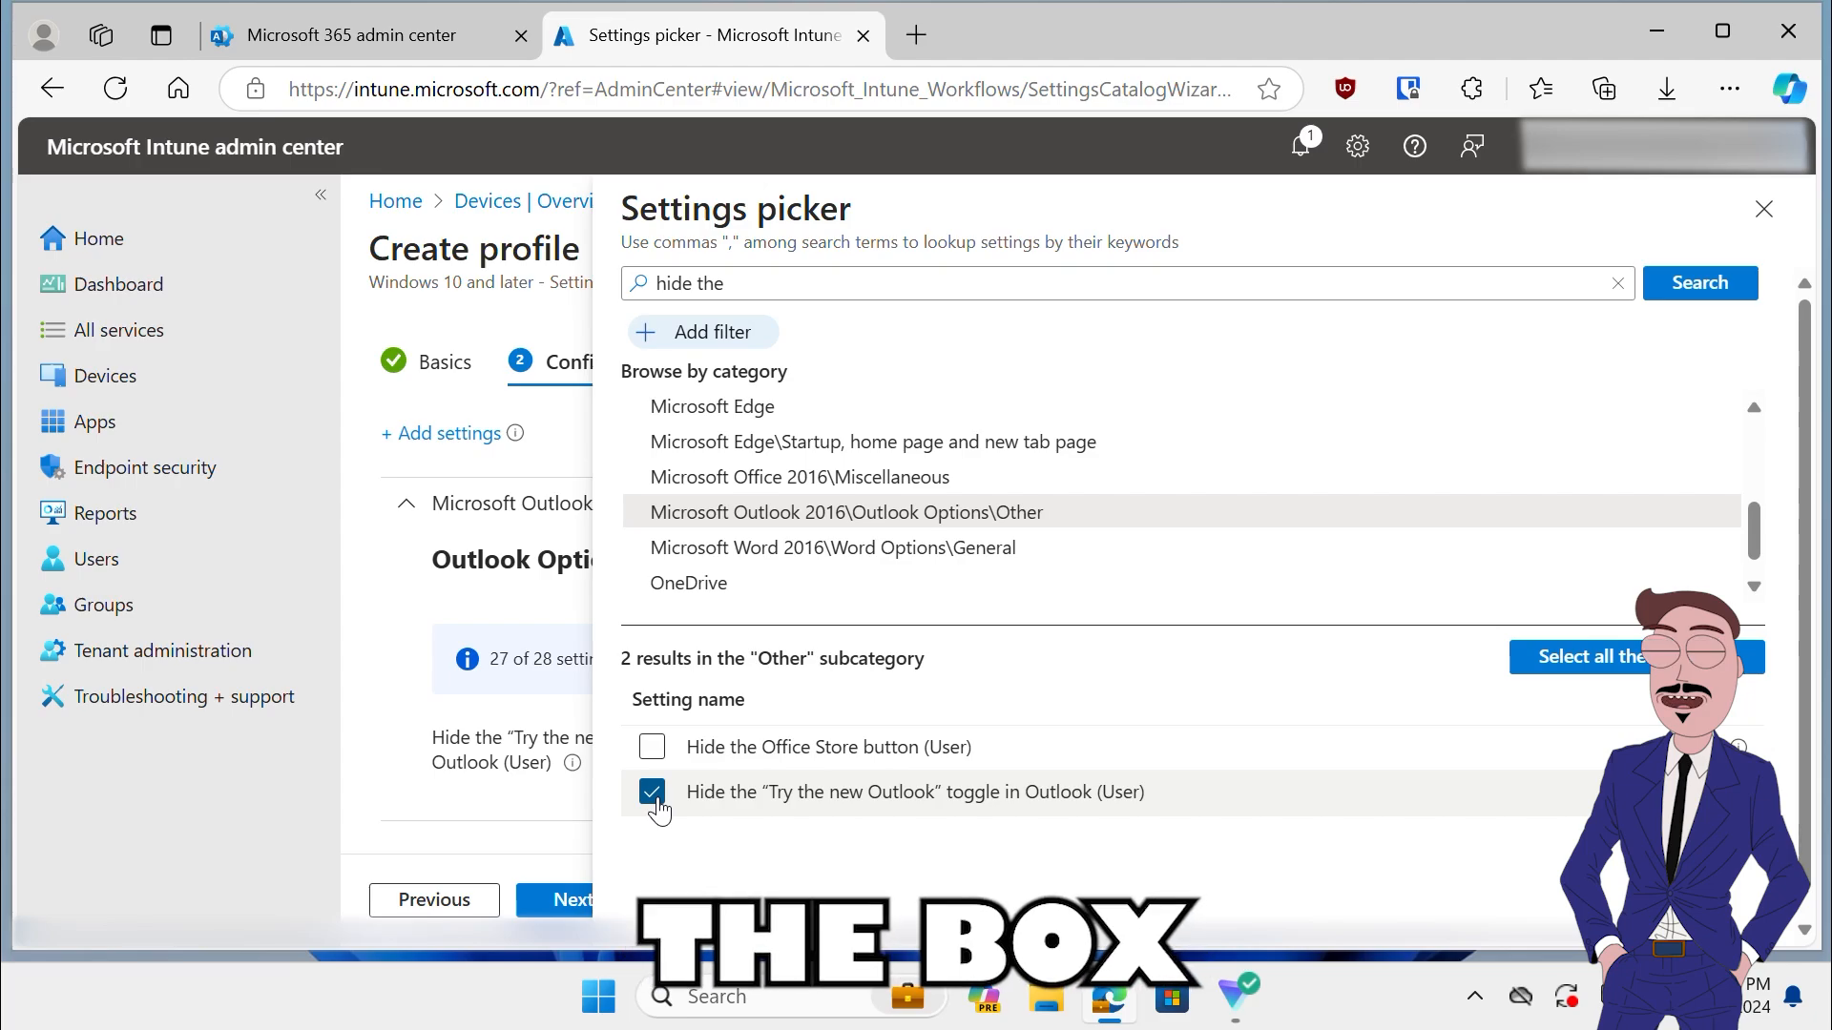
{"action": "mouse_move", "coordinate": [1761, 361]}
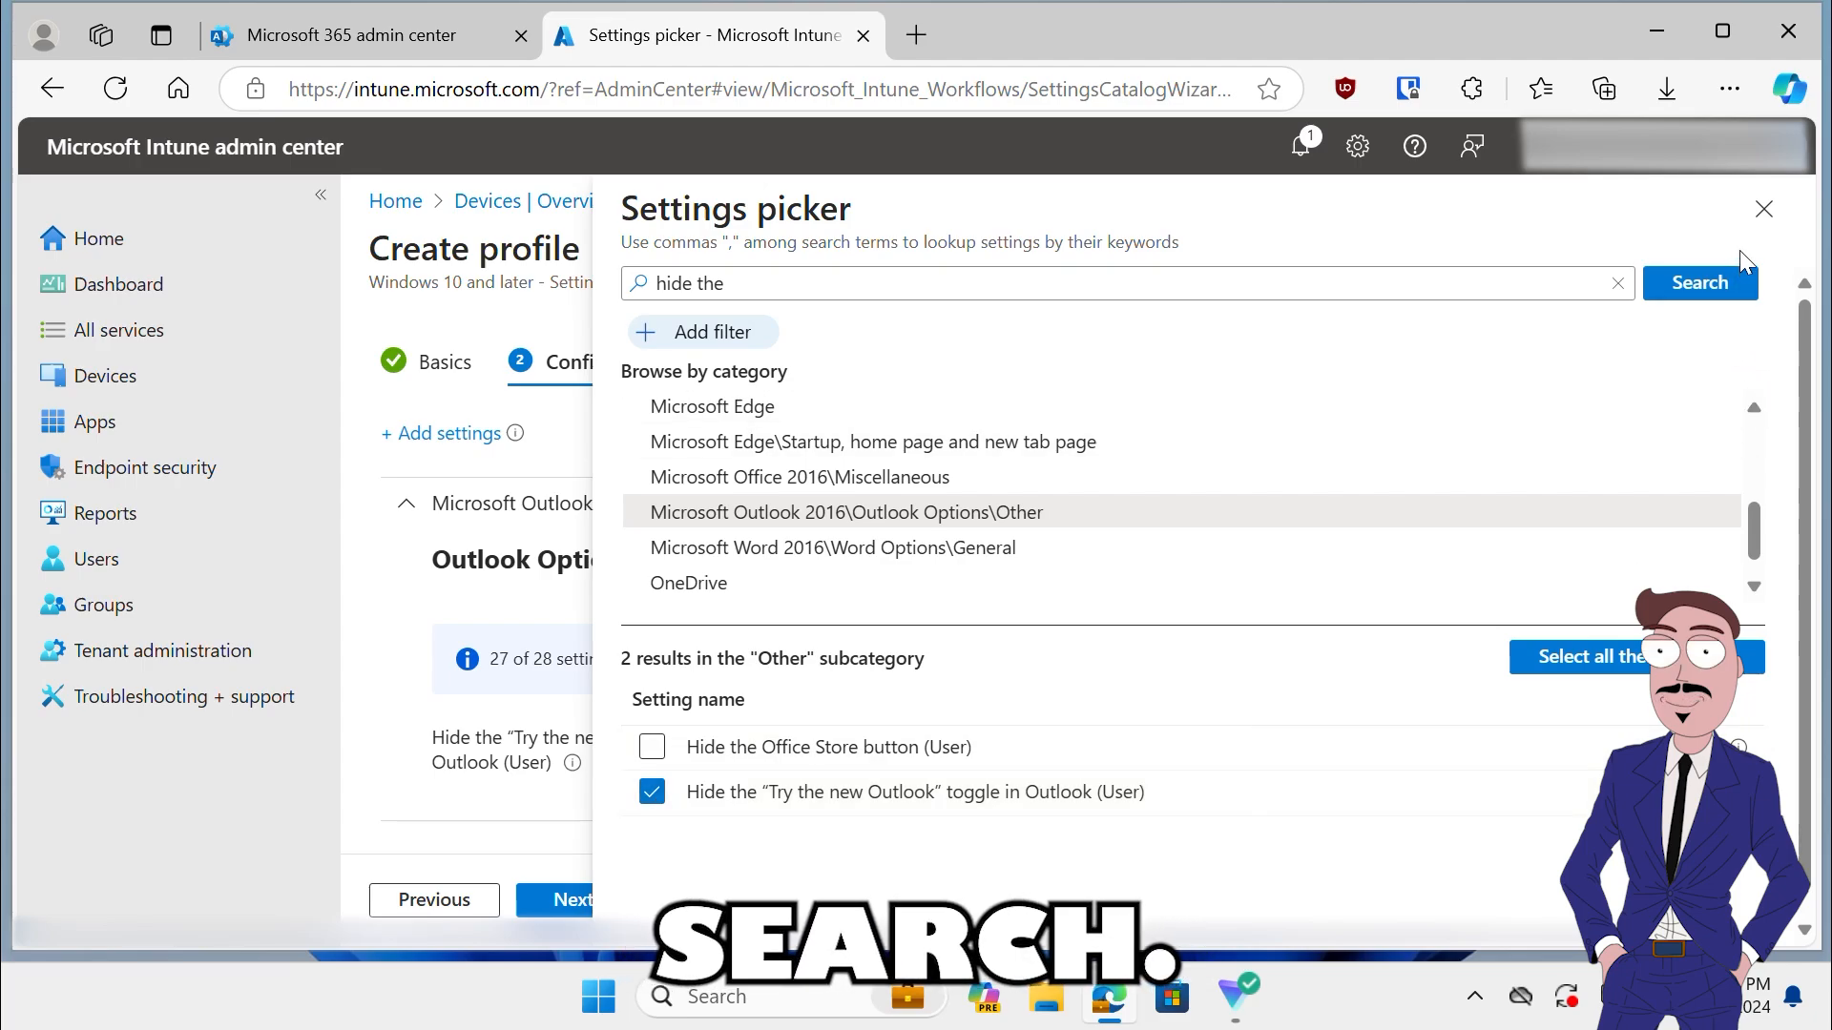
{"action": "left_click", "coordinate": [1761, 209]}
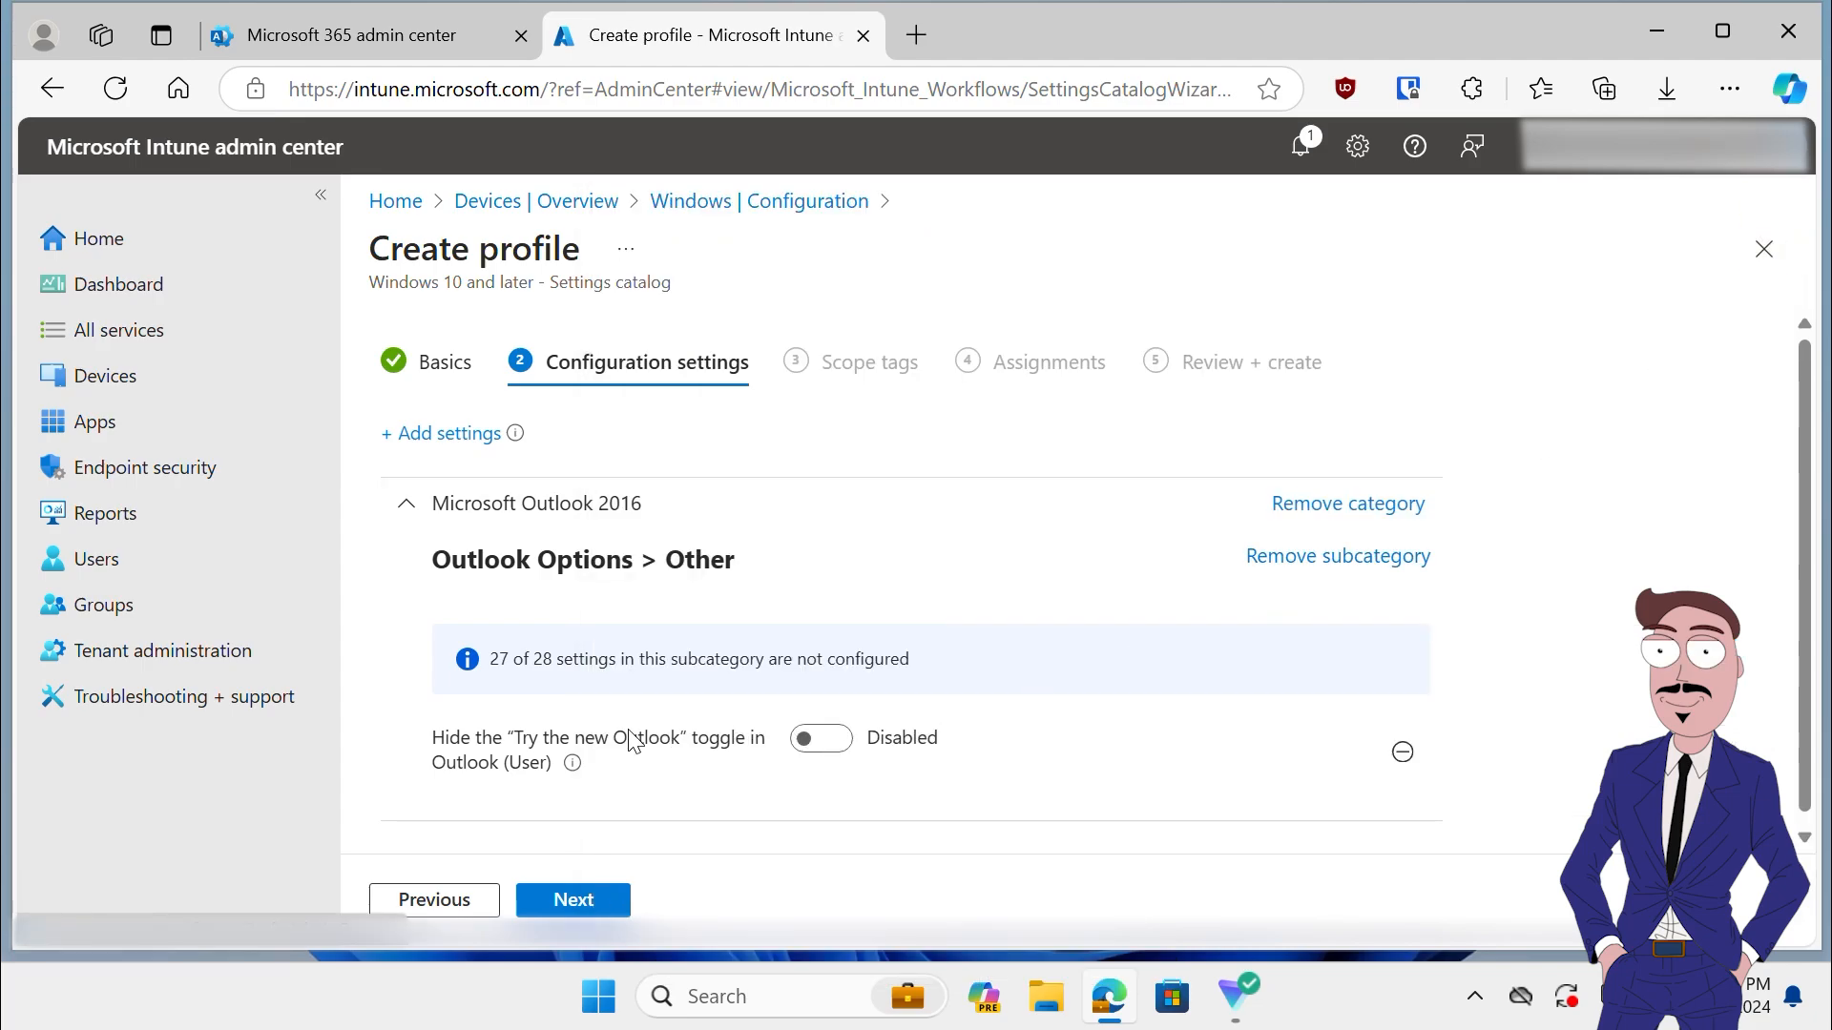
Step: Set Hide "Try the new Outlook" toggle to Enabled and continue to Assignments
{"action": "left_click", "coordinate": [820, 737]}
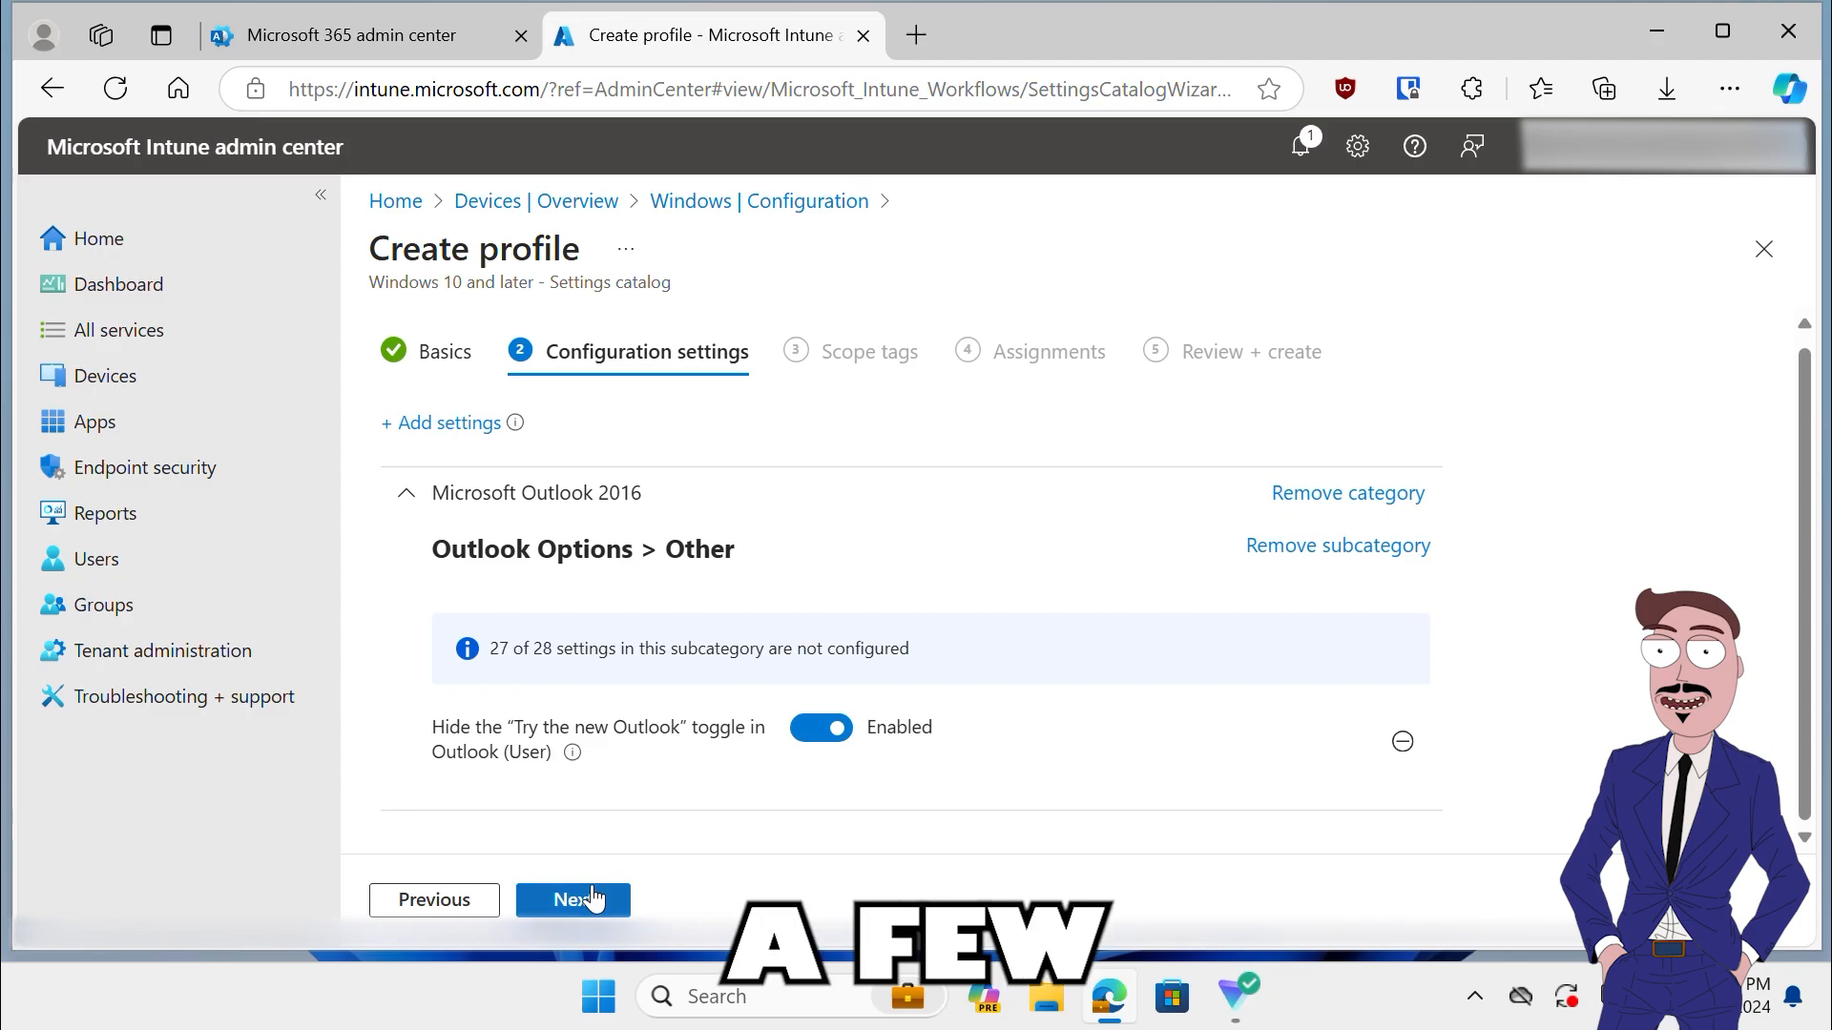
{"action": "left_click", "coordinate": [572, 899]}
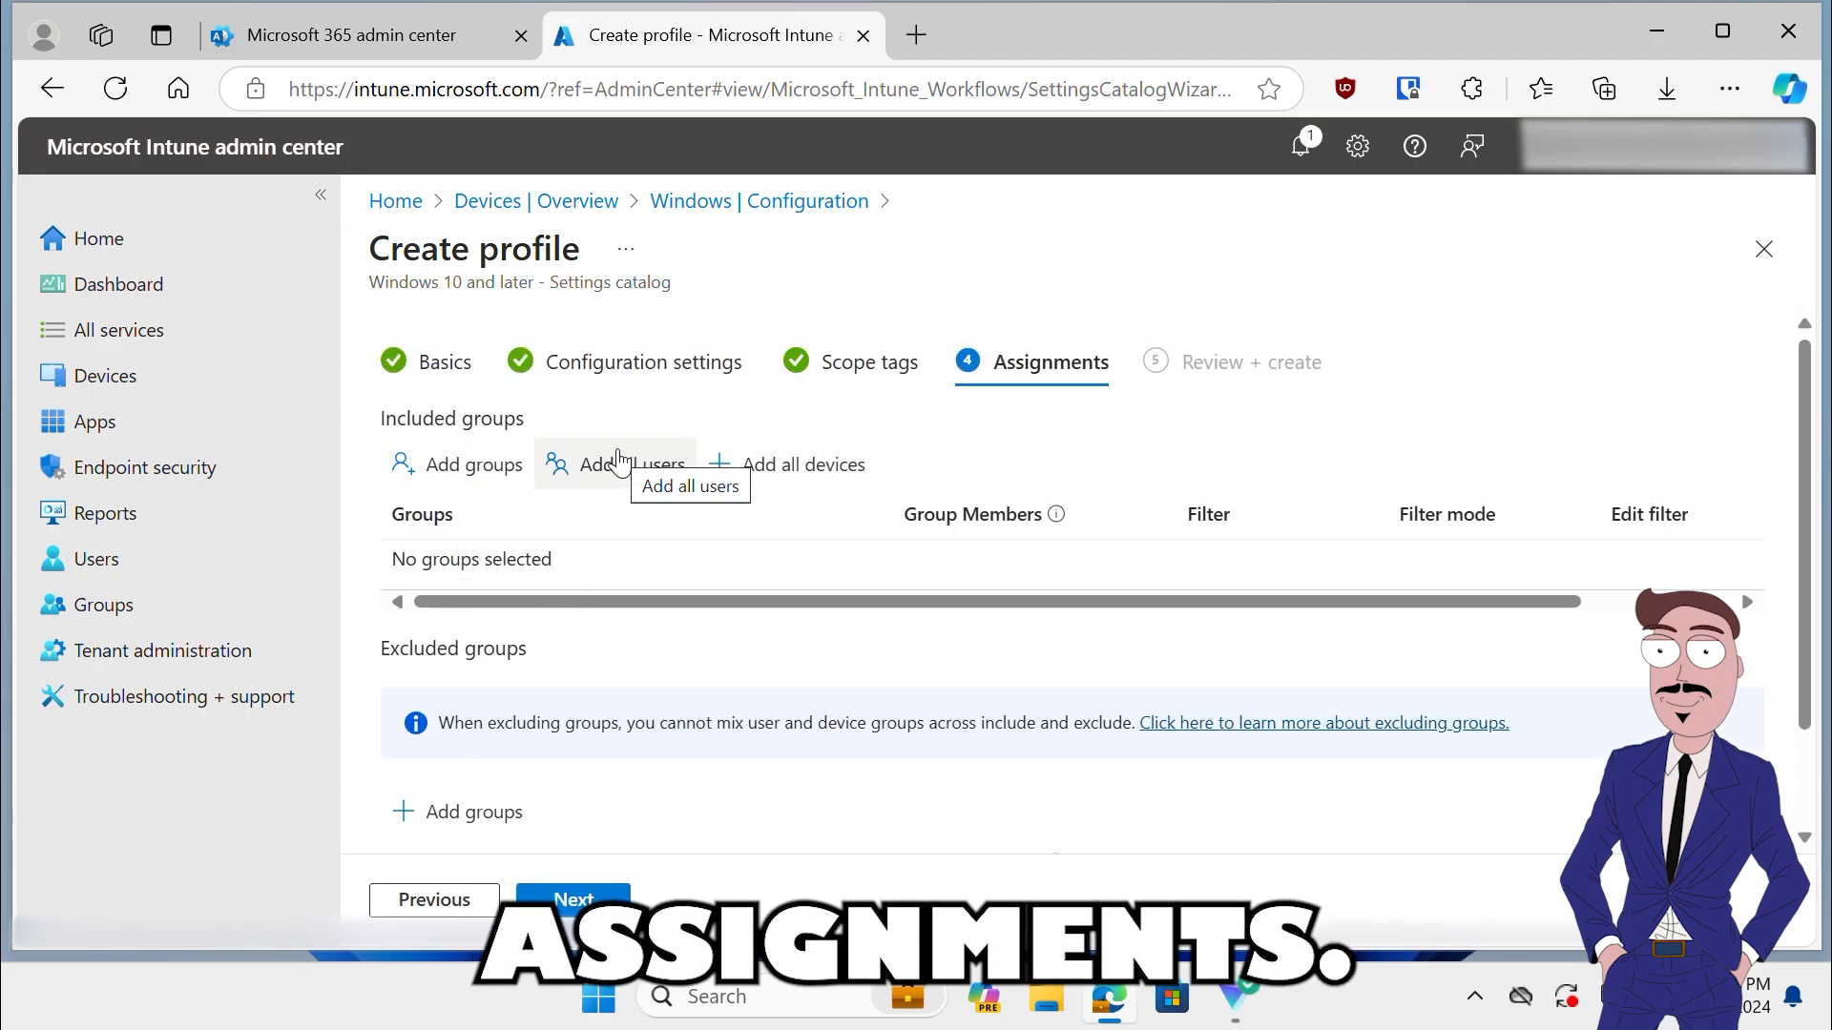
Step: Add all users to the profile's Included groups assignment
{"action": "left_click", "coordinate": [628, 463]}
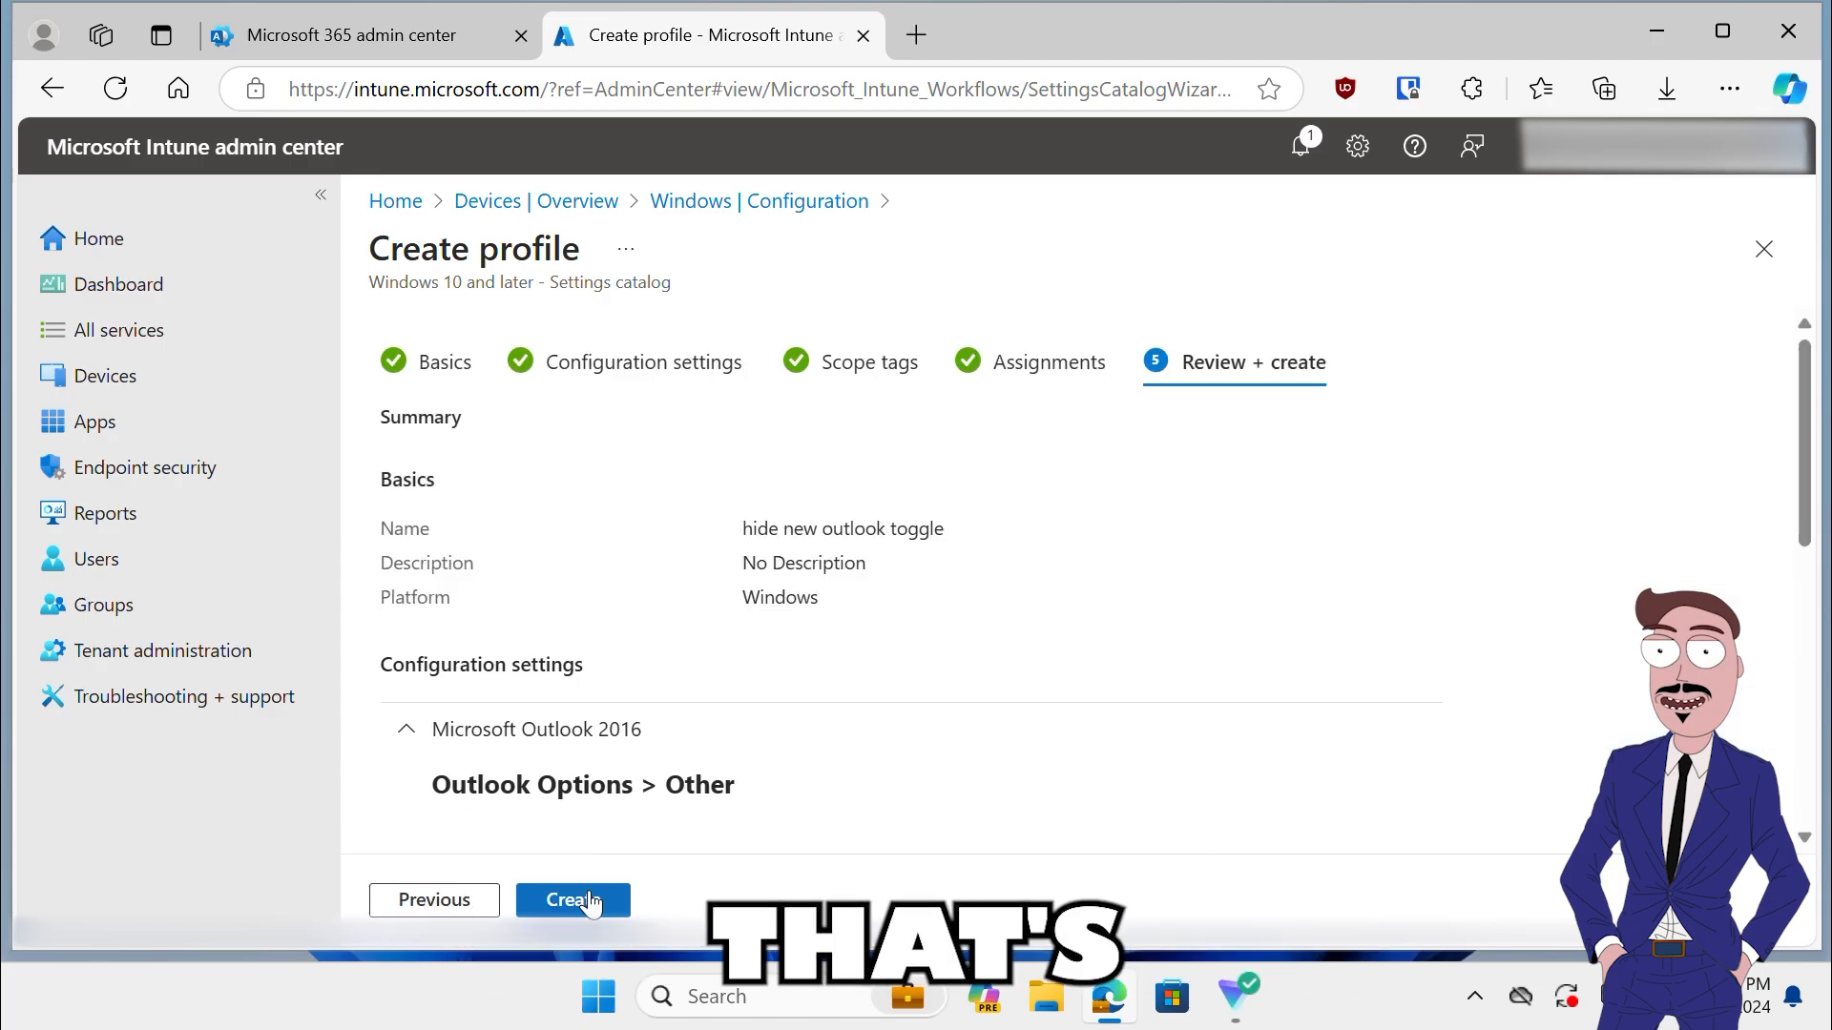
Step: Review the summary and create the 'hide new outlook toggle' policy
{"action": "scroll", "scroll_direction": "down", "scroll_amount": 3}
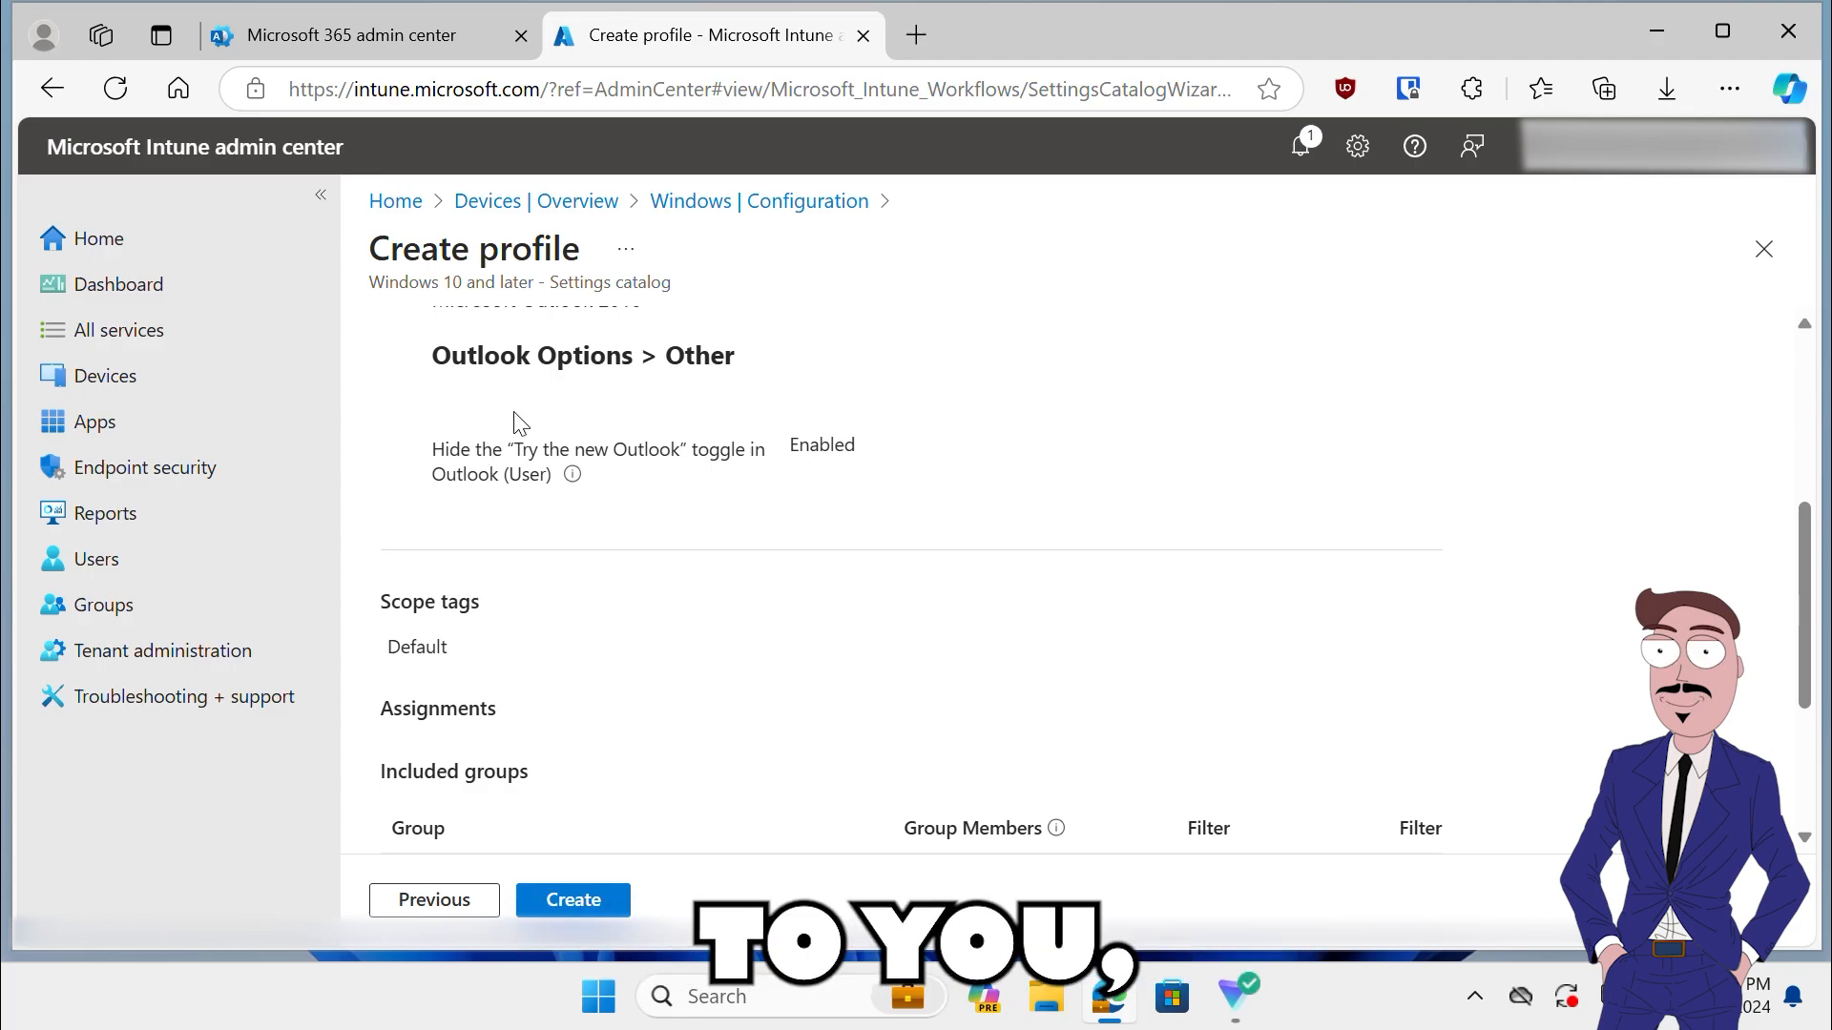
{"action": "scroll", "scroll_direction": "down", "scroll_amount": 3}
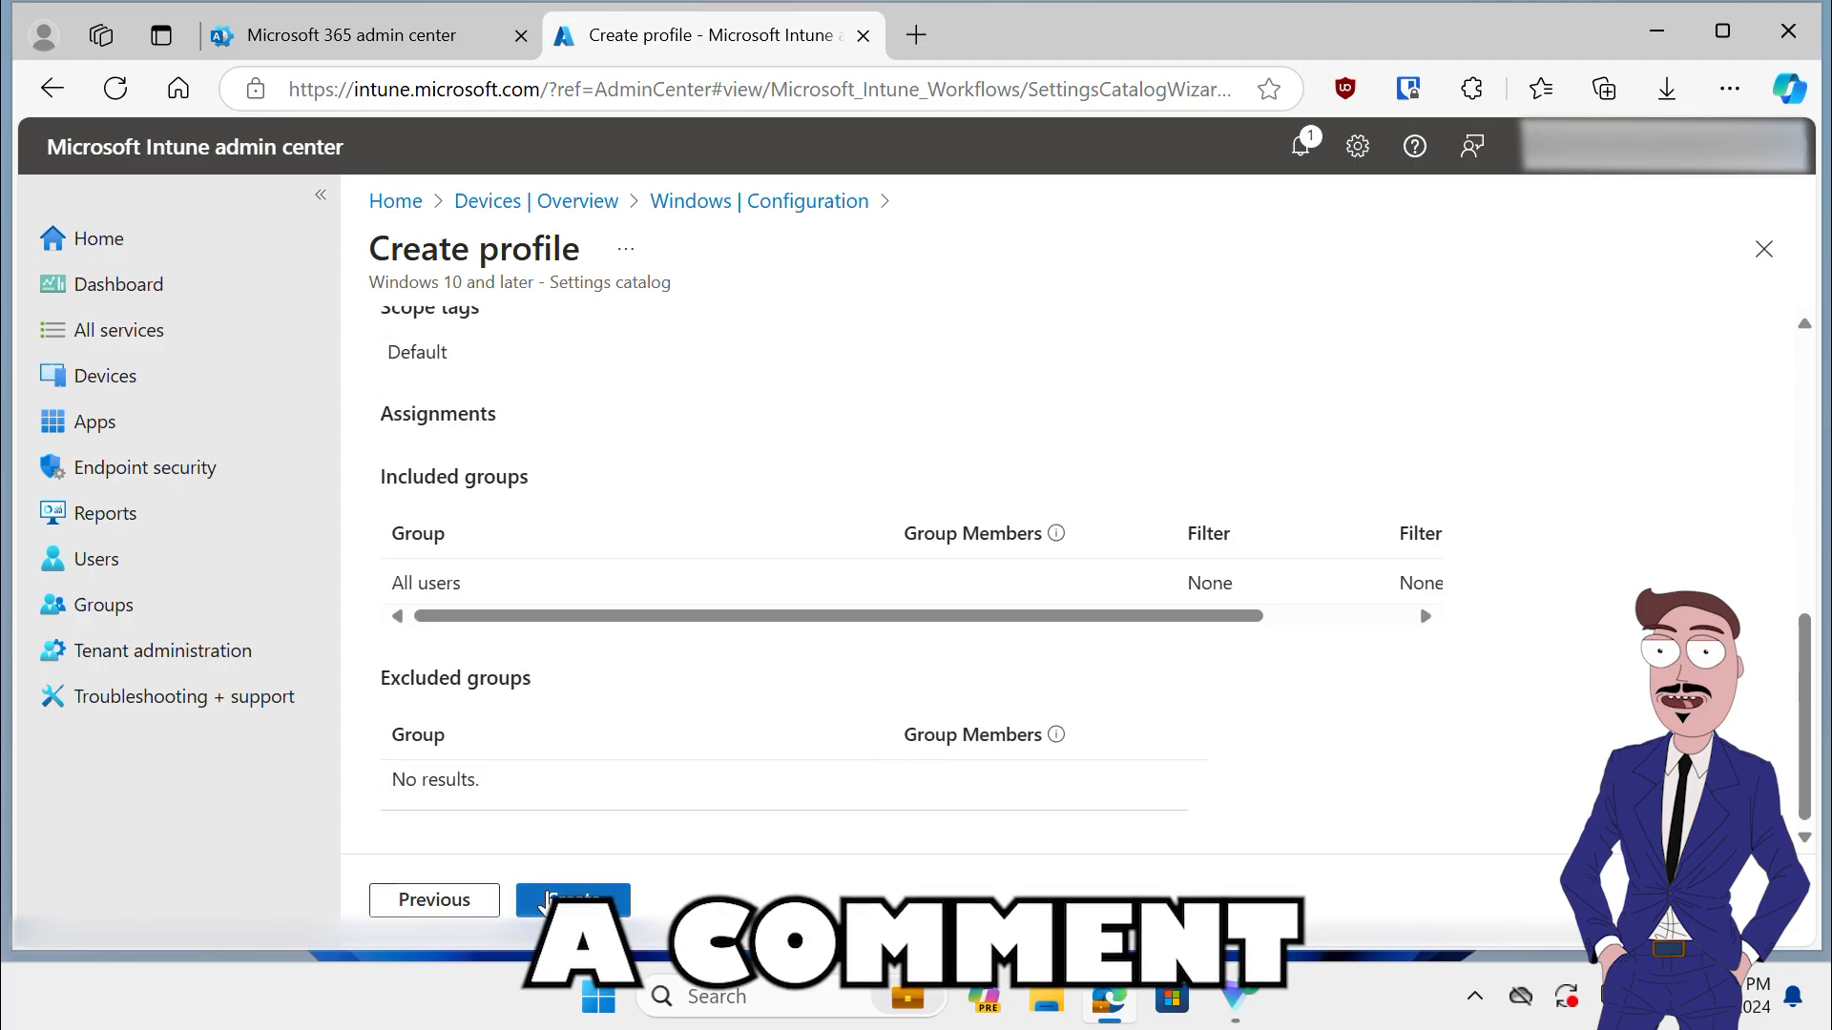
{"action": "left_click", "coordinate": [571, 898]}
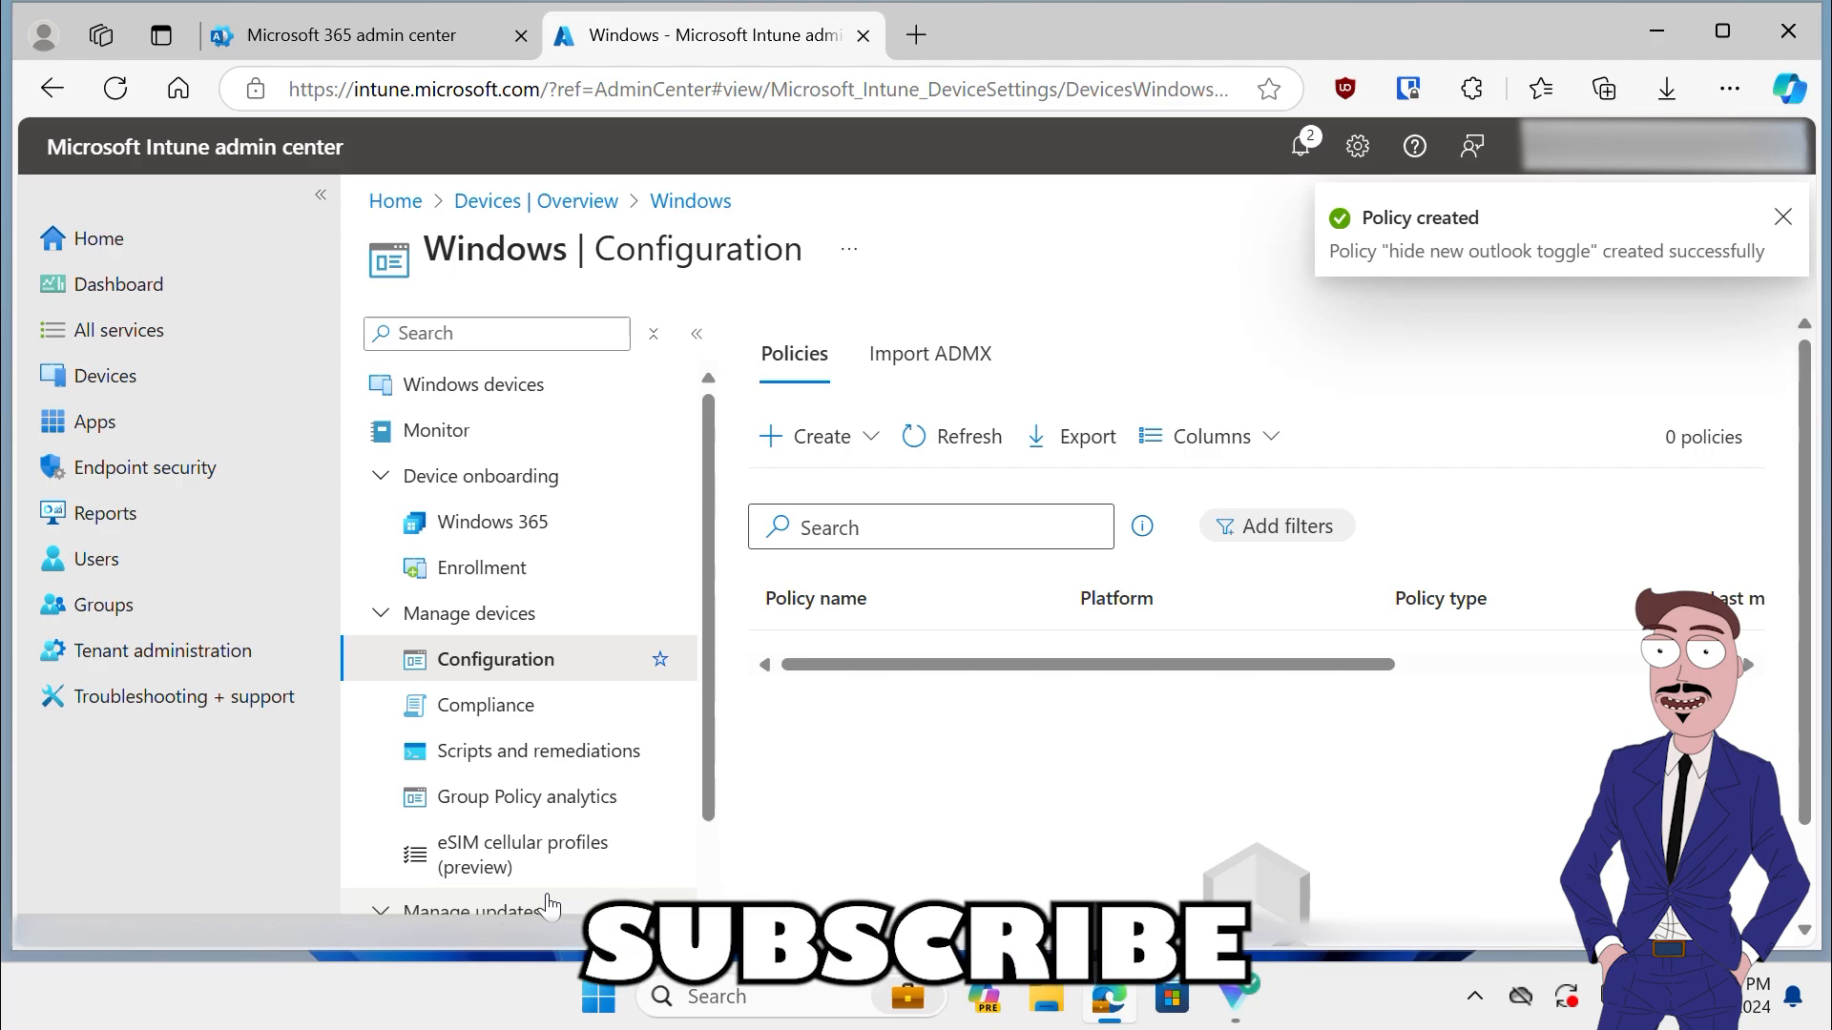